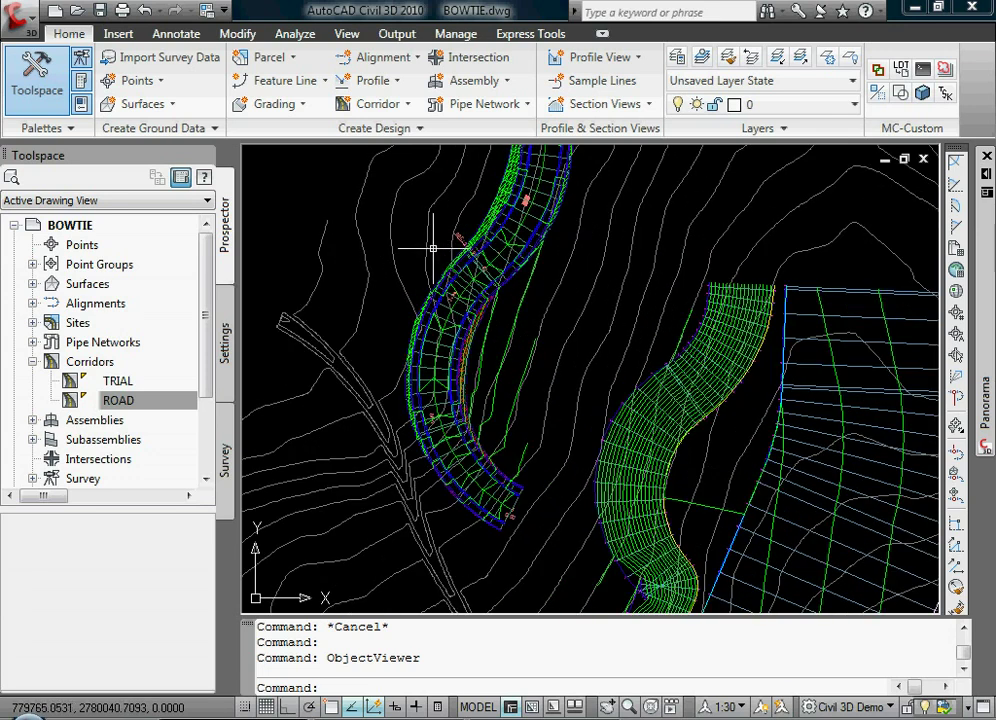
# Regenerate the drawing with the RE command
pyautogui.write('RE')
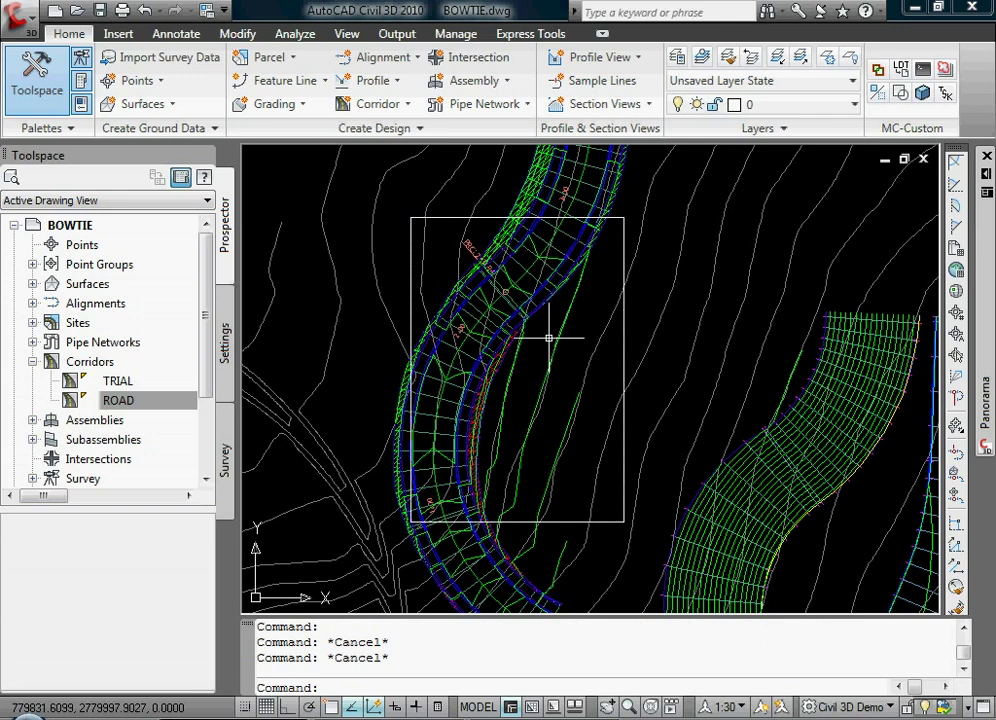
pyautogui.moveTo(536, 372)
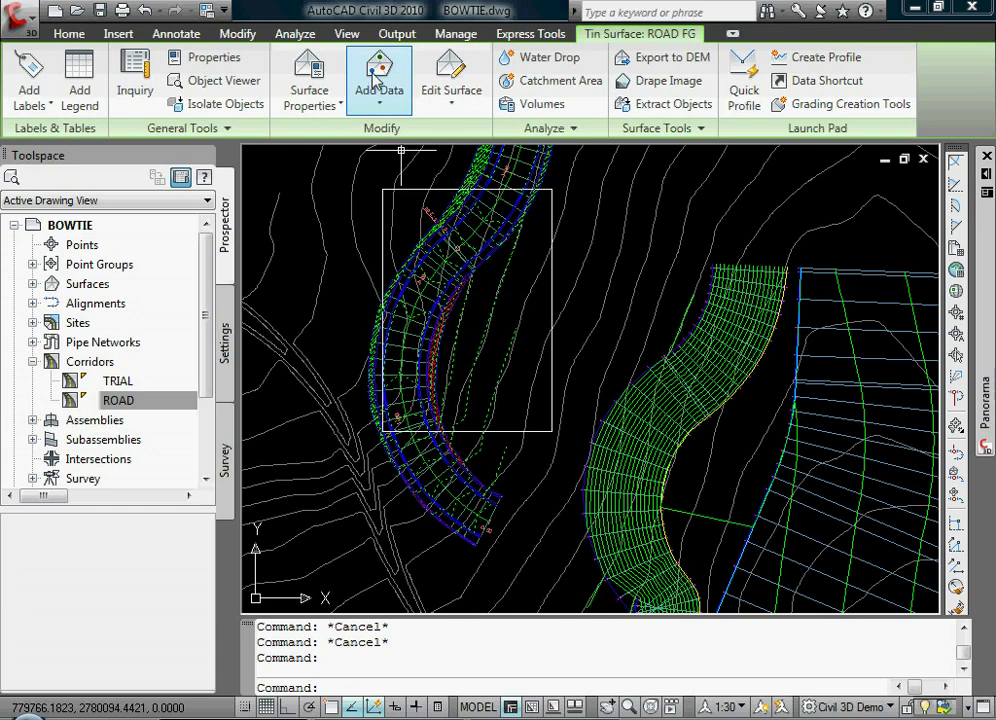
# Start adding a boundary to ROAD FG from Add Data, then cancel the dialog
pyautogui.click(378, 80)
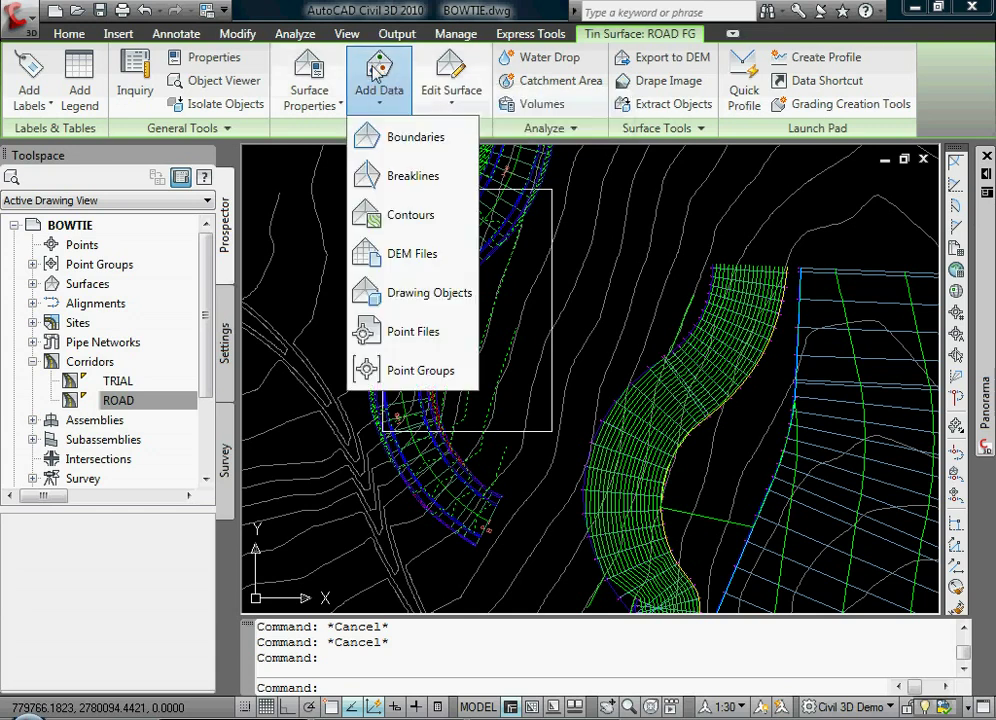
pyautogui.click(416, 136)
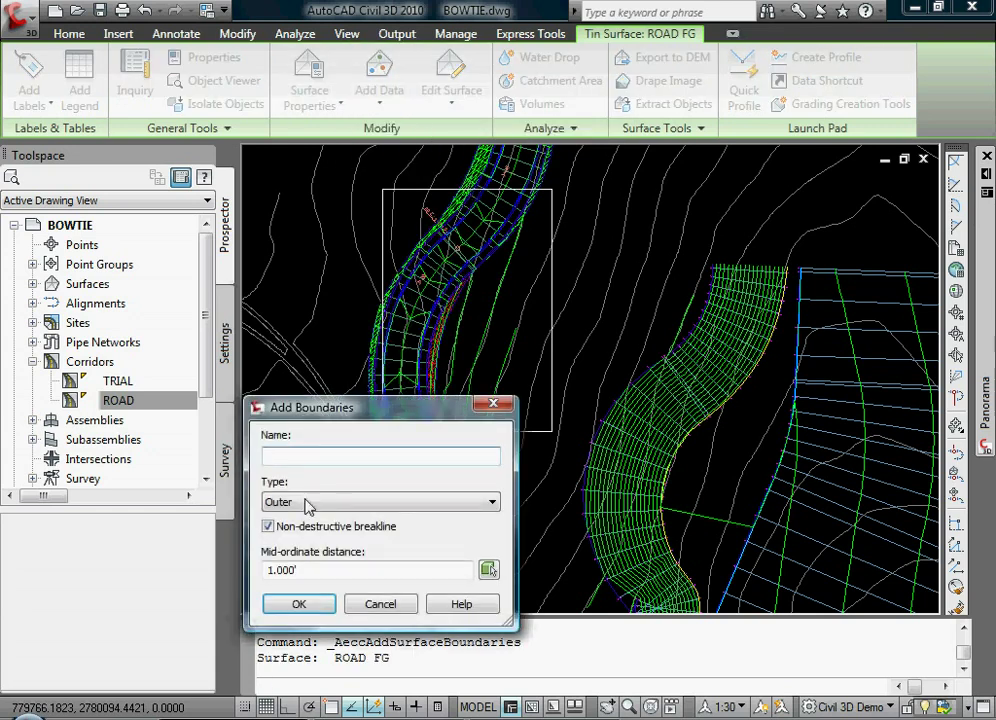
pyautogui.click(300, 604)
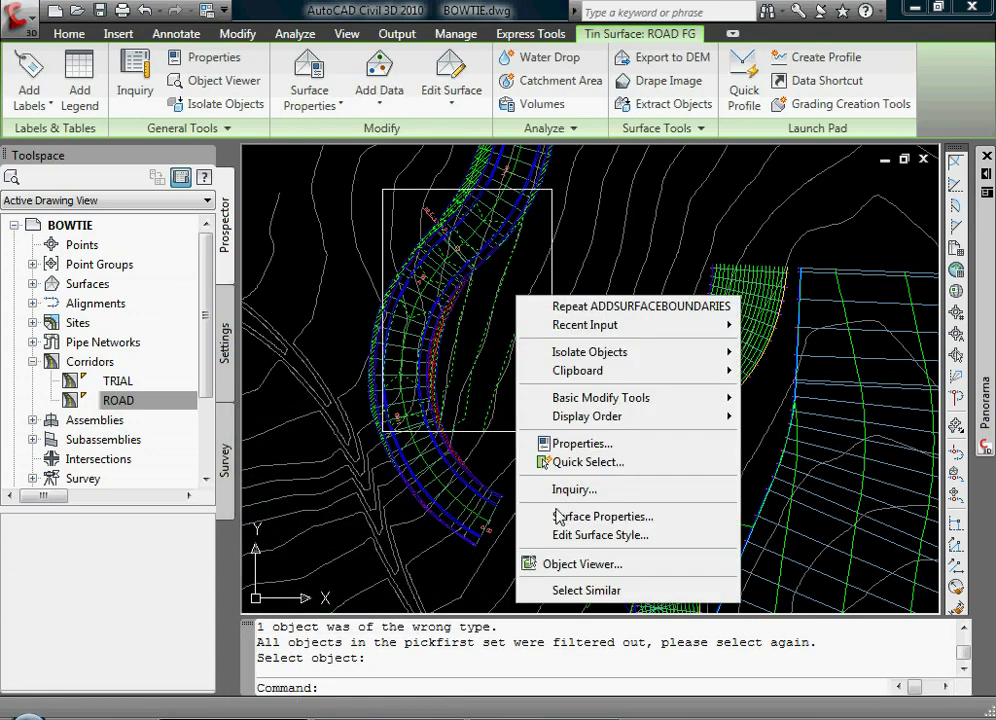
# Inspect the ROAD FG surface triangles in the 3D Object Viewer and return to plan
pyautogui.click(580, 564)
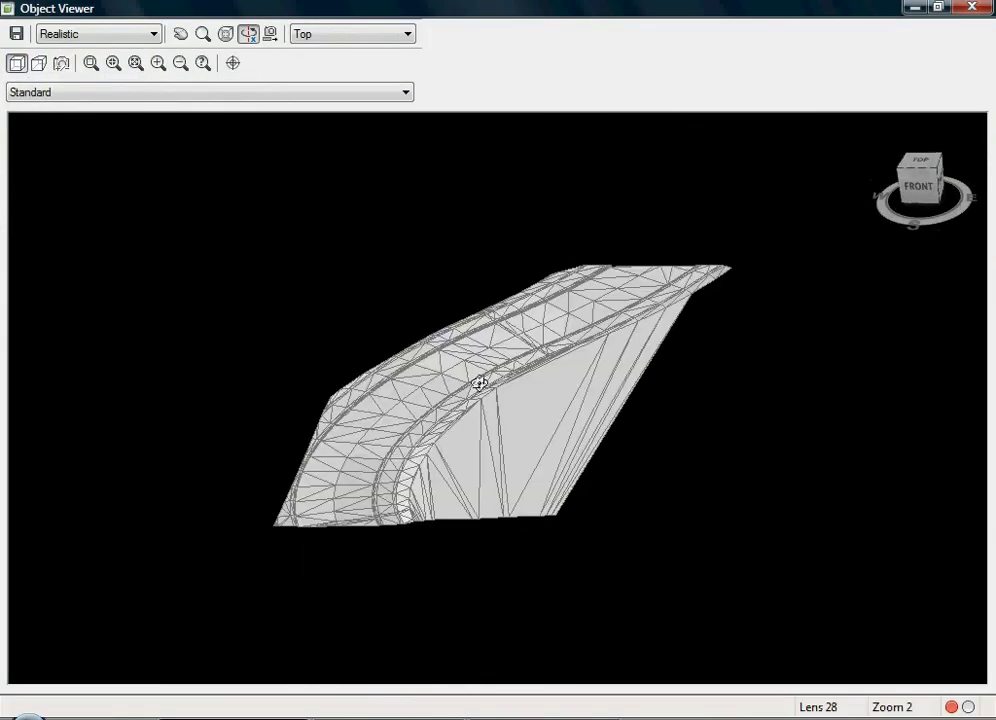
pyautogui.moveTo(480, 384); pyautogui.dragTo(572, 458)
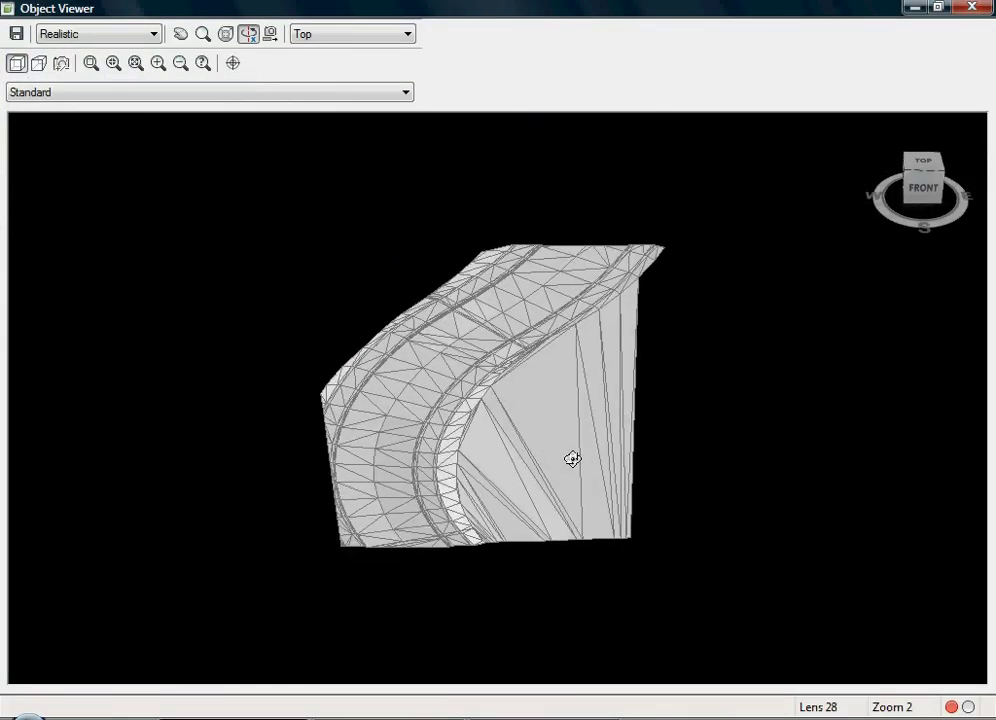
pyautogui.click(970, 8)
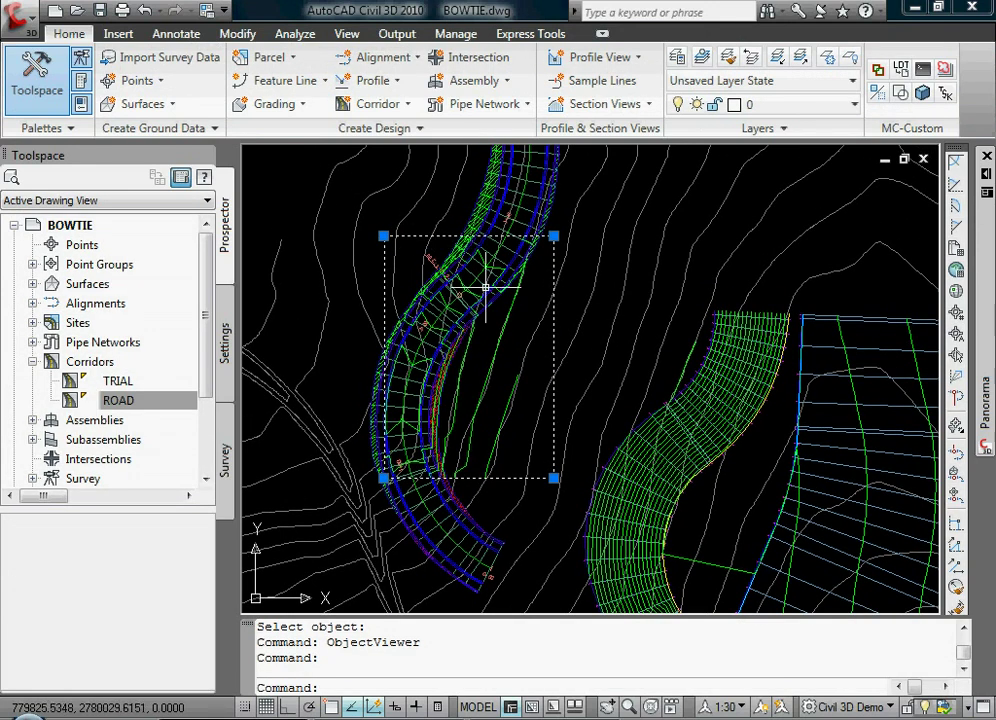
pyautogui.moveTo(456, 270)
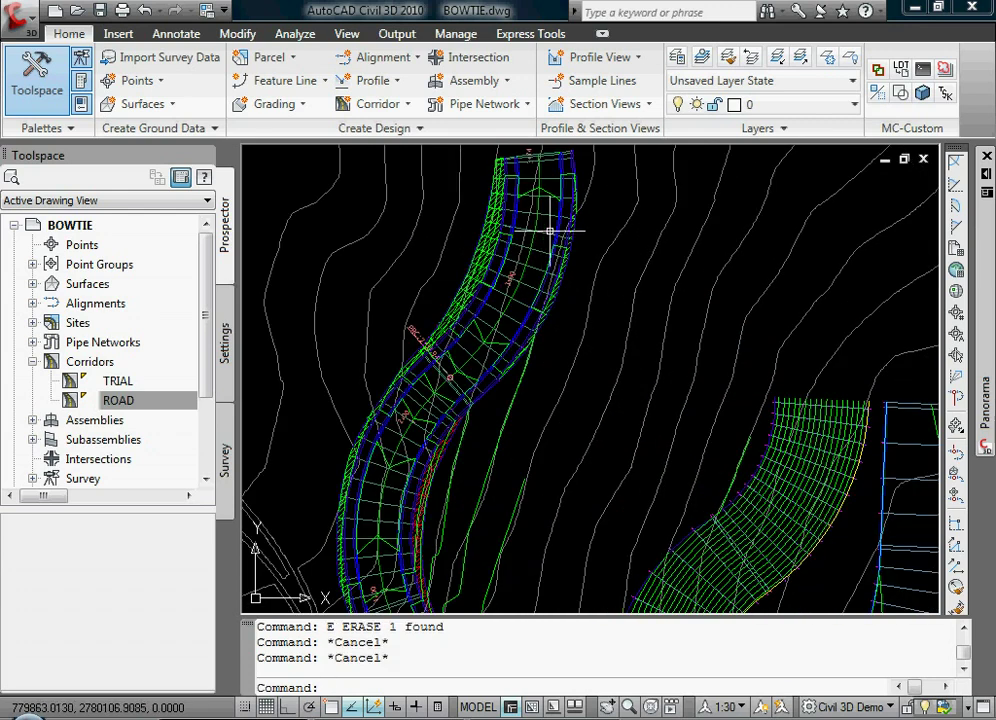
# Show boundary-adding options for ROAD FG on the ROAD corridor's Boundaries tab
pyautogui.click(540, 230)
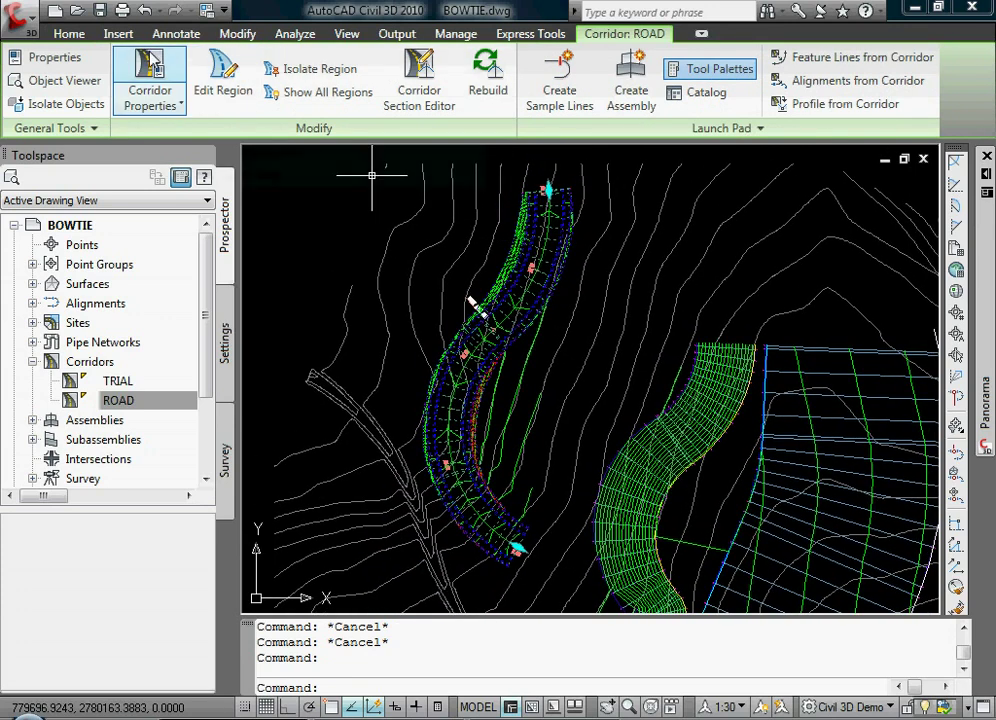
pyautogui.click(150, 80)
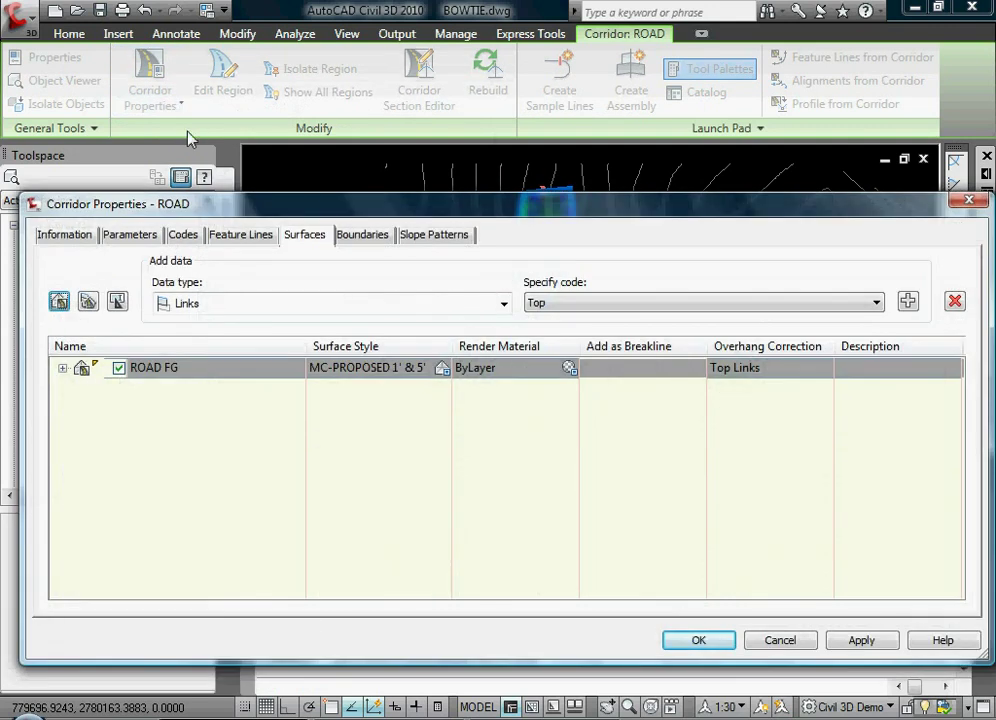
pyautogui.click(362, 234)
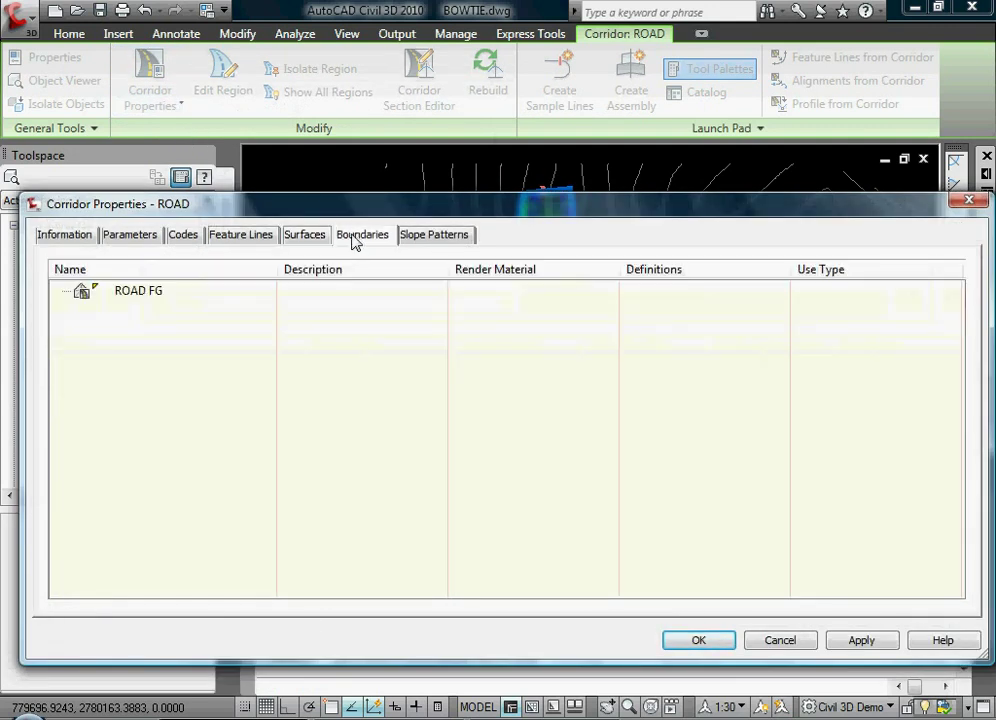
pyautogui.click(138, 290)
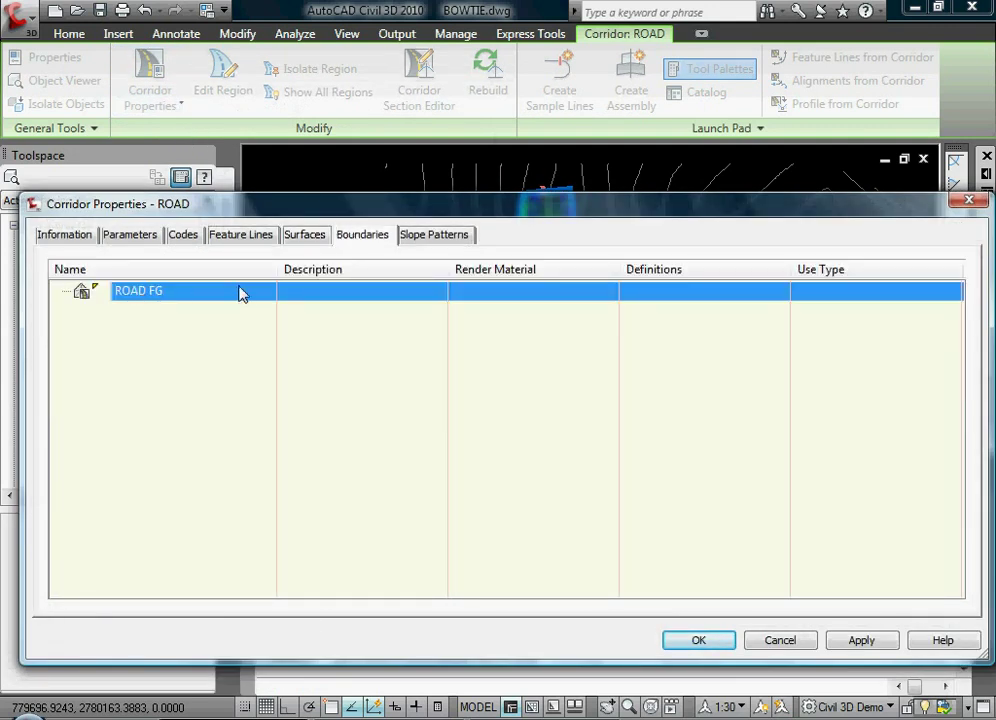
pyautogui.moveTo(316, 236)
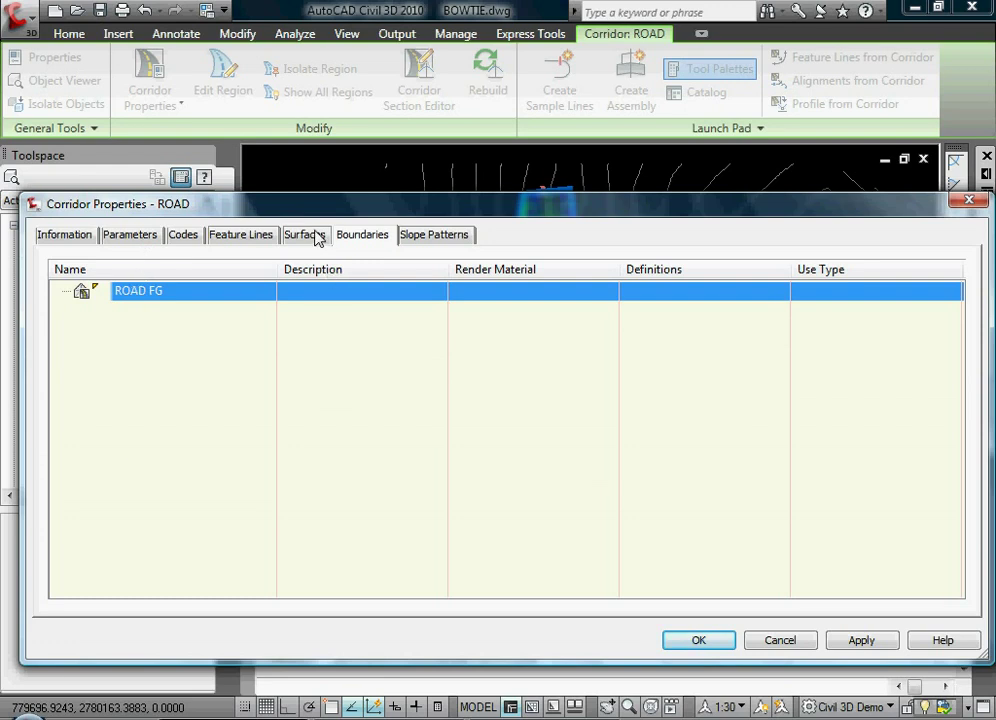
pyautogui.rightClick(138, 290)
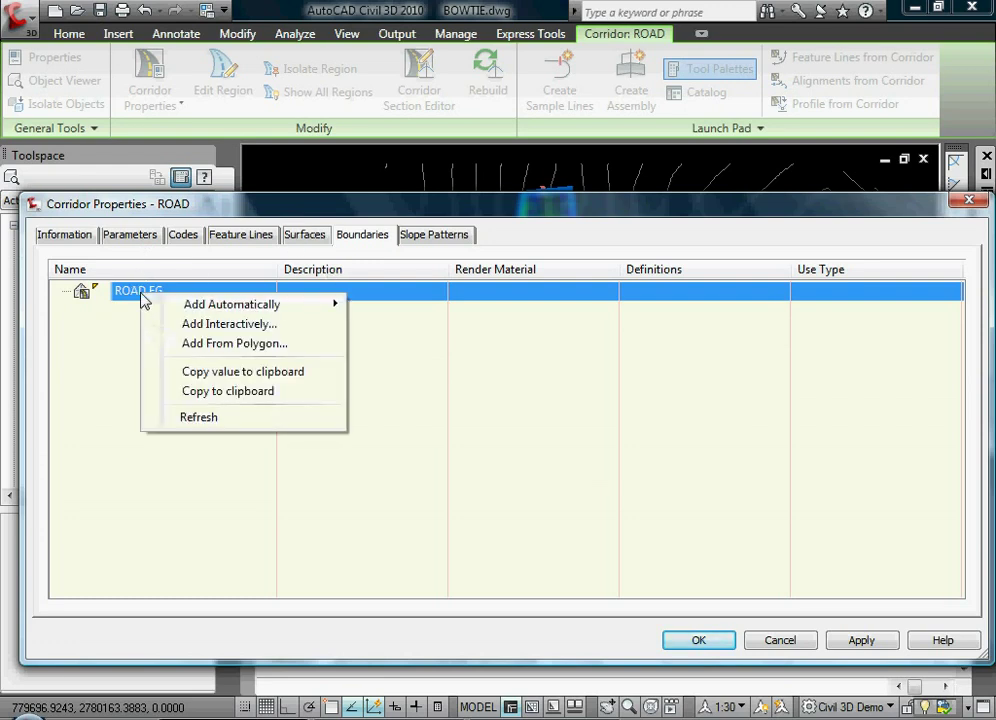
pyautogui.moveTo(232, 304)
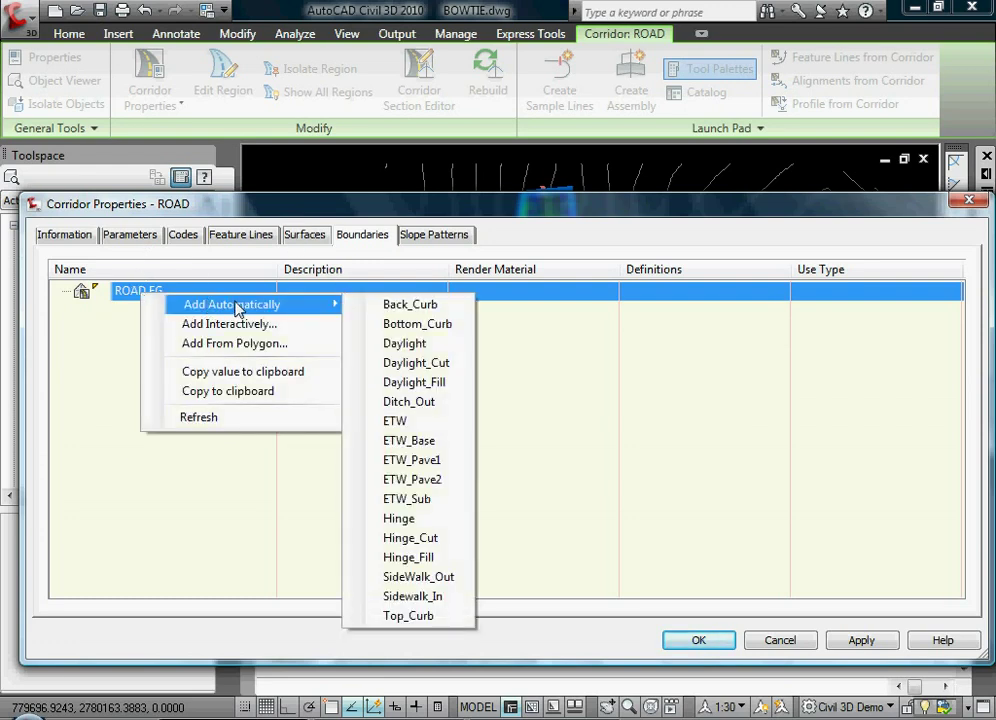
pyautogui.moveTo(416, 362)
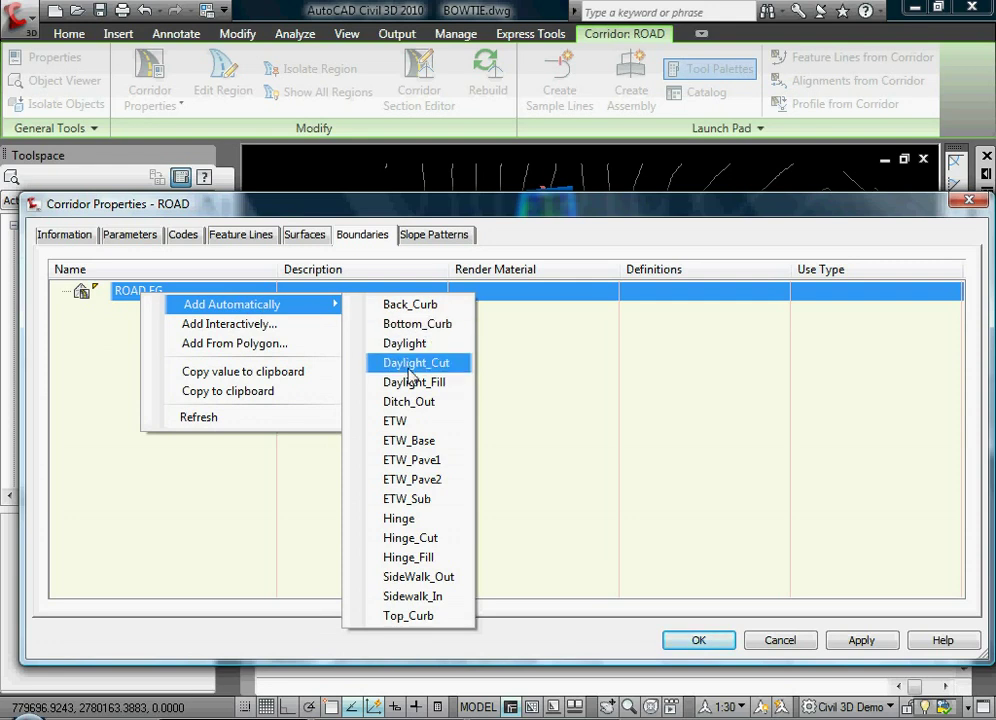
pyautogui.moveTo(404, 344)
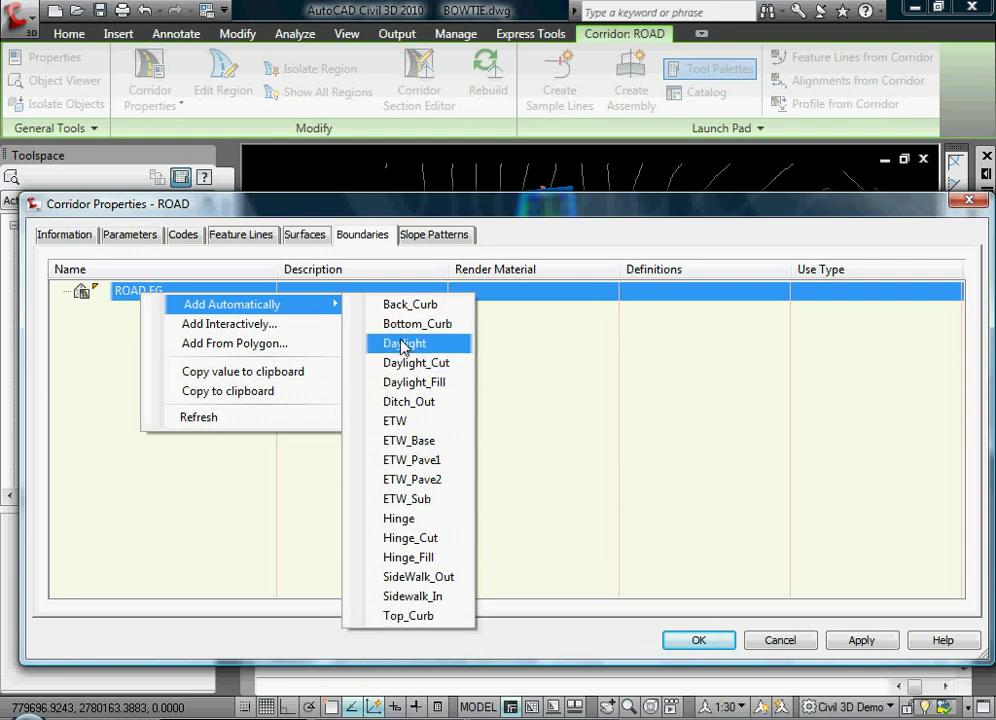
# Add an automatic Daylight boundary to ROAD FG and inspect the trimmed surface in 3D
pyautogui.click(698, 640)
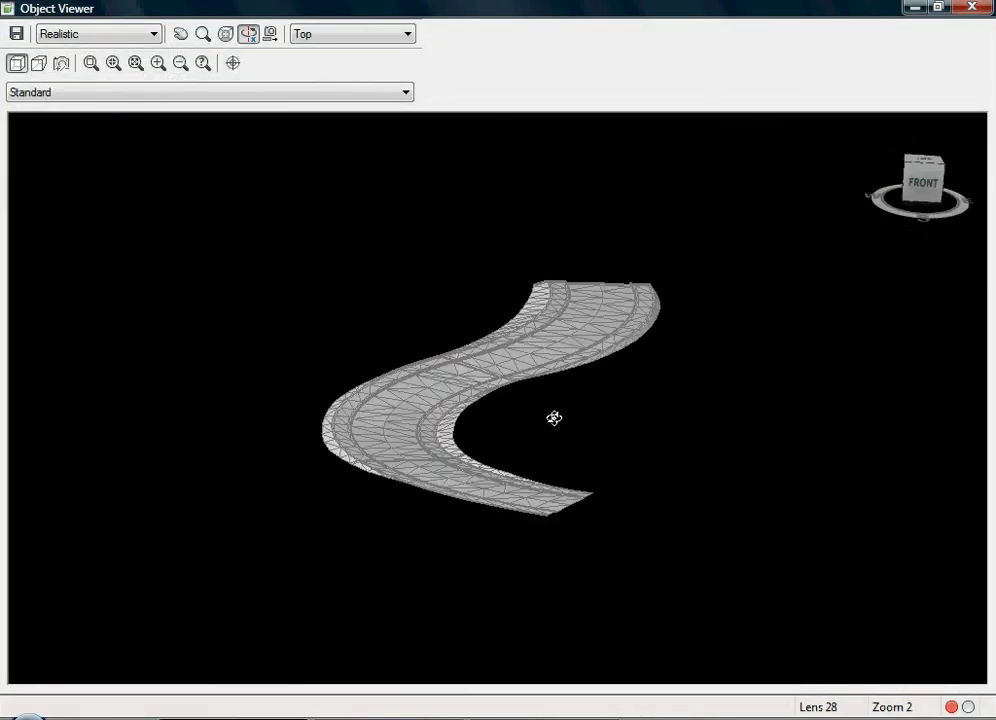
pyautogui.moveTo(556, 418); pyautogui.dragTo(476, 504)
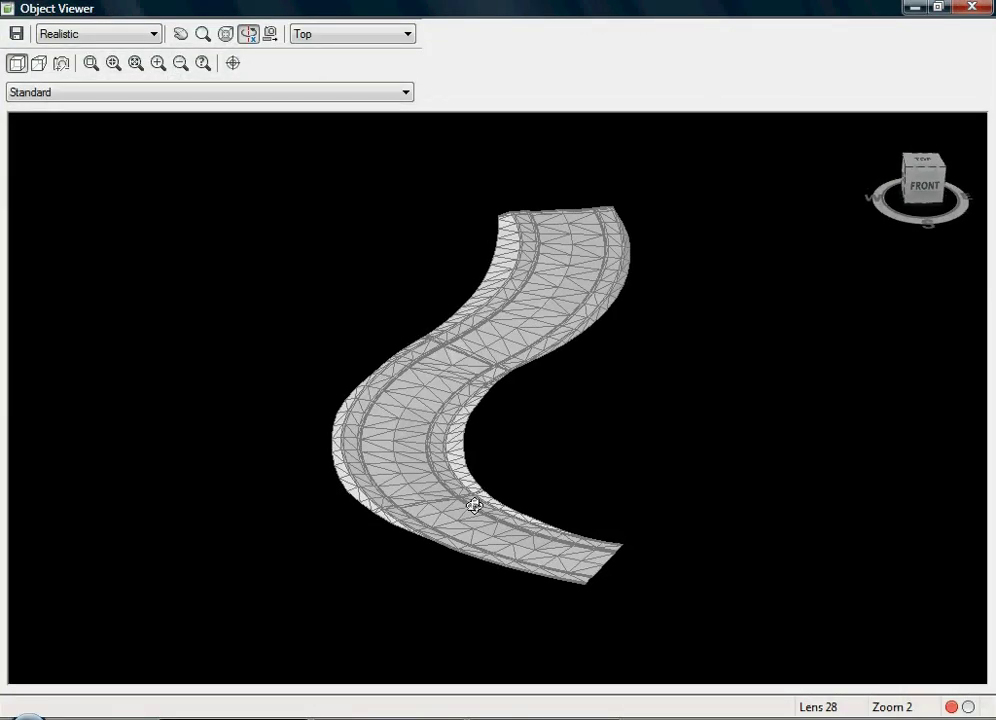
pyautogui.moveTo(474, 504); pyautogui.dragTo(518, 516)
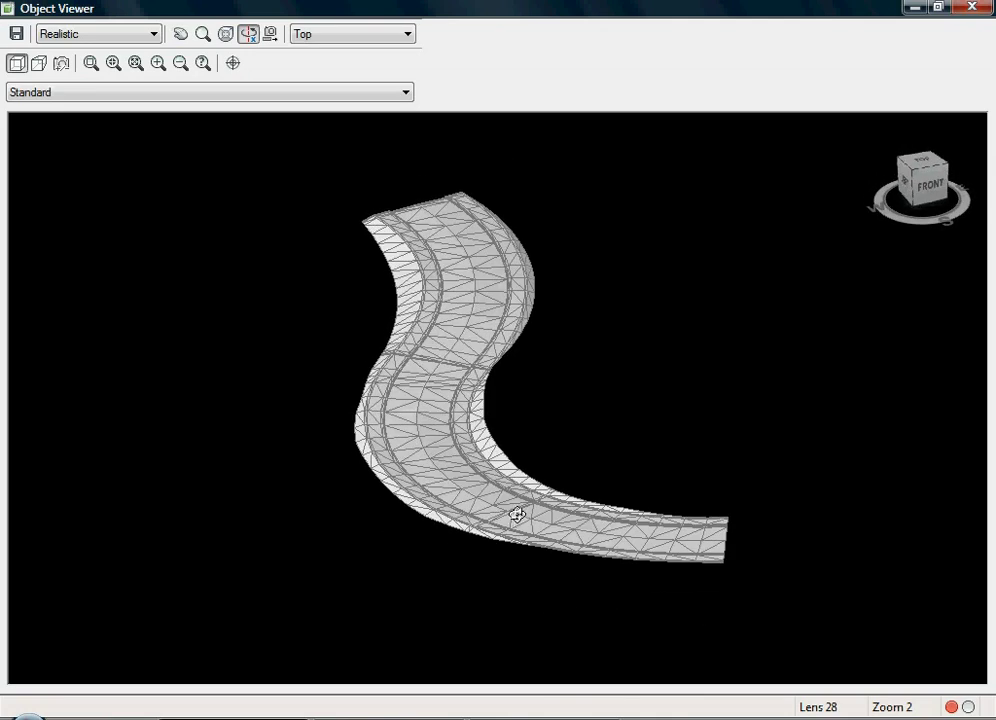
pyautogui.click(970, 8)
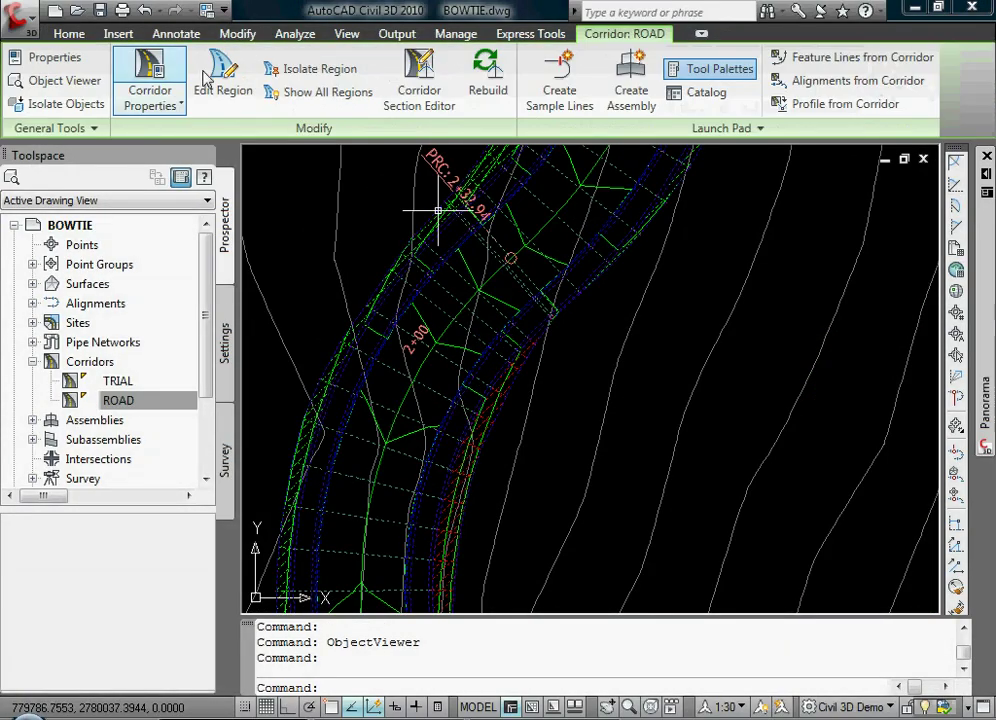
# Select the existing Corridor Boundary(1) entry for ROAD FG in corridor properties
pyautogui.click(148, 80)
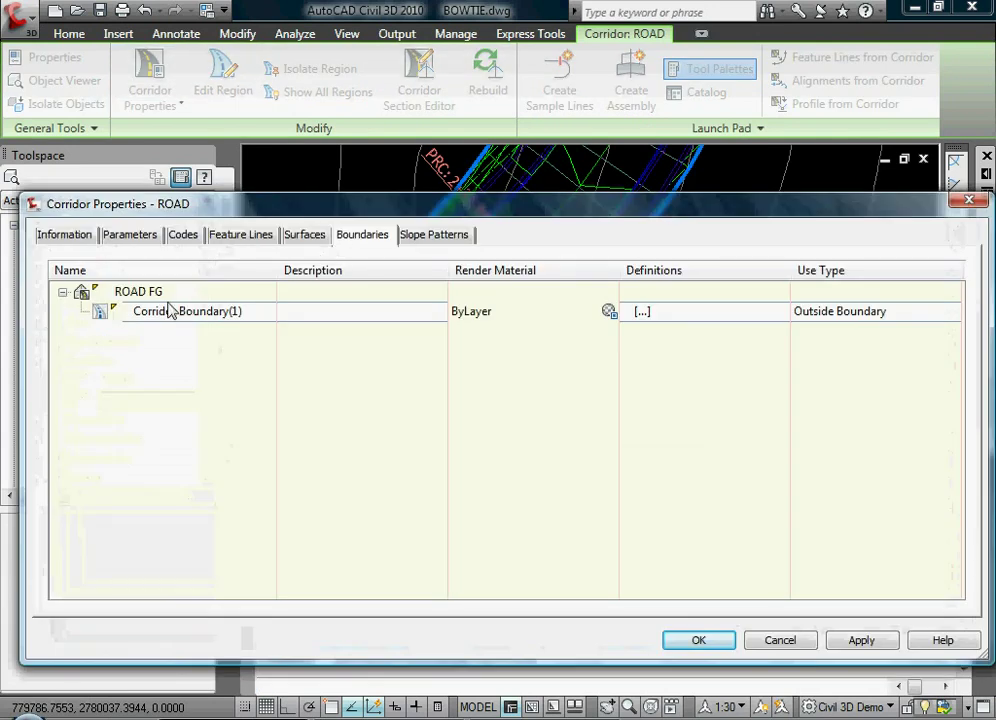
pyautogui.click(62, 292)
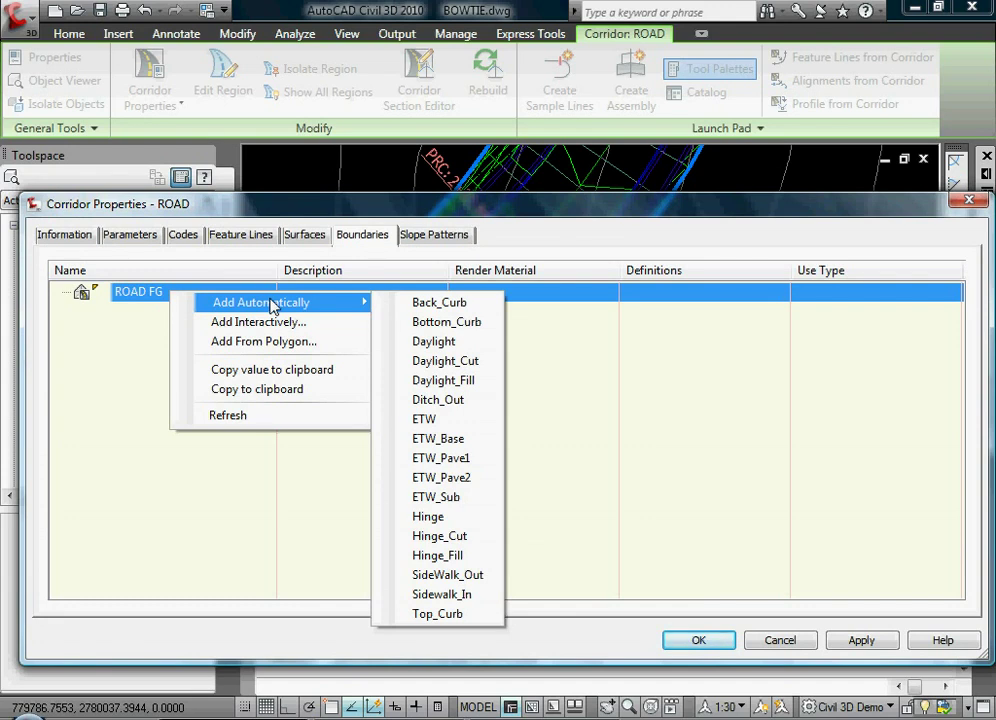
pyautogui.moveTo(540, 258)
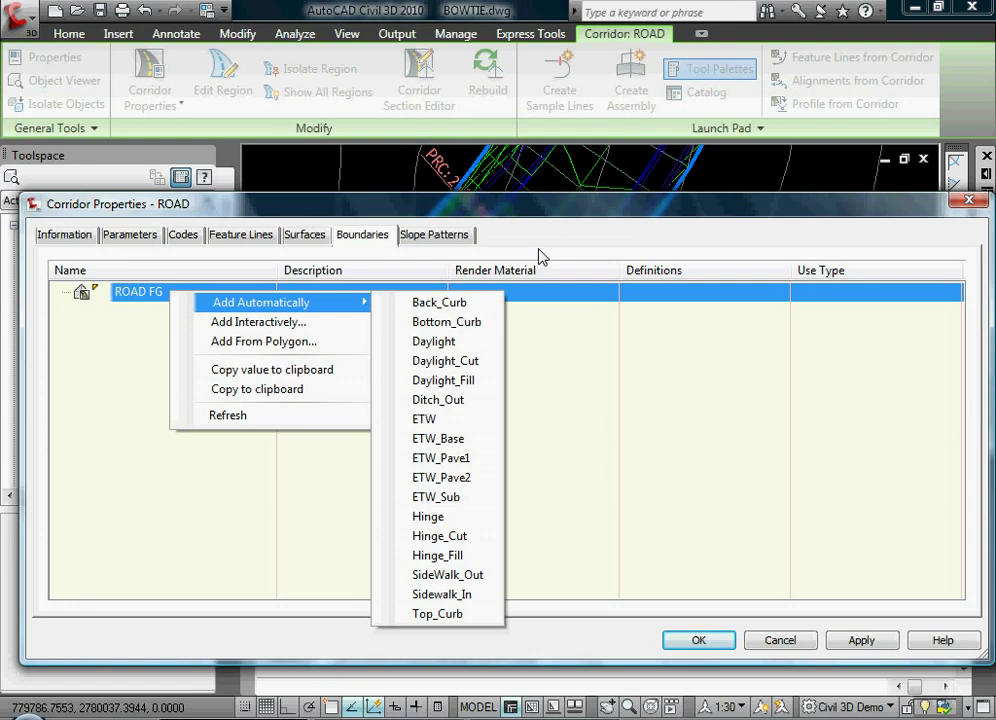
pyautogui.moveTo(584, 168)
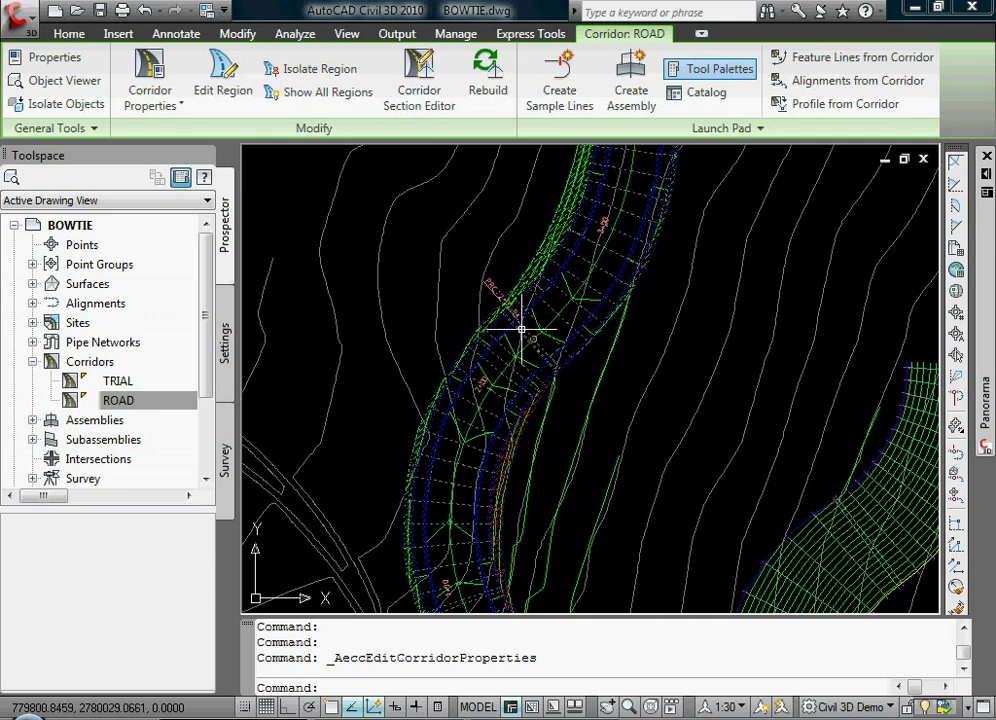
# Begin an interactive boundary for ROAD FG via Add Interactively
pyautogui.moveTo(520, 330); pyautogui.dragTo(550, 344)
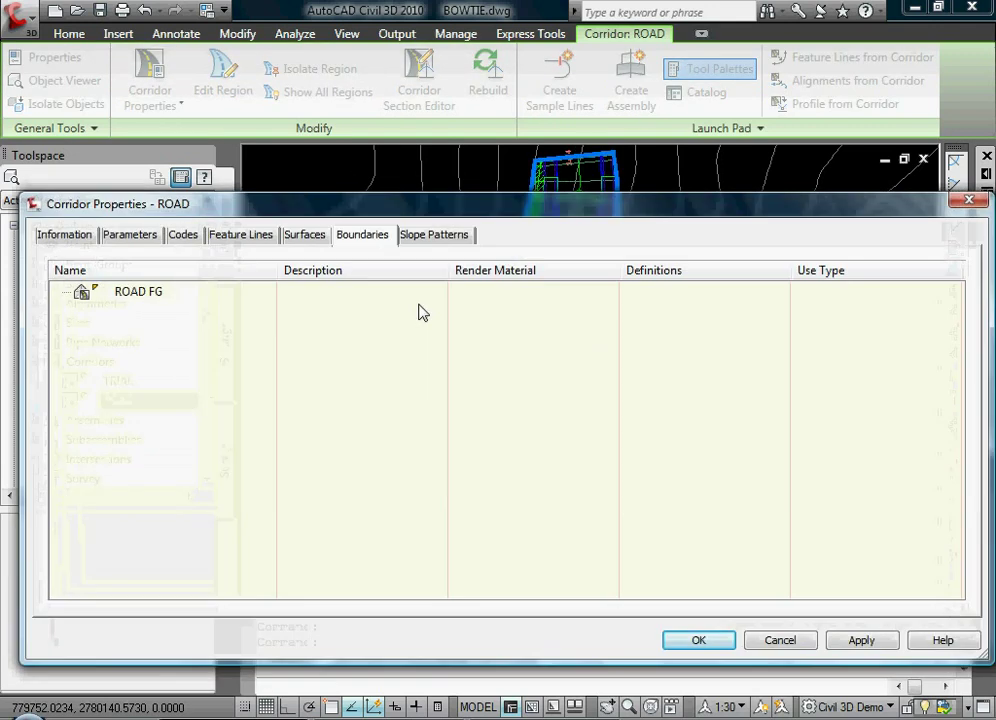
pyautogui.rightClick(136, 292)
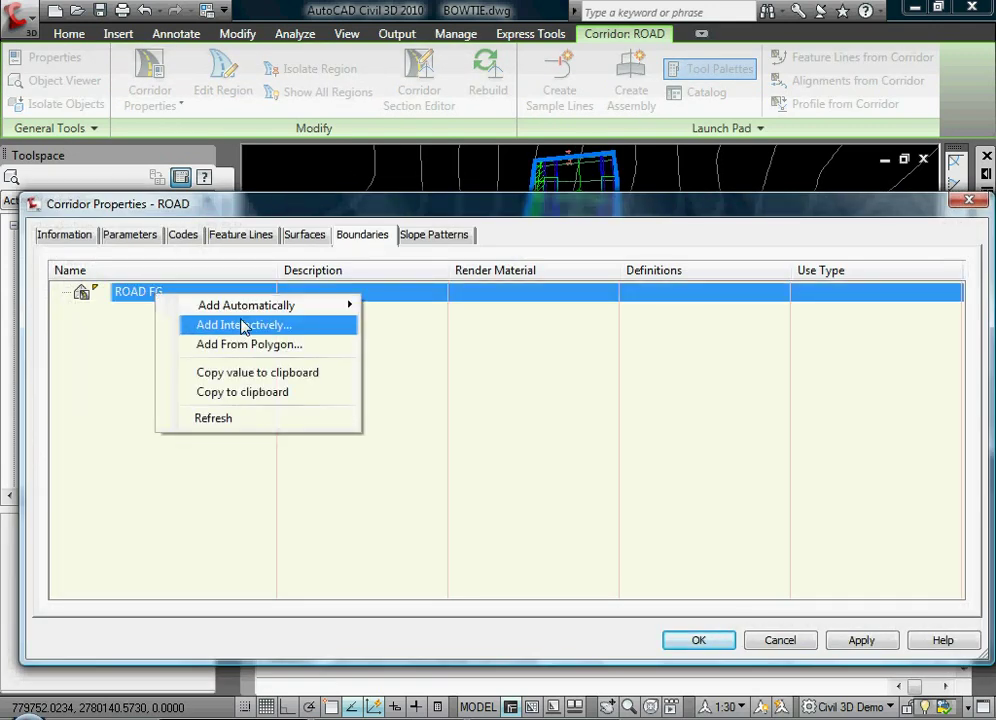
pyautogui.click(244, 324)
pyautogui.write('END')
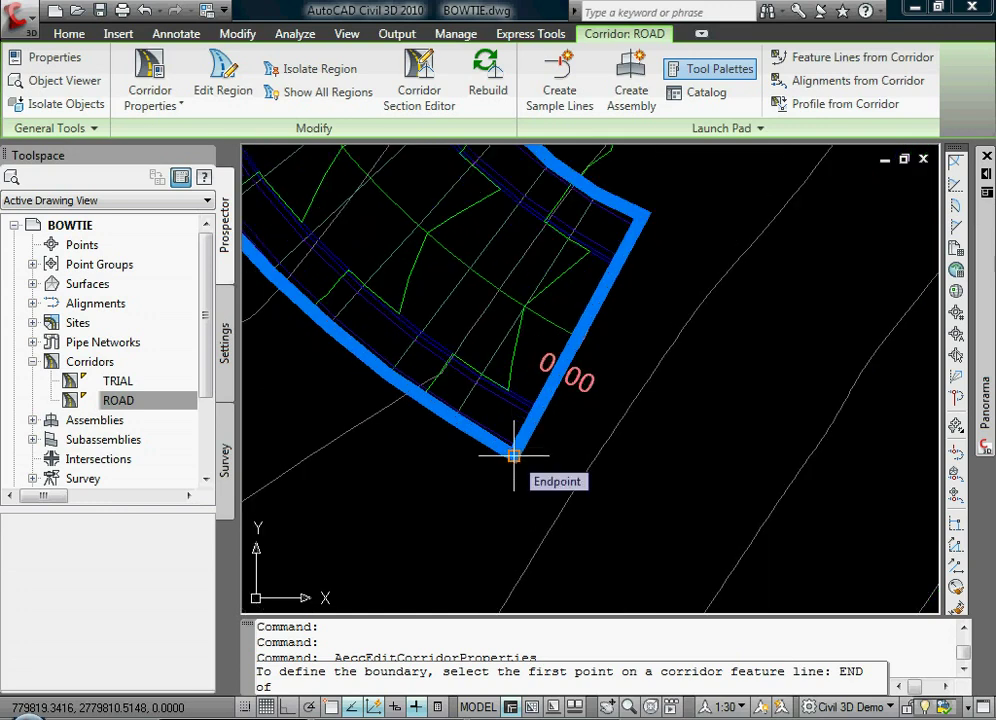
# Trace the boundary points along both Daylight feature lines and view the trimmed surface in 3D
pyautogui.click(512, 456)
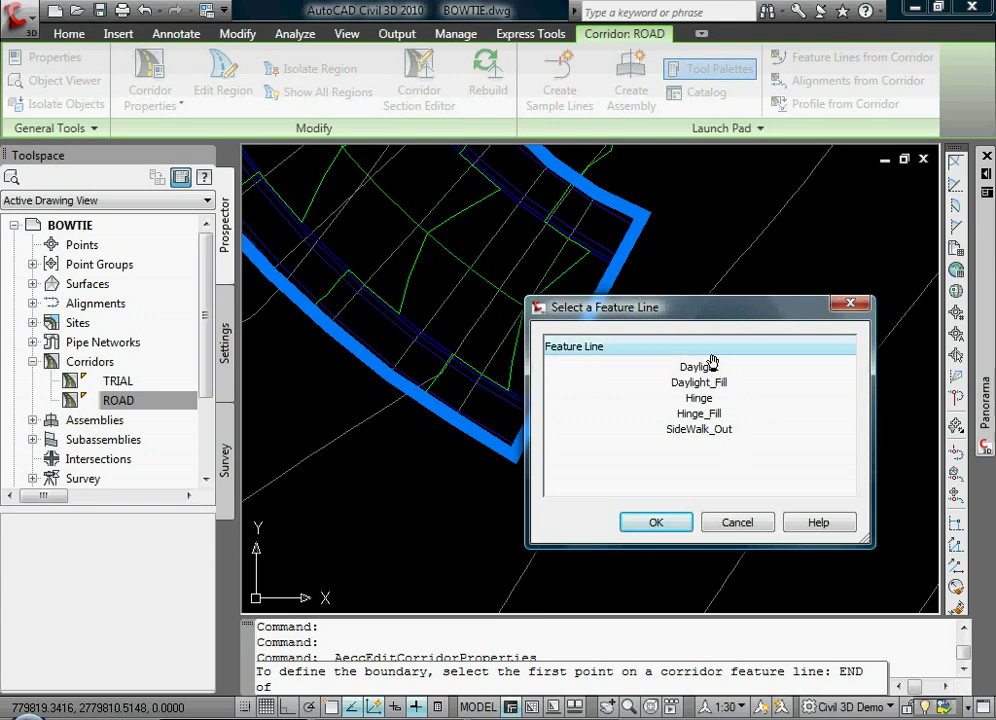
pyautogui.click(700, 366)
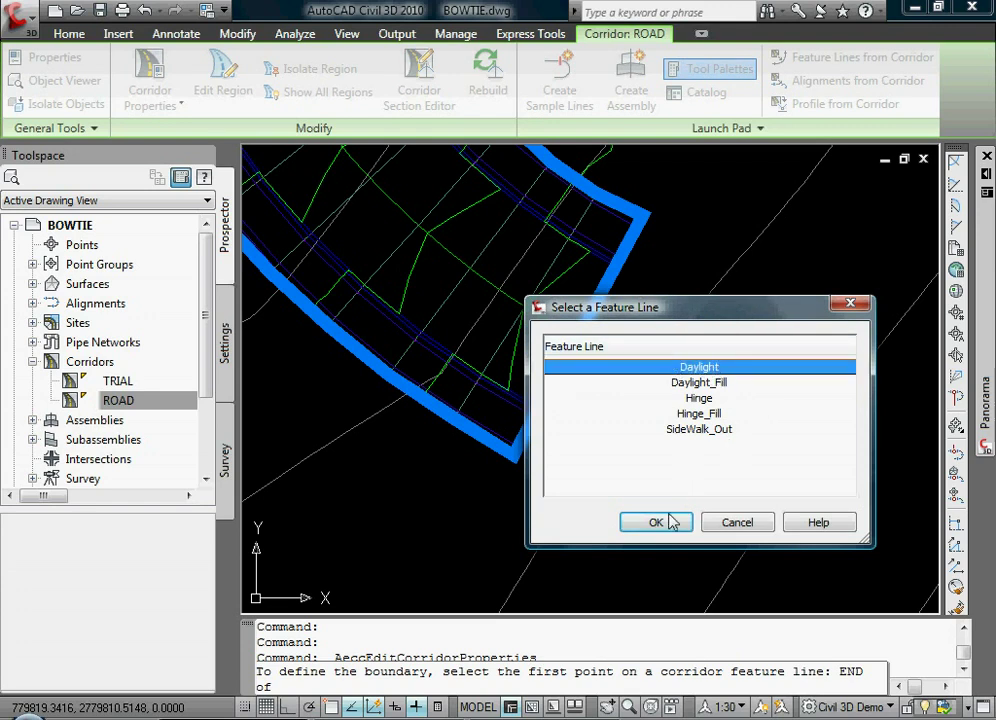
pyautogui.click(656, 522)
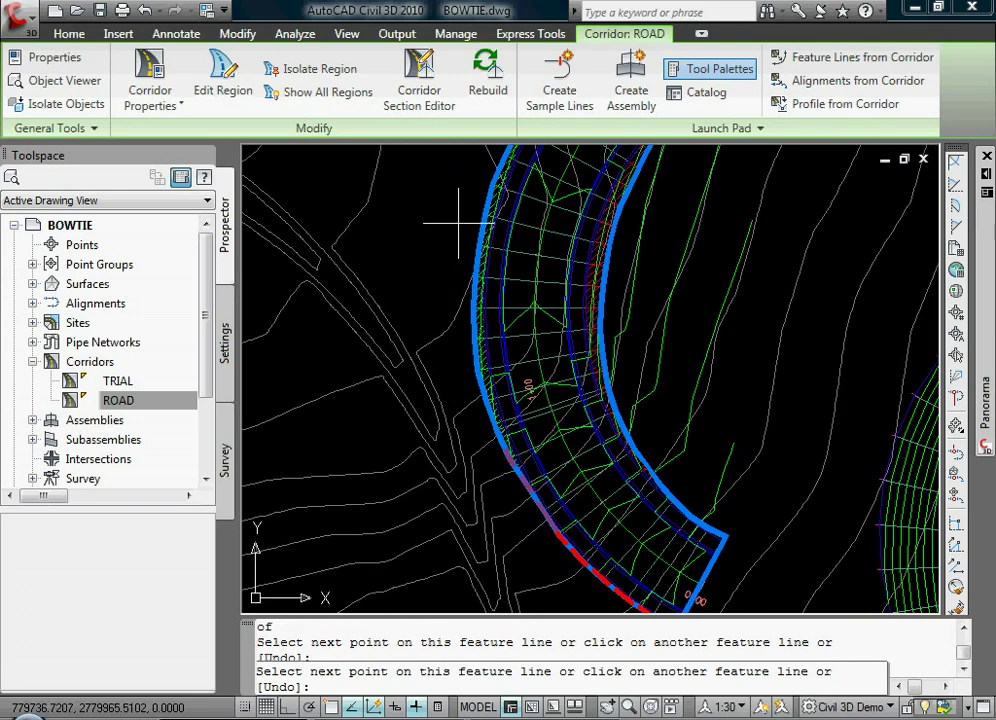
pyautogui.click(484, 218)
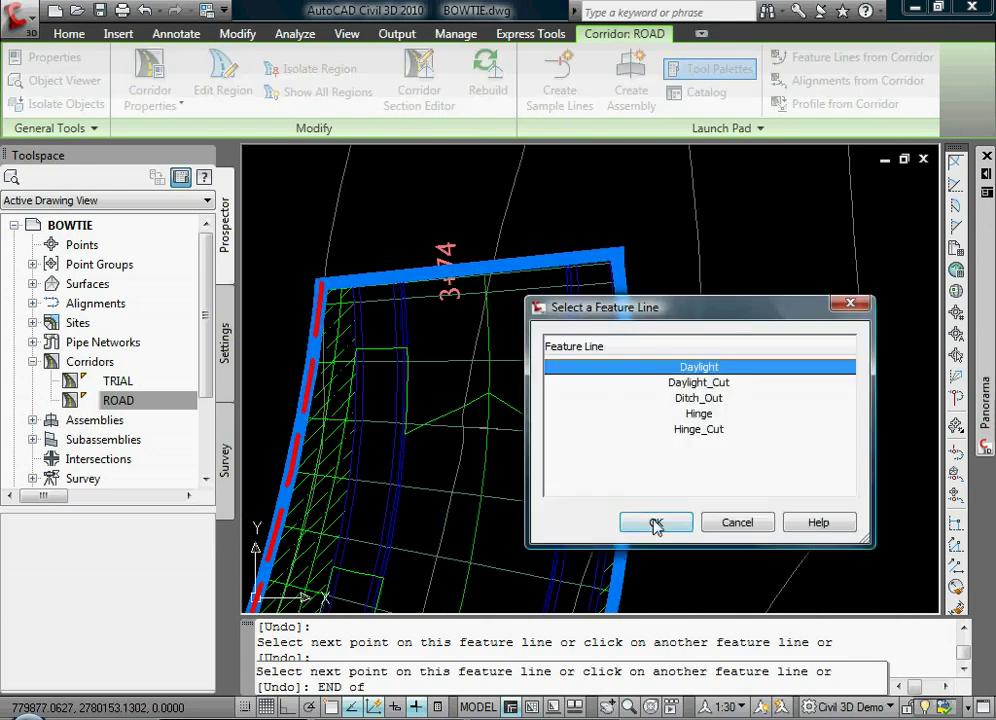
pyautogui.click(656, 522)
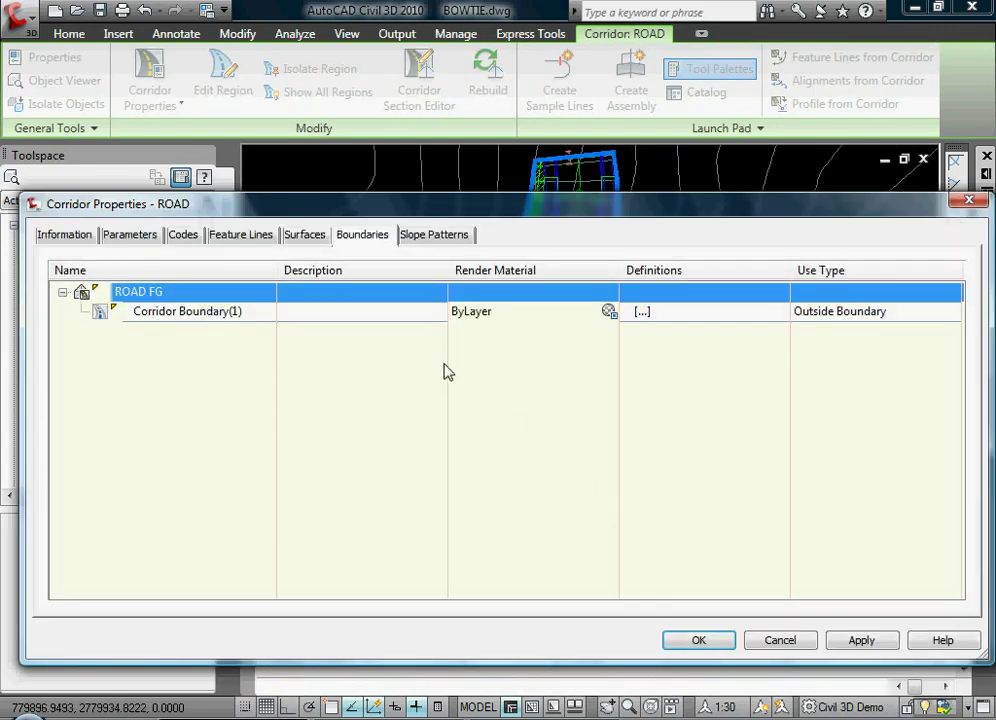
pyautogui.moveTo(248, 312)
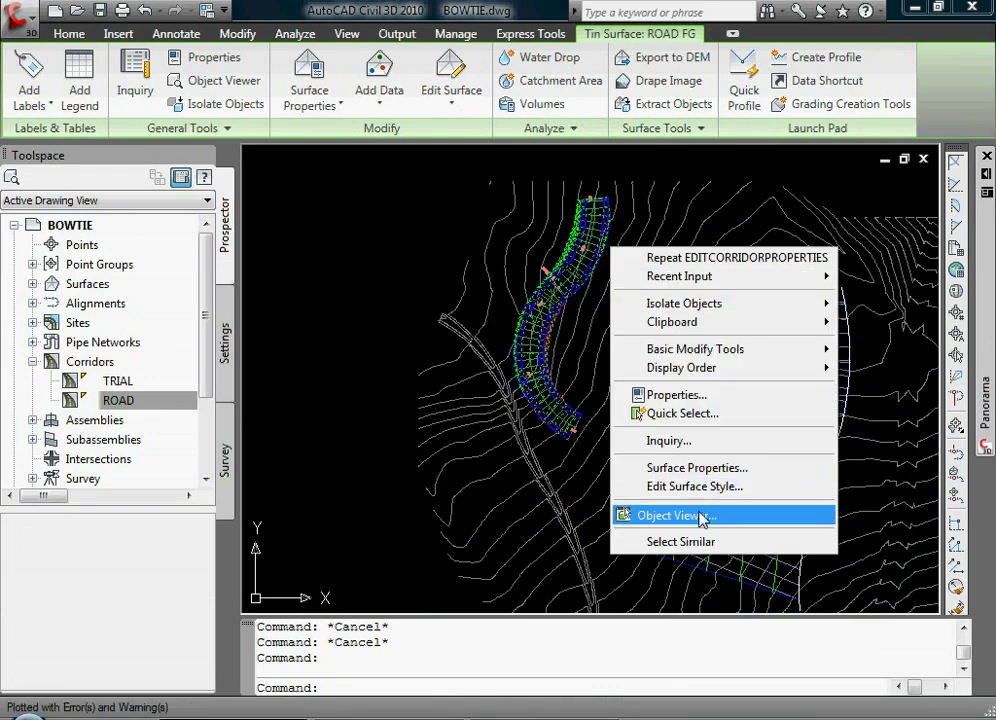
pyautogui.click(676, 516)
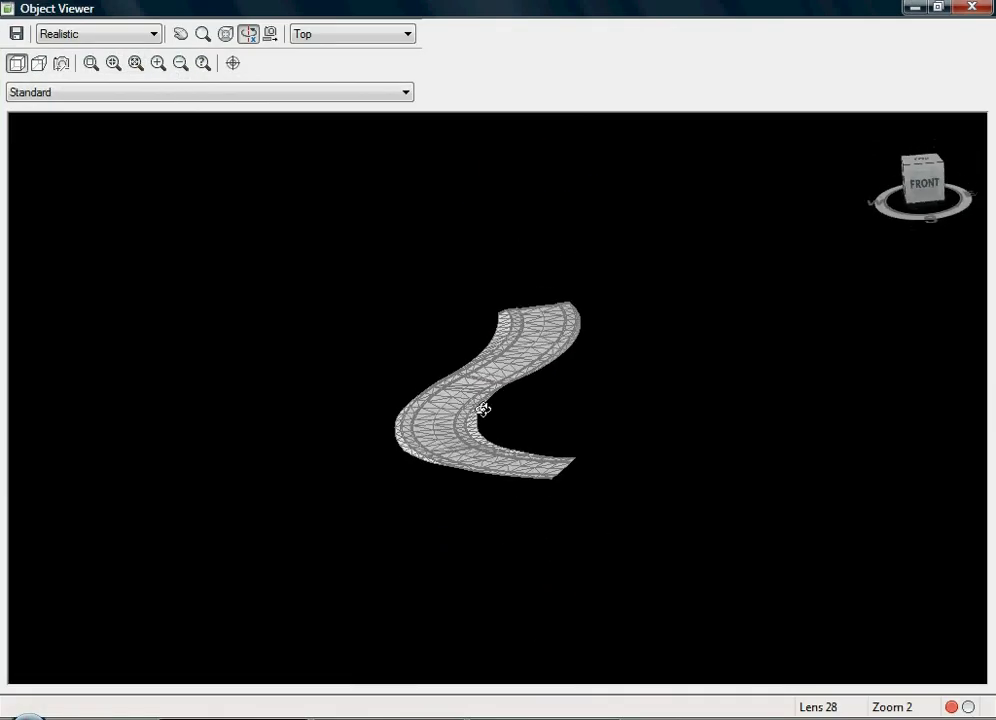
# Stretch alignment ALIGN-1 with a grip so the ROAD corridor rebuilds along it
pyautogui.click(972, 8)
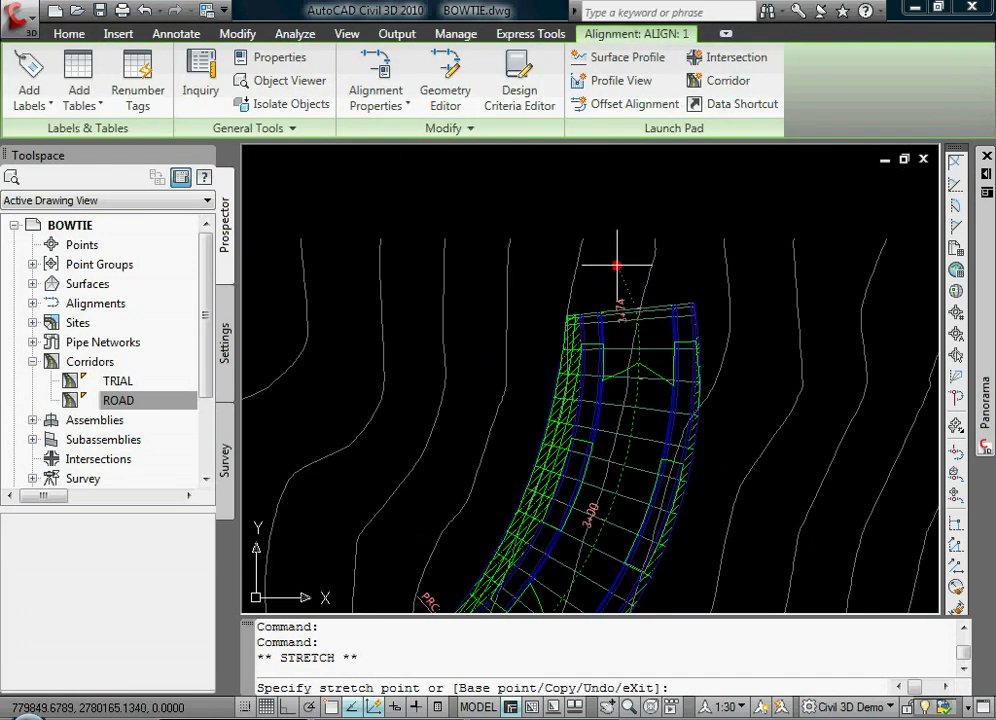
pyautogui.moveTo(522, 304)
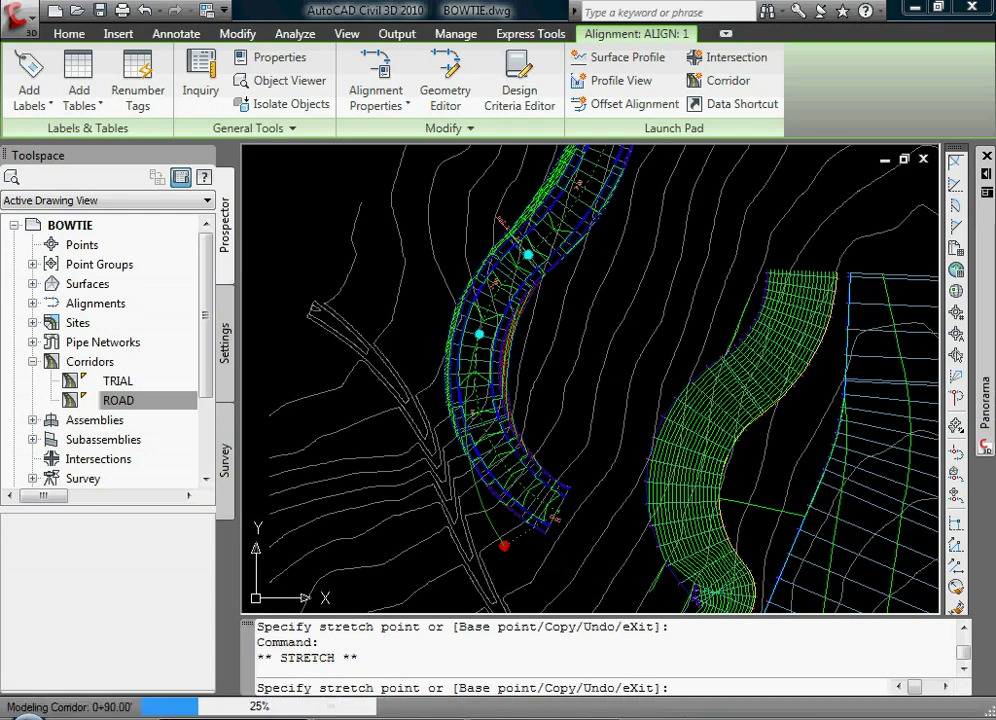
pyautogui.click(500, 560)
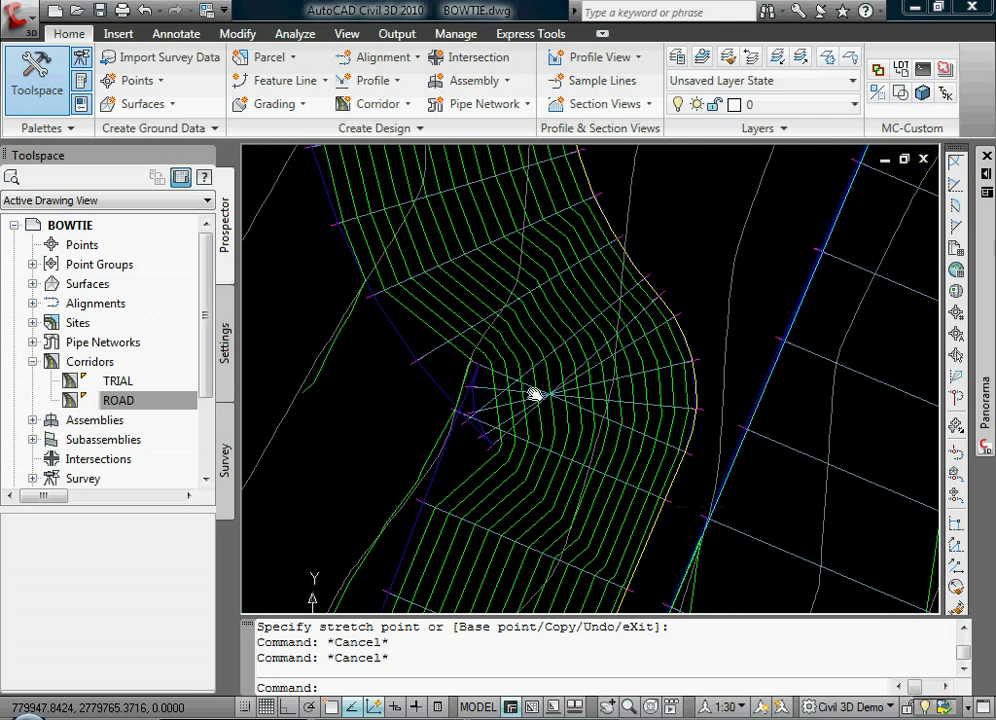
pyautogui.scroll(-3)
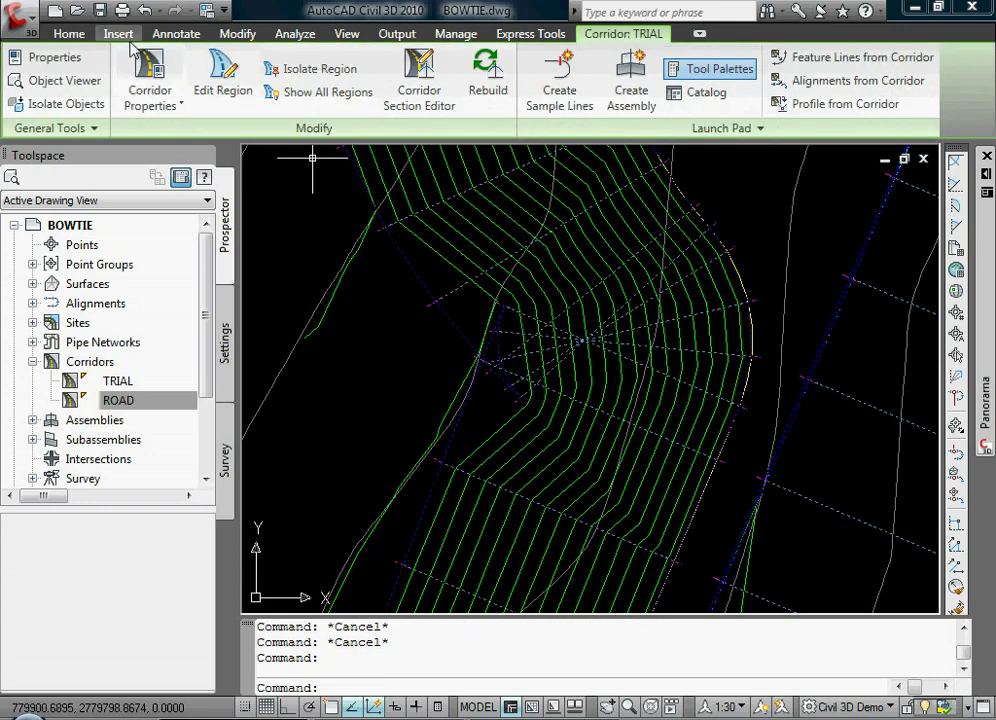
pyautogui.click(150, 76)
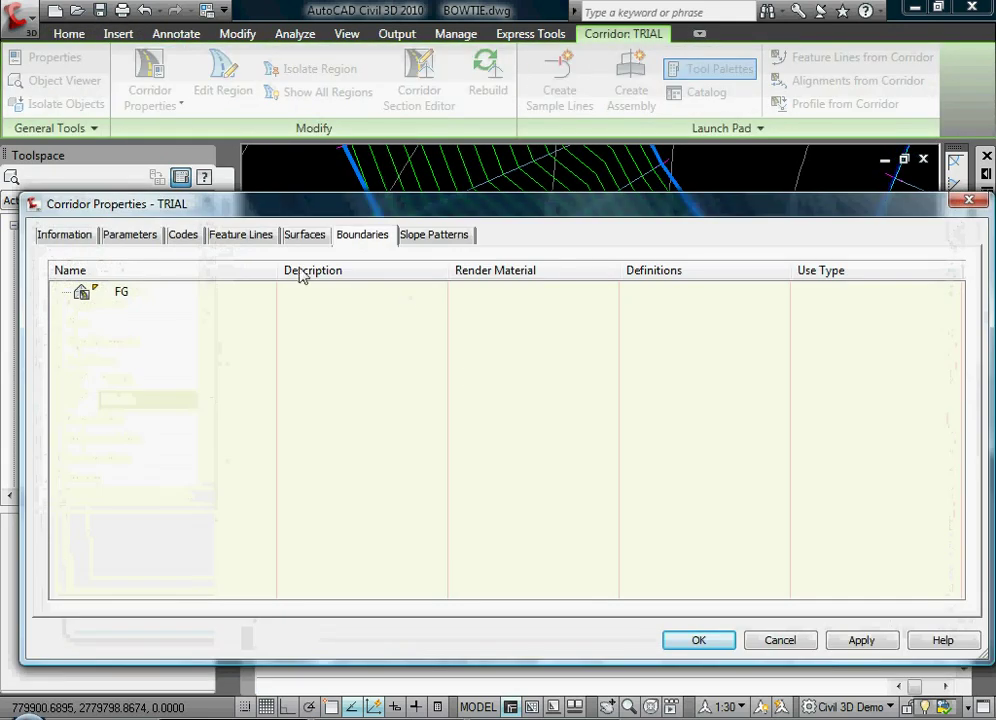
pyautogui.rightClick(122, 292)
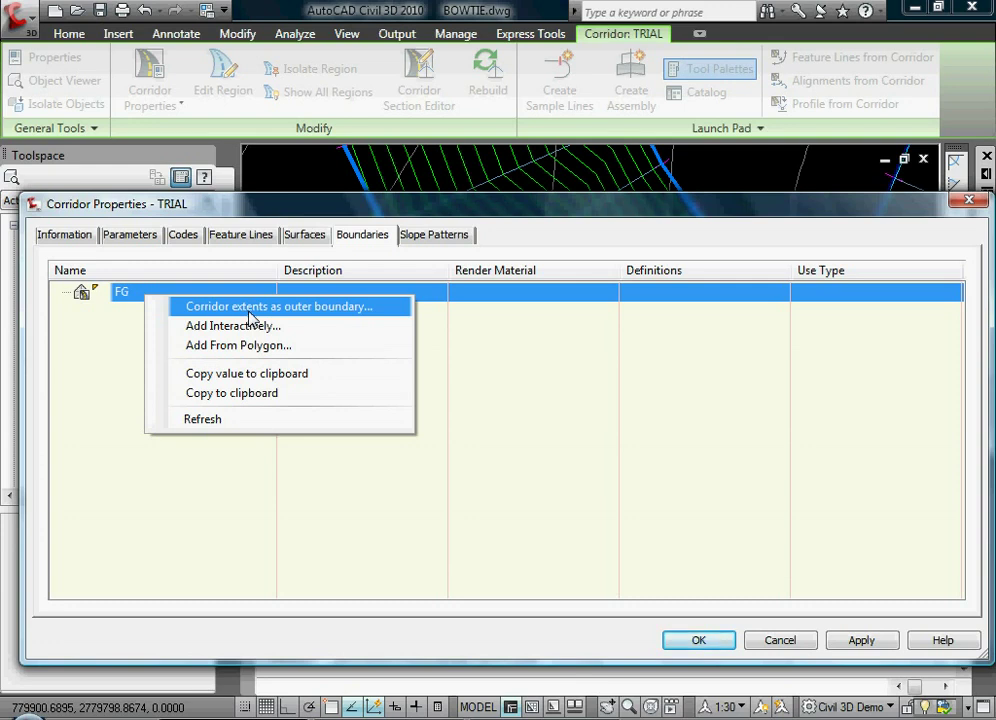
pyautogui.moveTo(324, 318)
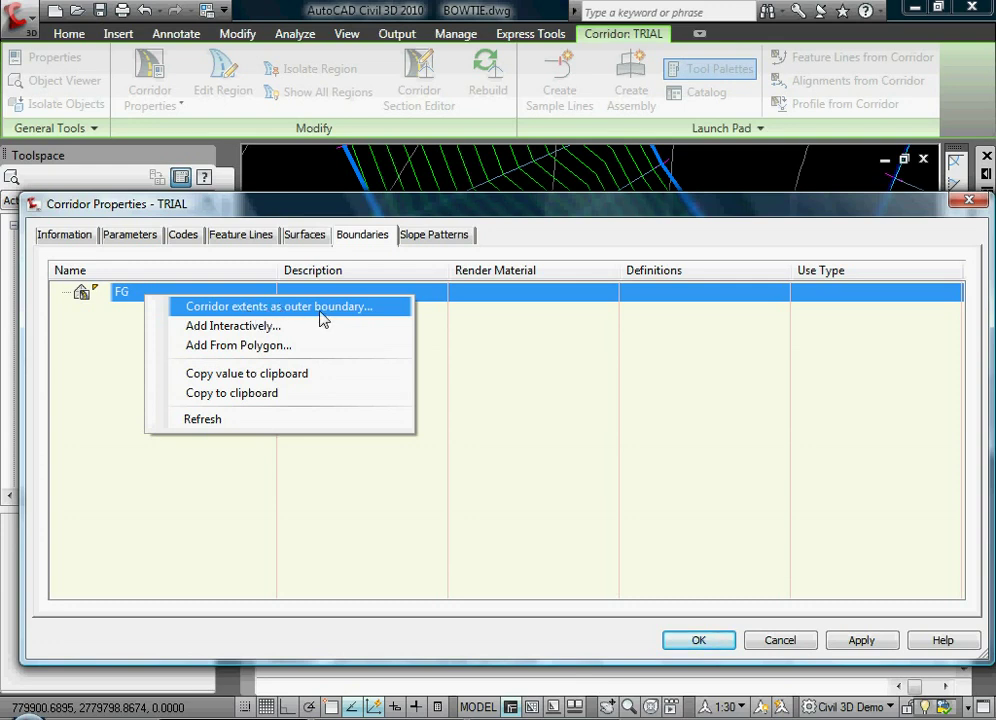
pyautogui.moveTo(322, 316)
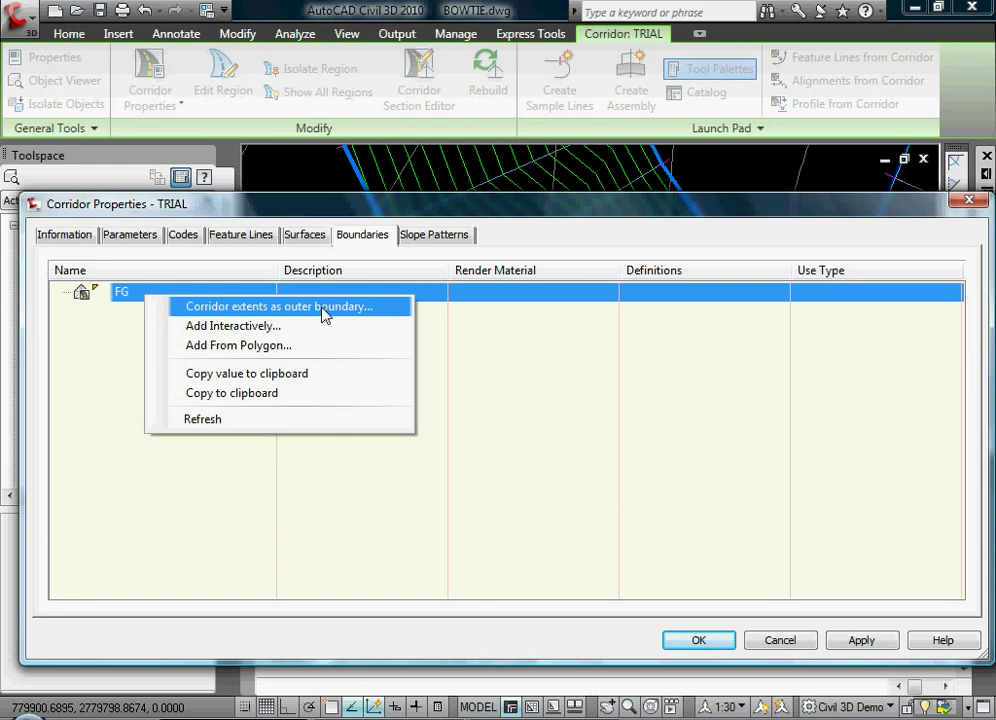
pyautogui.click(280, 306)
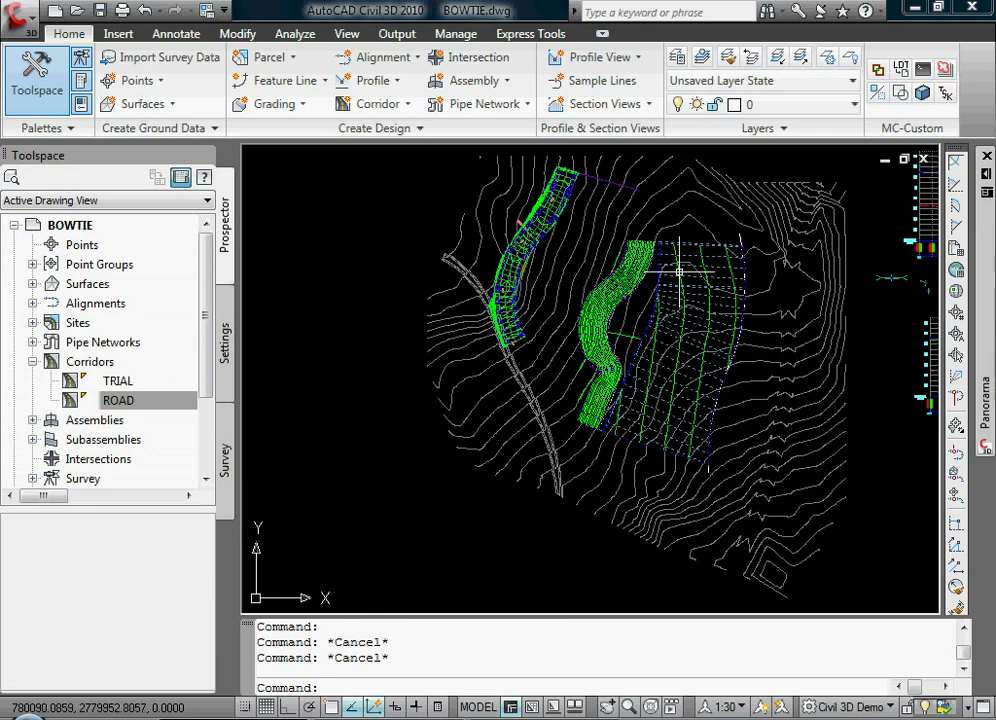
pyautogui.moveTo(640, 290)
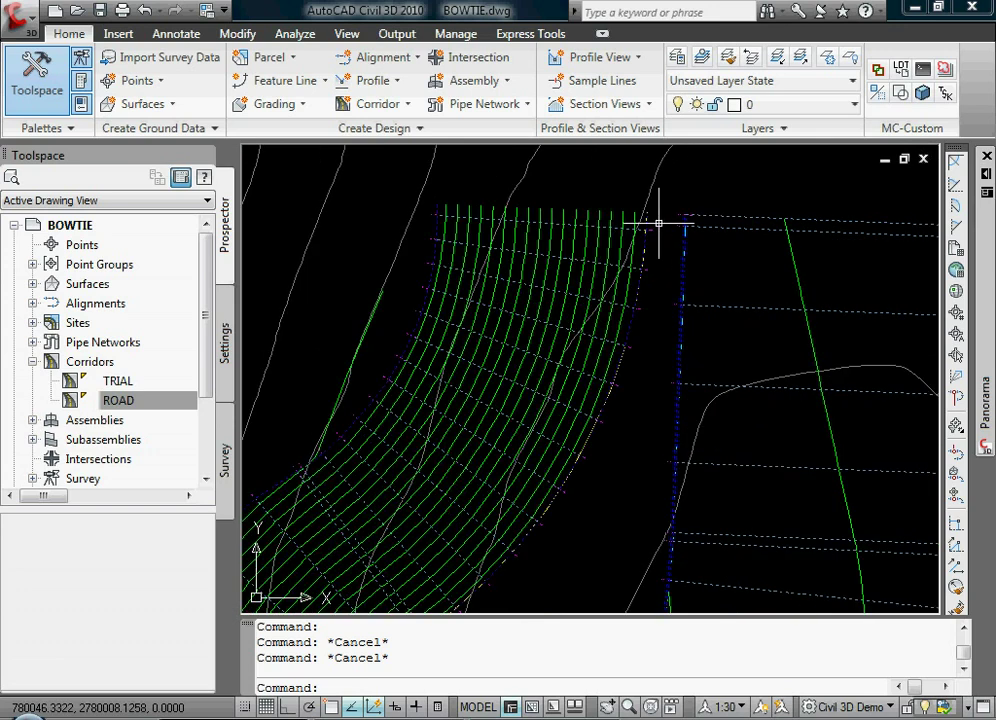
pyautogui.moveTo(596, 218)
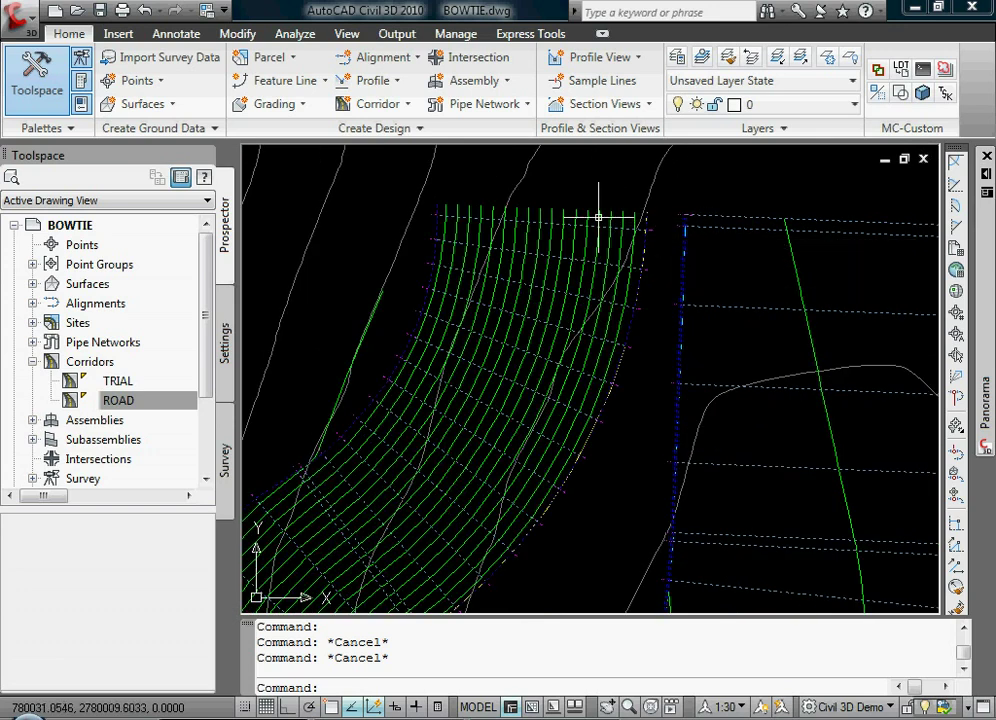
pyautogui.moveTo(470, 468)
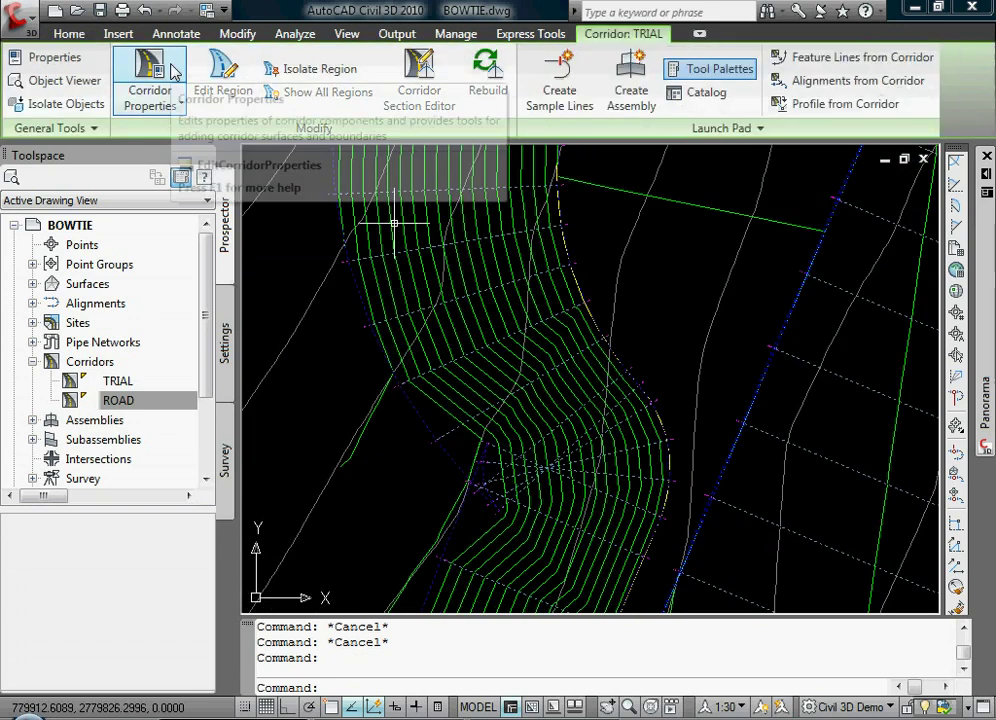
# Trace an interactive boundary for TRIAL FG and acknowledge the invalid-boundary warning
pyautogui.click(148, 80)
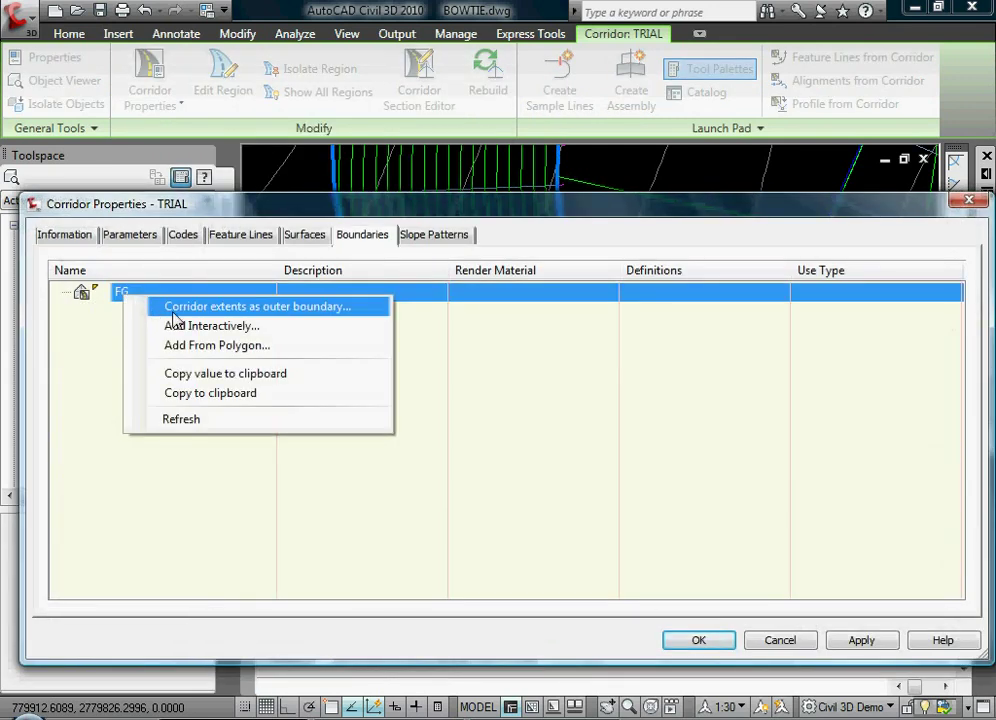
pyautogui.click(256, 306)
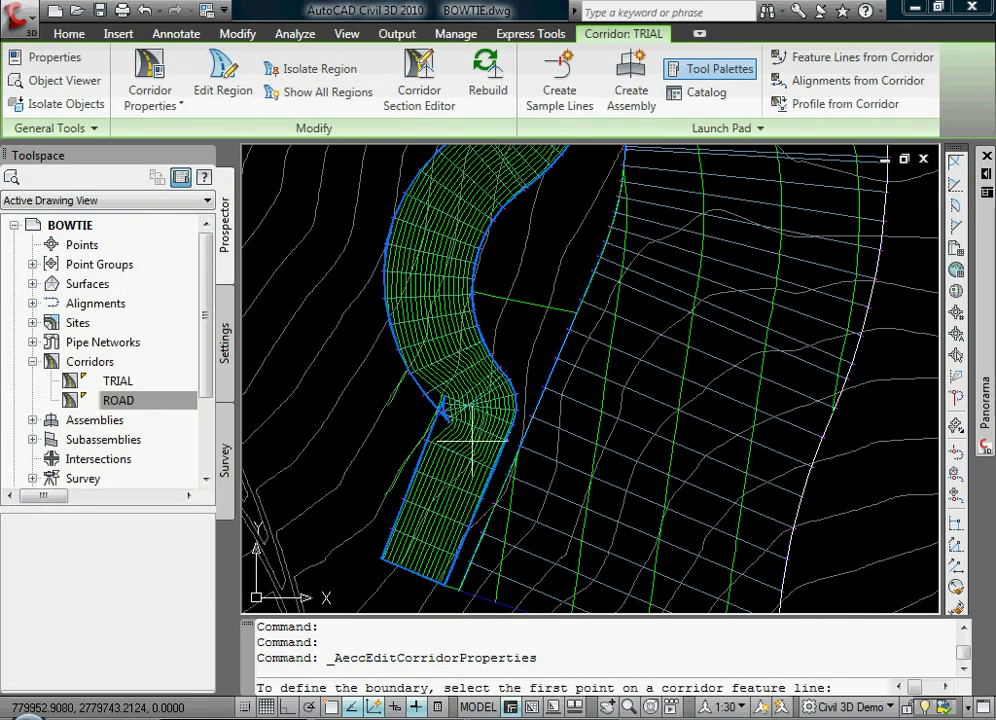
pyautogui.moveTo(480, 404)
pyautogui.write('C')
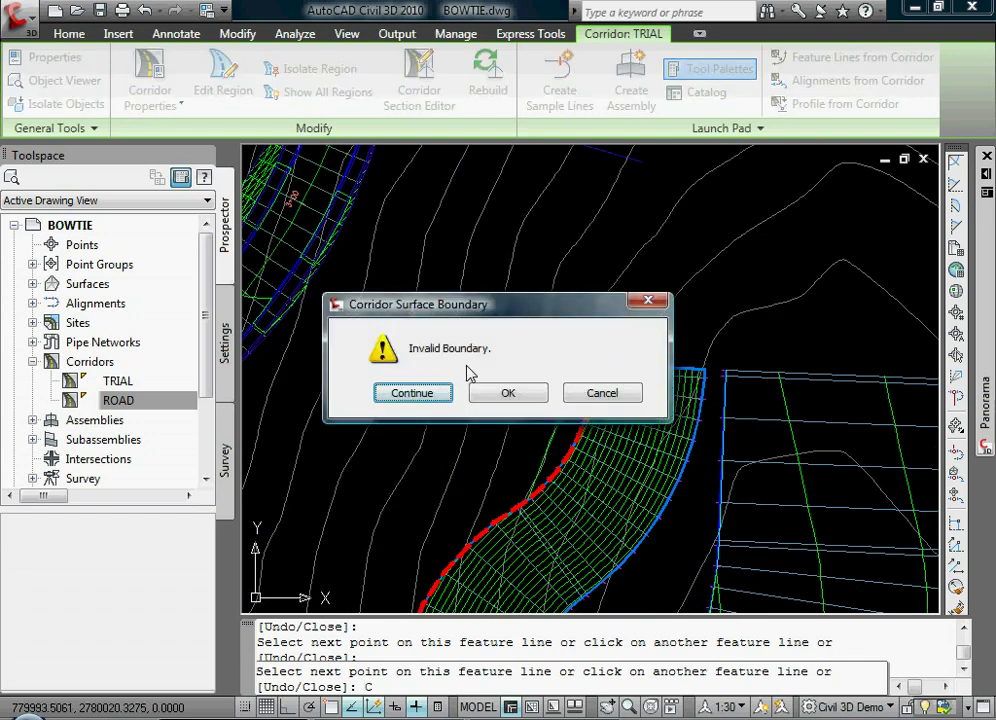
pyautogui.moveTo(680, 410)
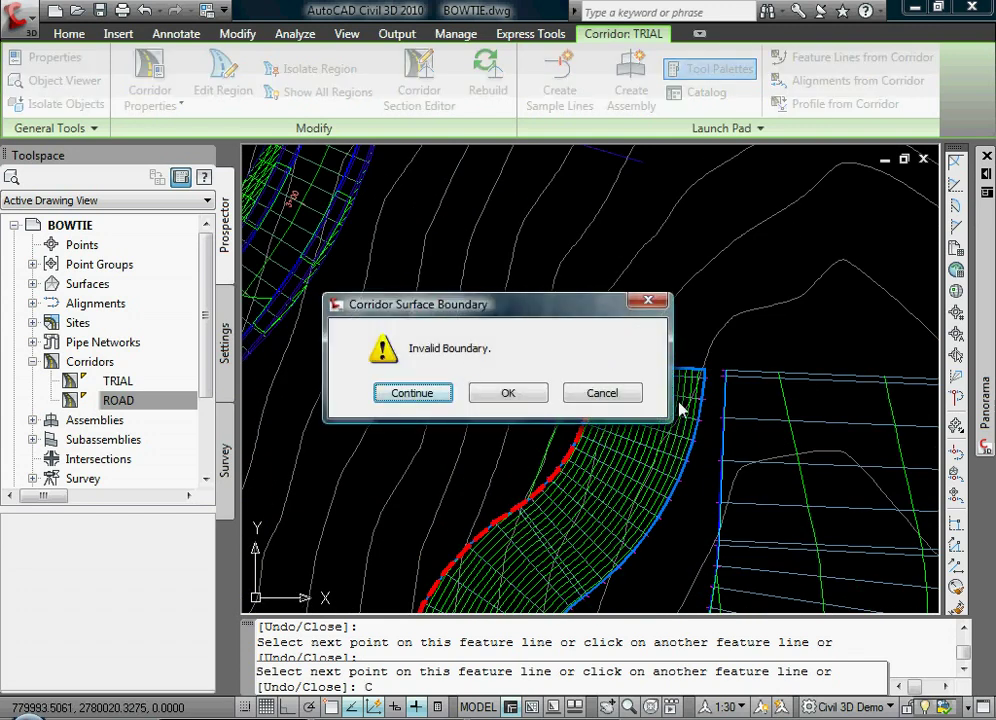
pyautogui.click(508, 392)
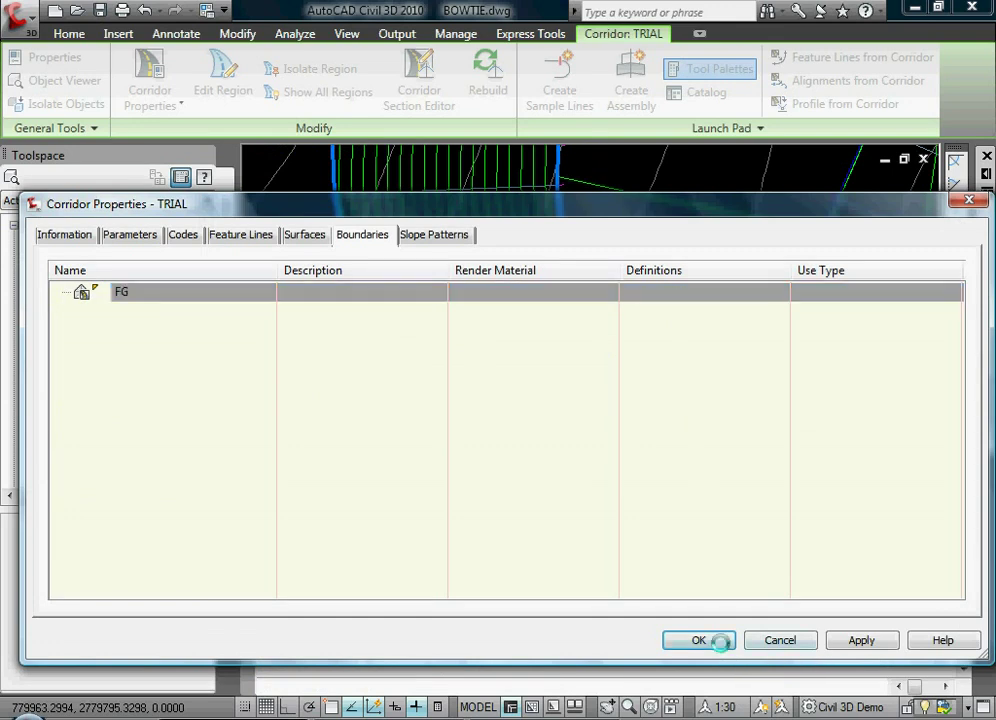
pyautogui.click(698, 640)
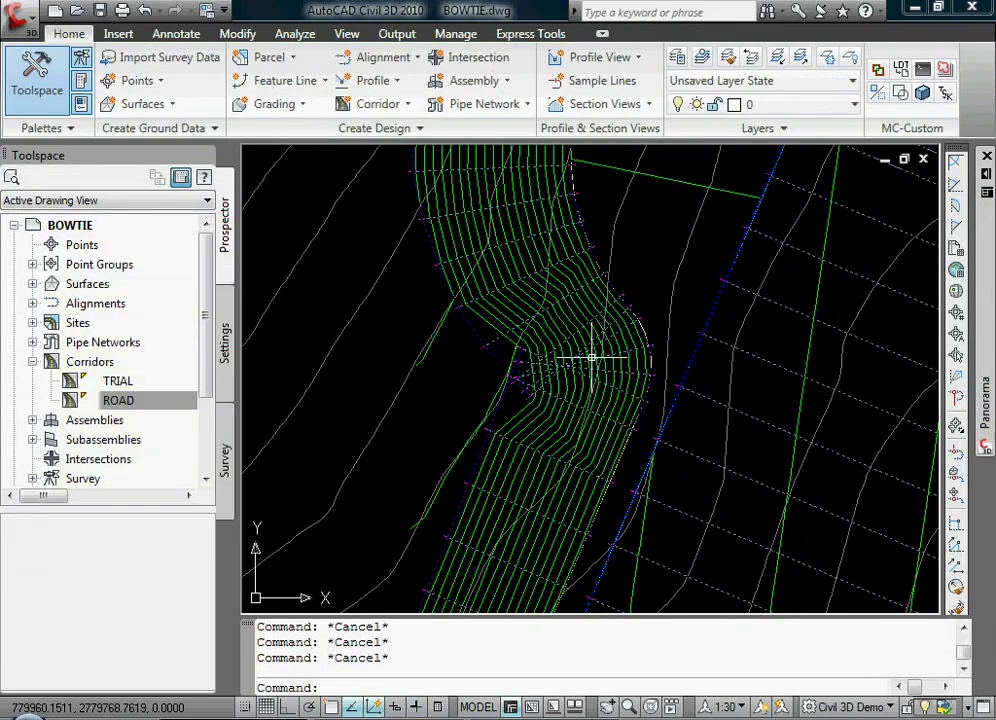
pyautogui.moveTo(408, 300)
pyautogui.write('PL')
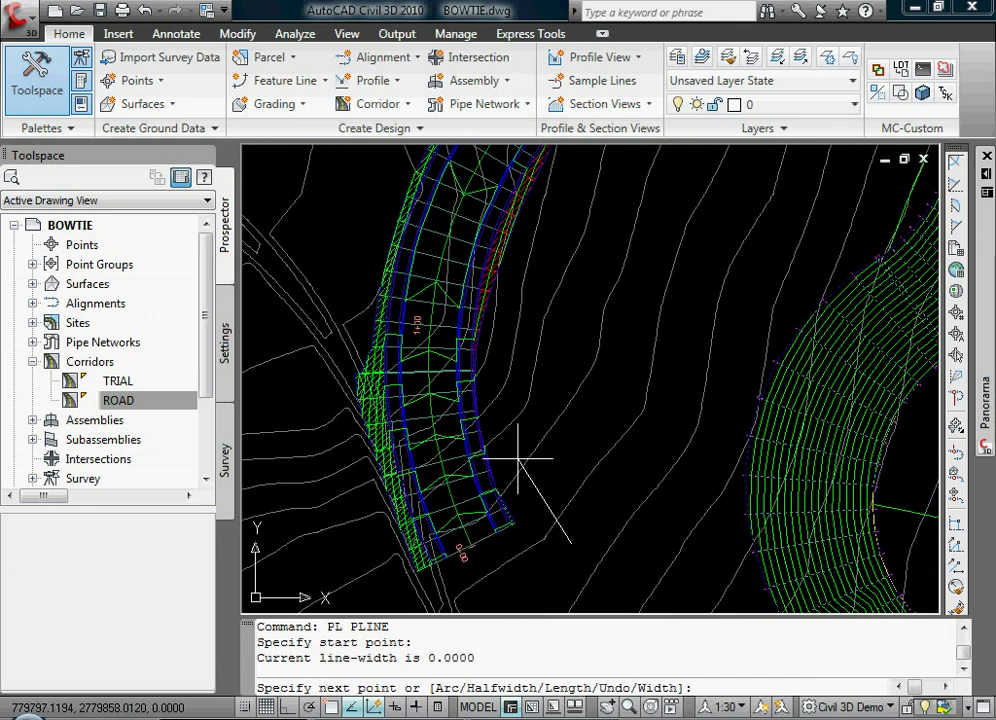
# Draw a closed polyline around the corridor and stretch a corner to enclose it
pyautogui.click(508, 458)
pyautogui.write('C')
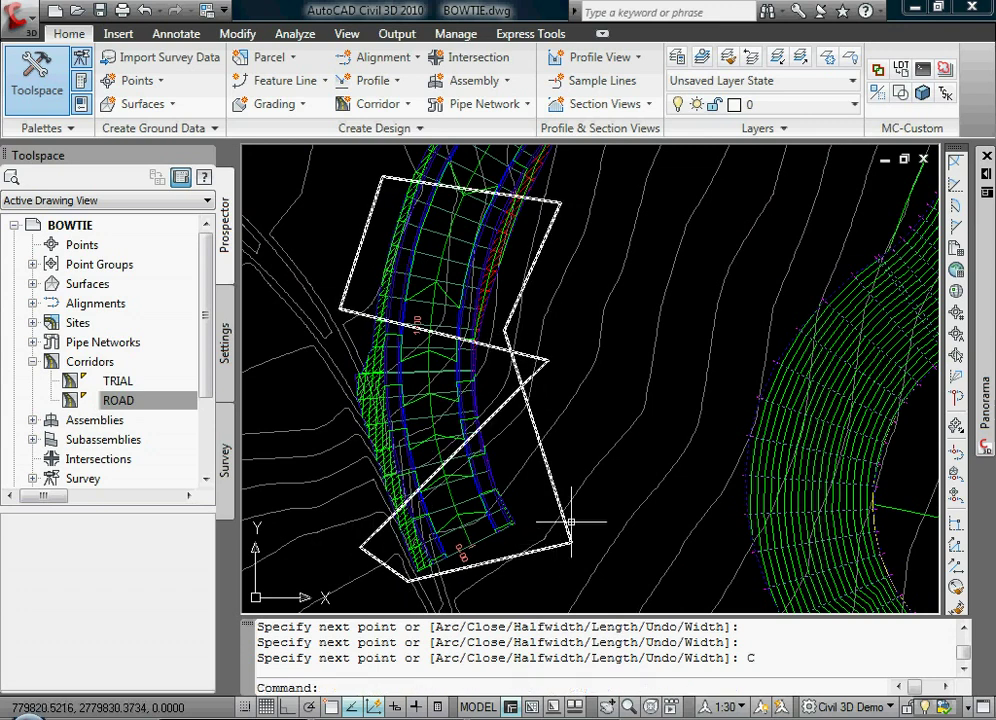
pyautogui.moveTo(520, 356)
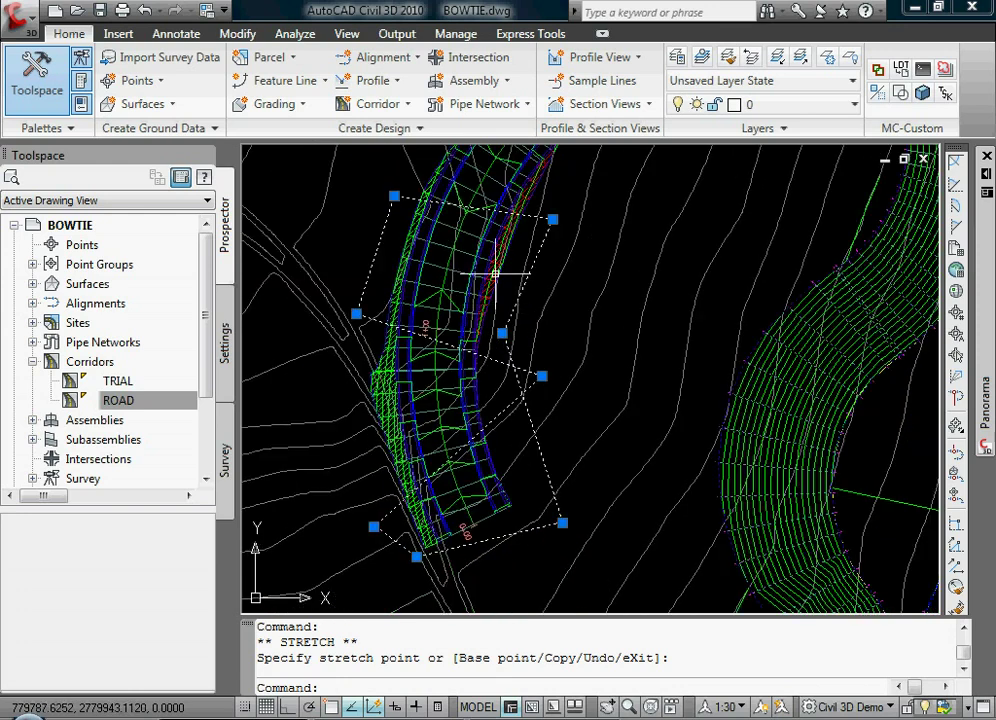
pyautogui.moveTo(496, 488)
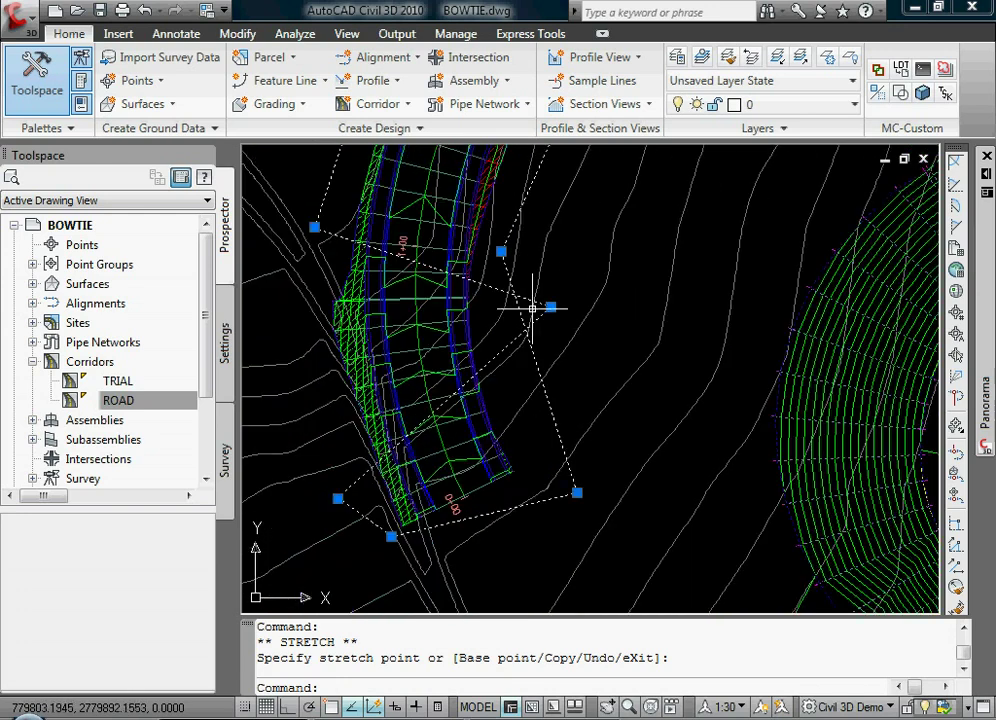
pyautogui.click(550, 308)
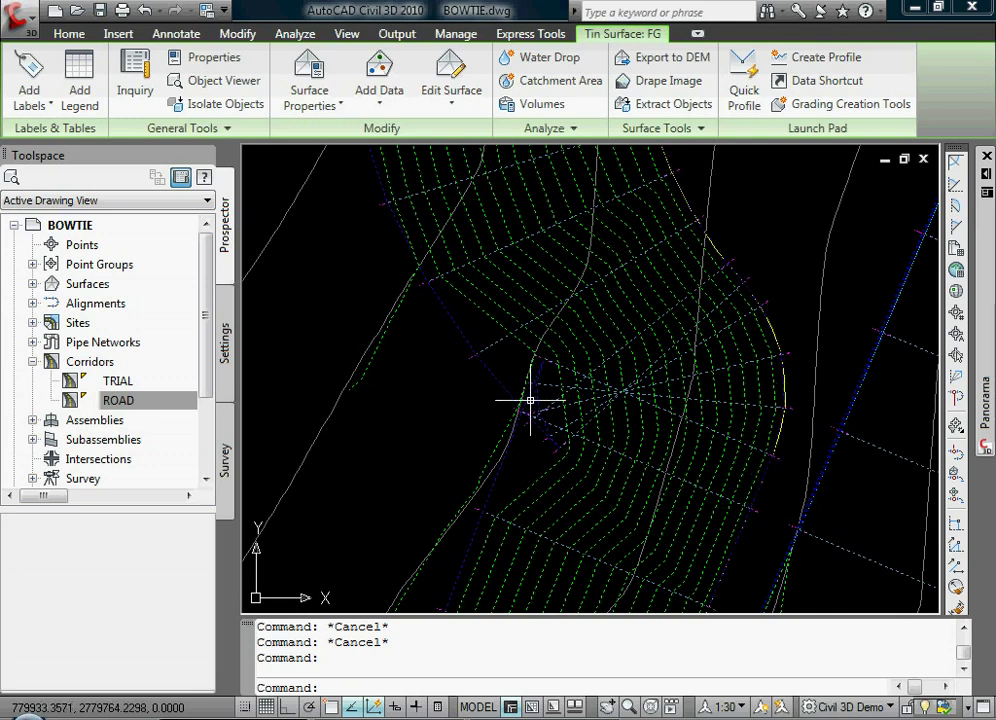
pyautogui.moveTo(570, 372)
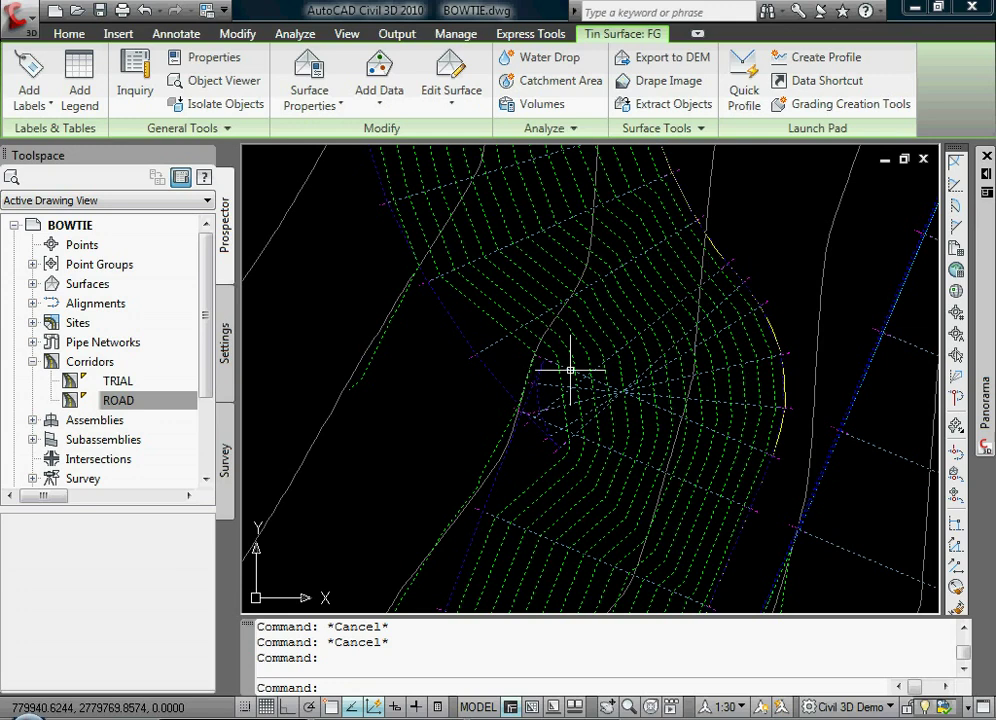
pyautogui.moveTo(596, 384)
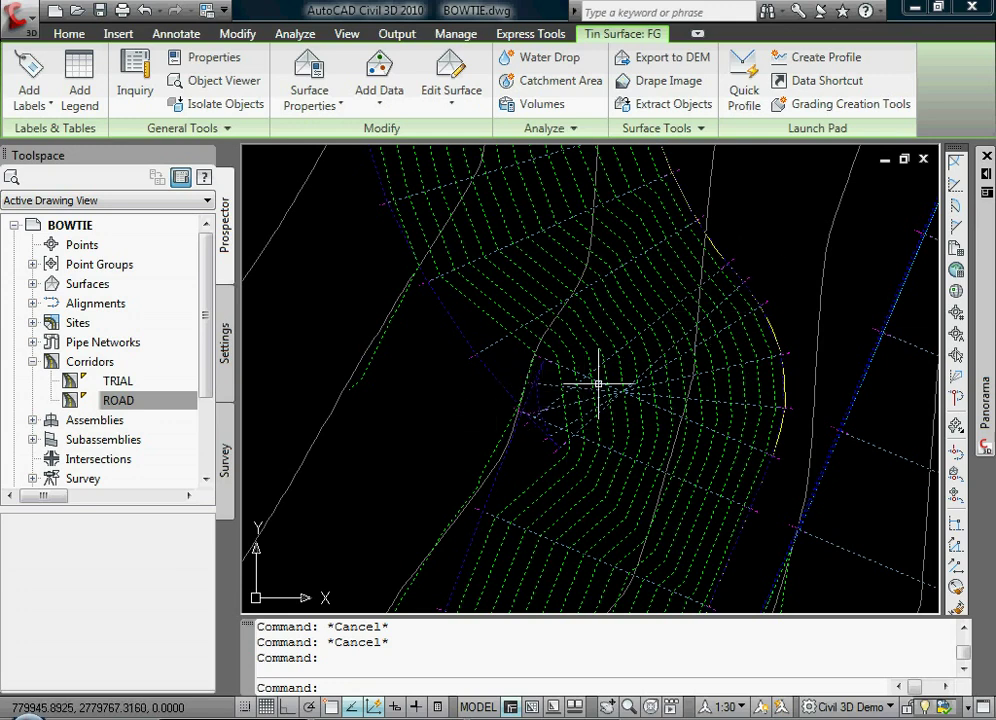
pyautogui.moveTo(540, 400)
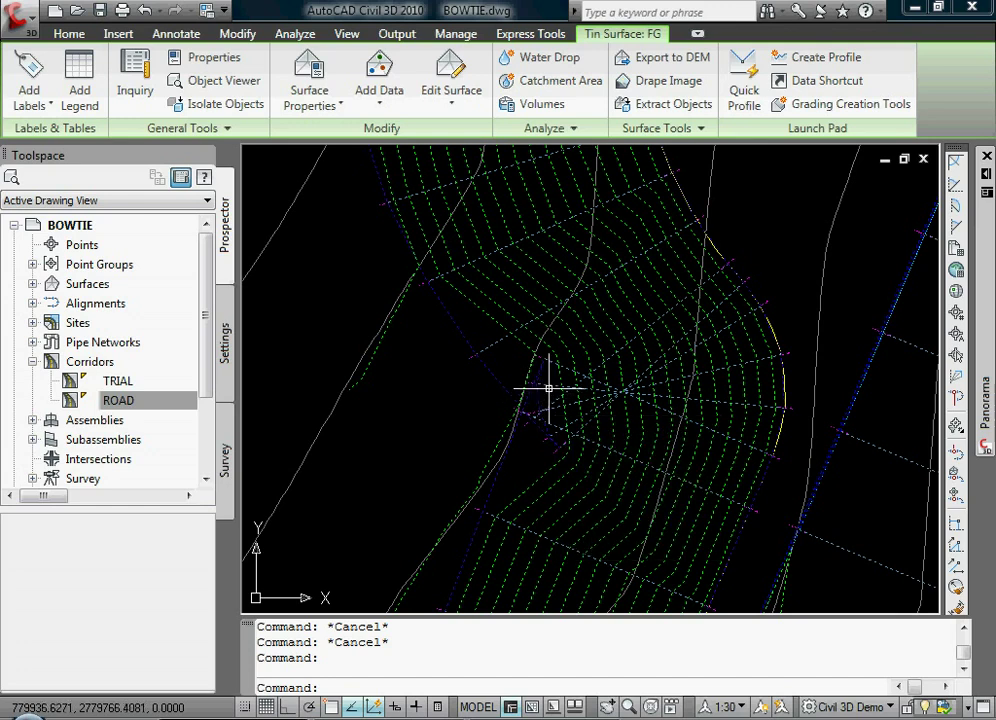
pyautogui.moveTo(548, 388)
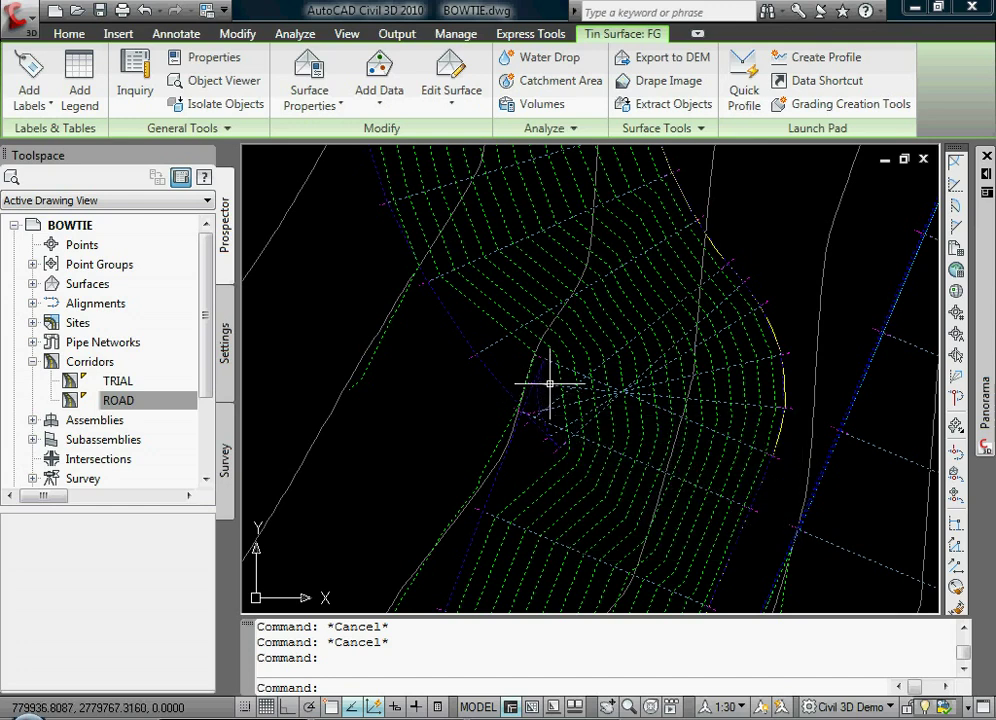
# Inspect the TRIAL corridor's baseline regions (DAYLIGHT, CURB) in Corridor Properties
pyautogui.click(68, 32)
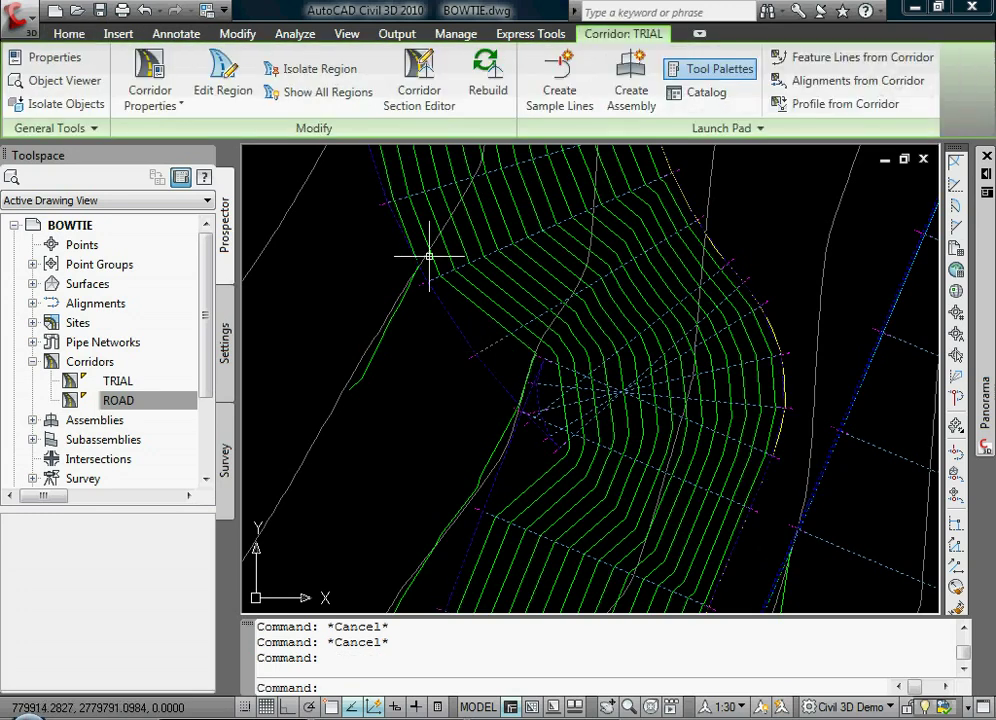
pyautogui.click(150, 80)
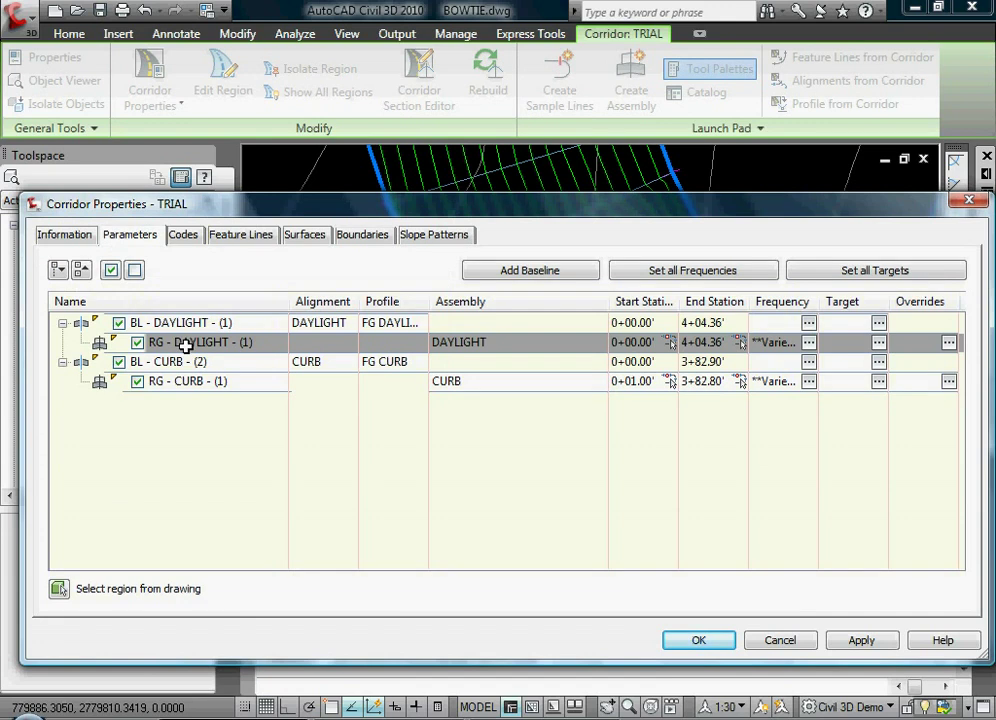
pyautogui.rightClick(190, 342)
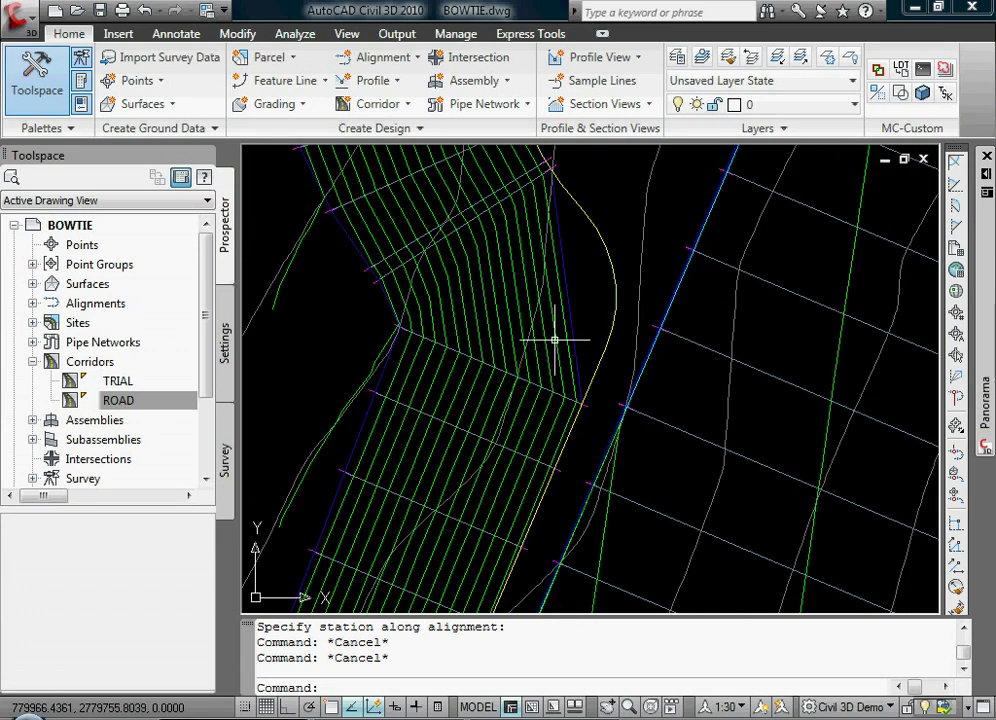
pyautogui.moveTo(502, 256)
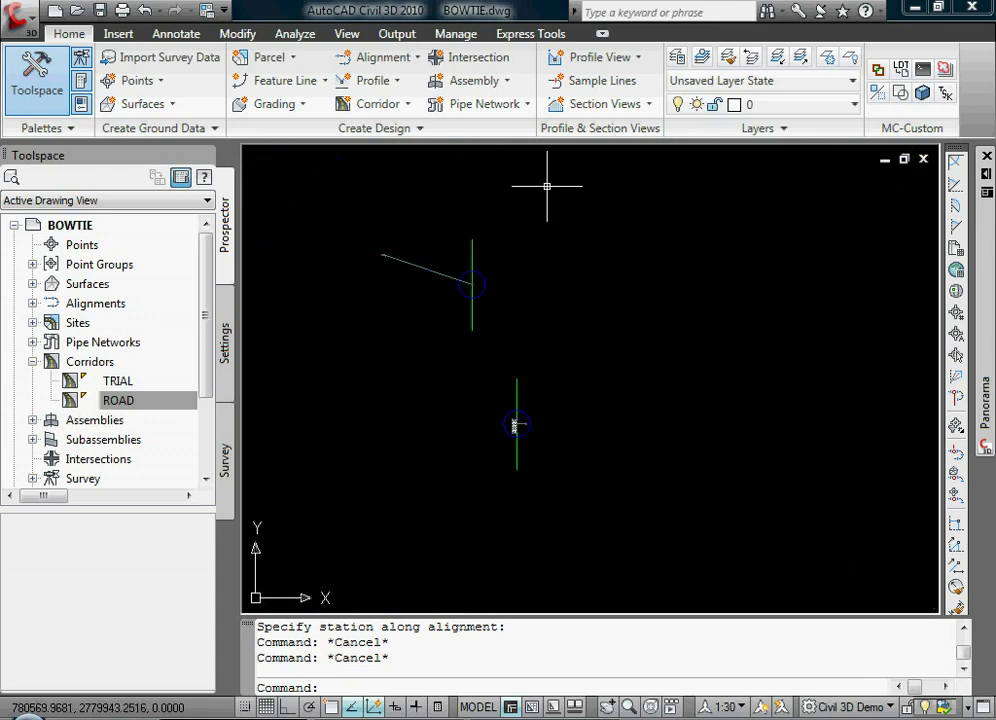
# Create a new assembly named NODE and place its baseline in the drawing
pyautogui.click(472, 80)
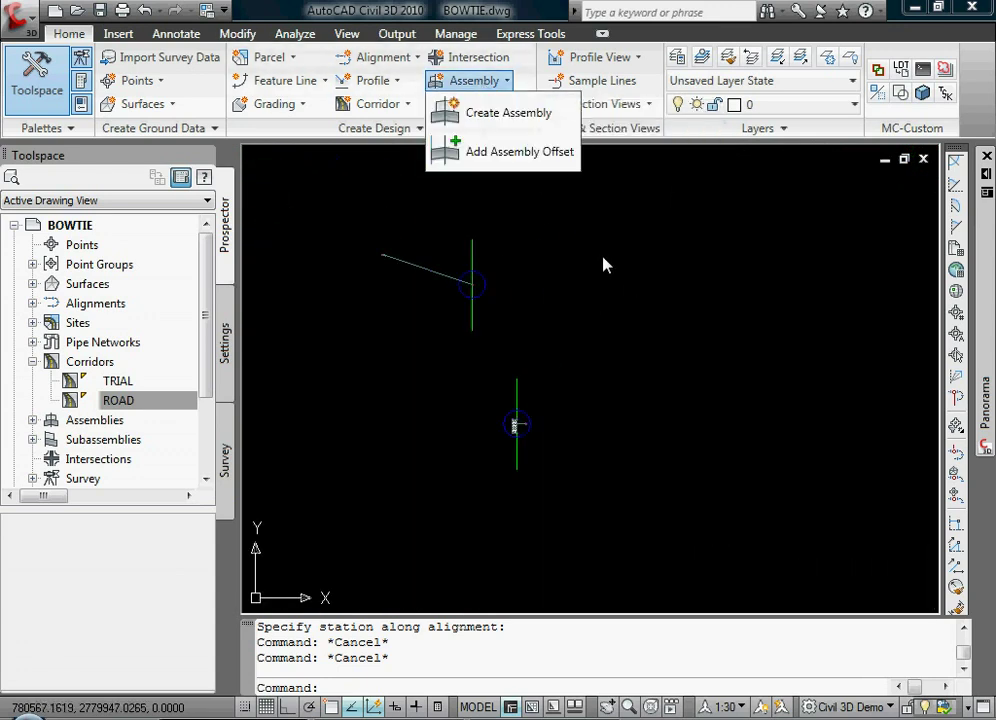
pyautogui.click(508, 112)
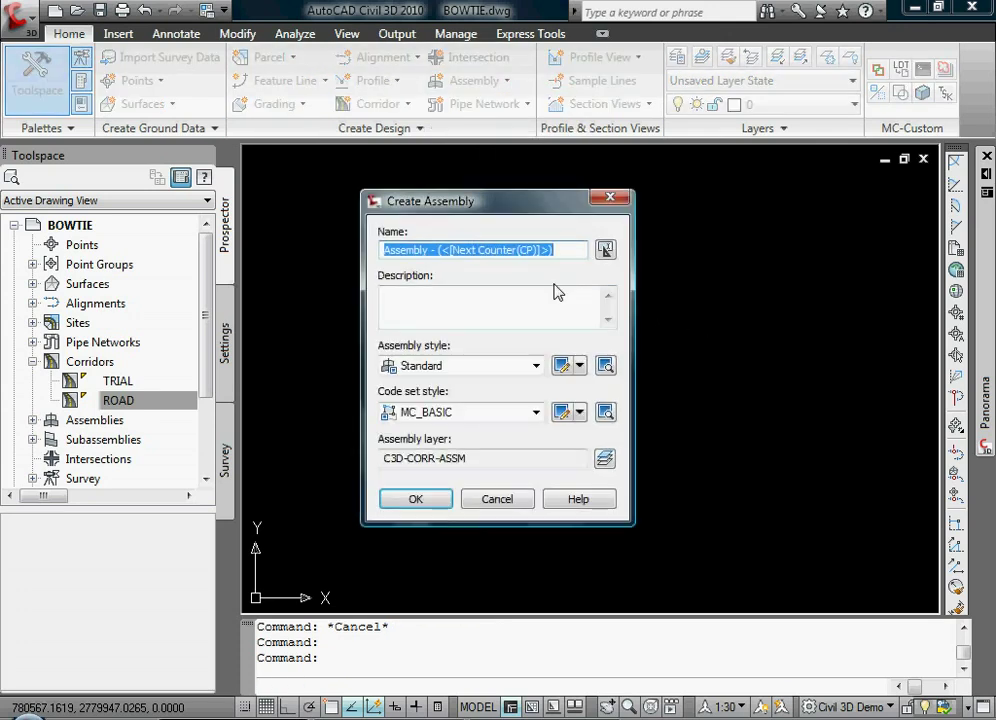
pyautogui.write('NODE')
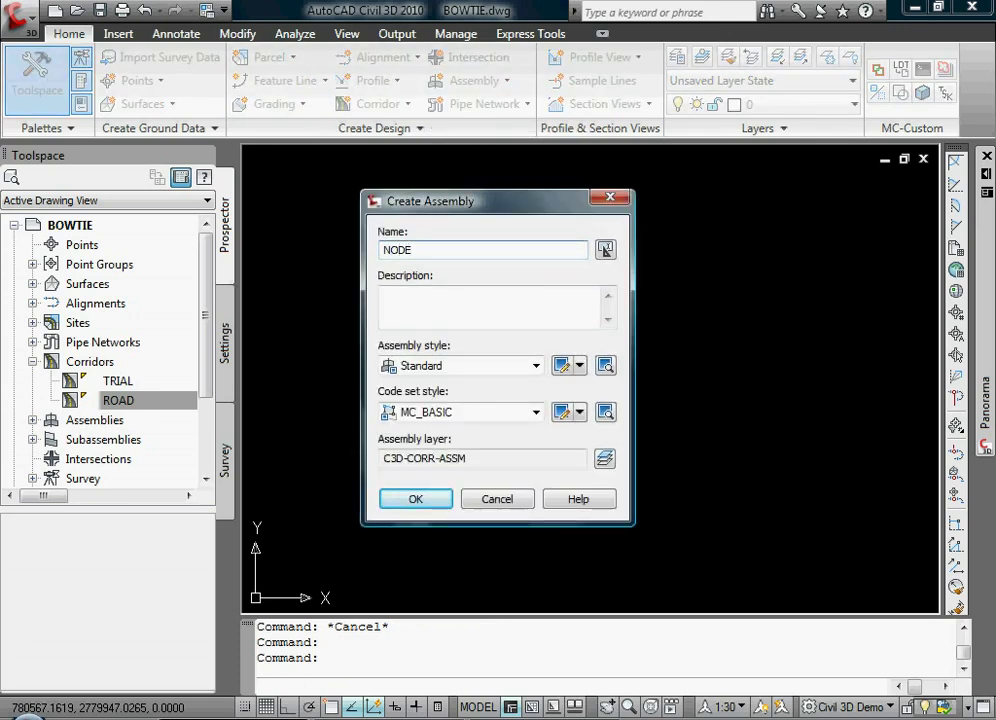
pyautogui.click(416, 500)
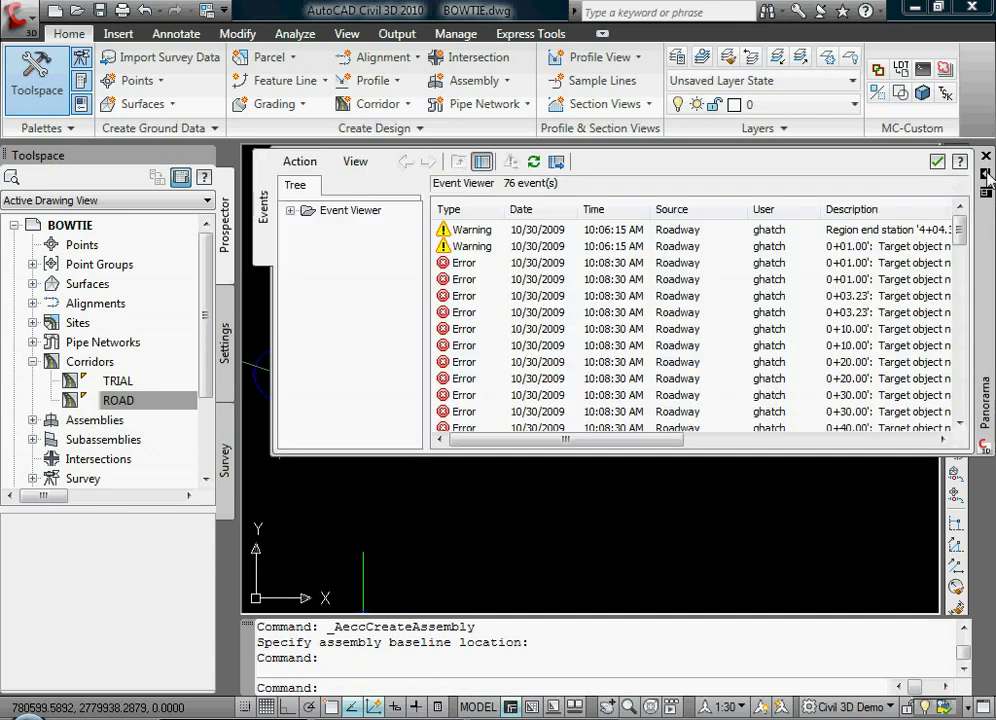
pyautogui.click(984, 156)
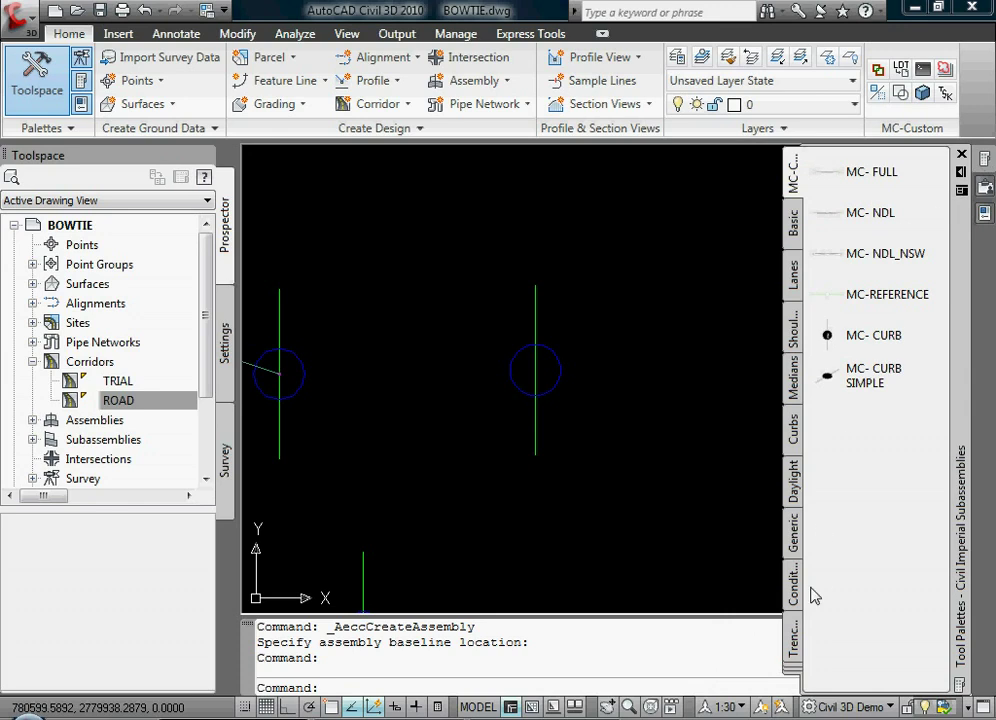
pyautogui.moveTo(800, 540)
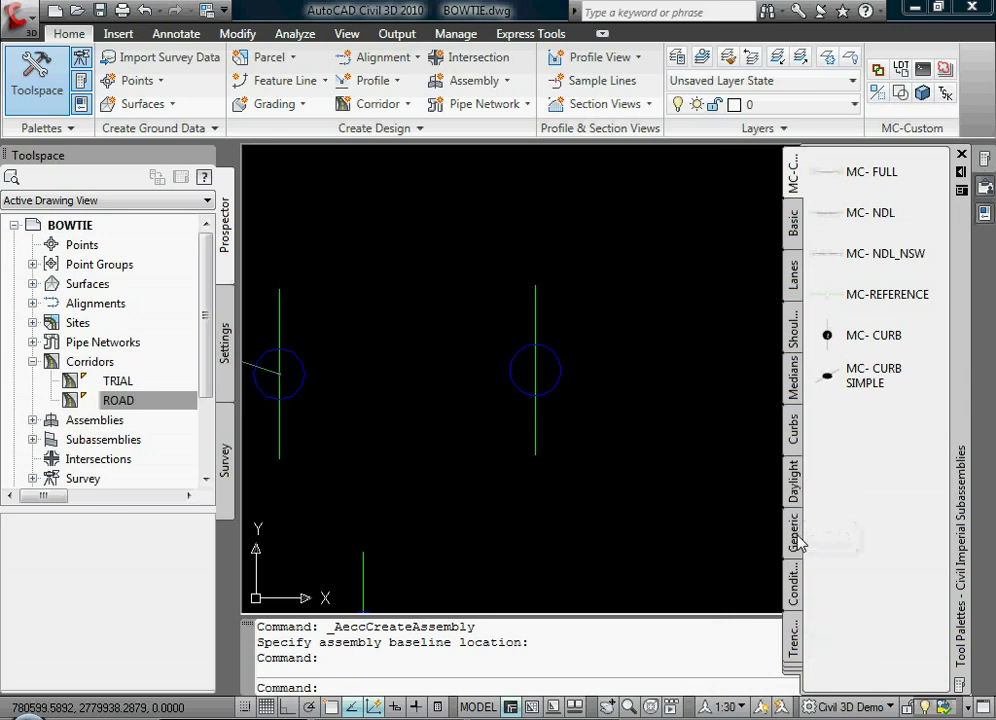
# Attach a Generic MarkPoint subassembly to NODE and set its point code to P2
pyautogui.click(792, 530)
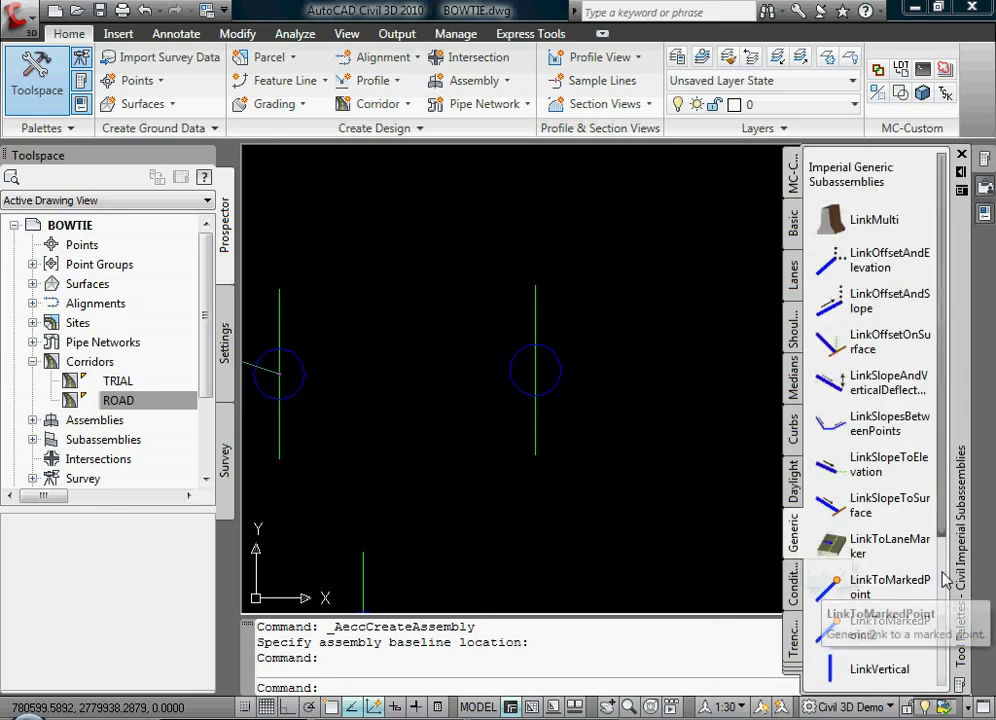
pyautogui.scroll(-3)
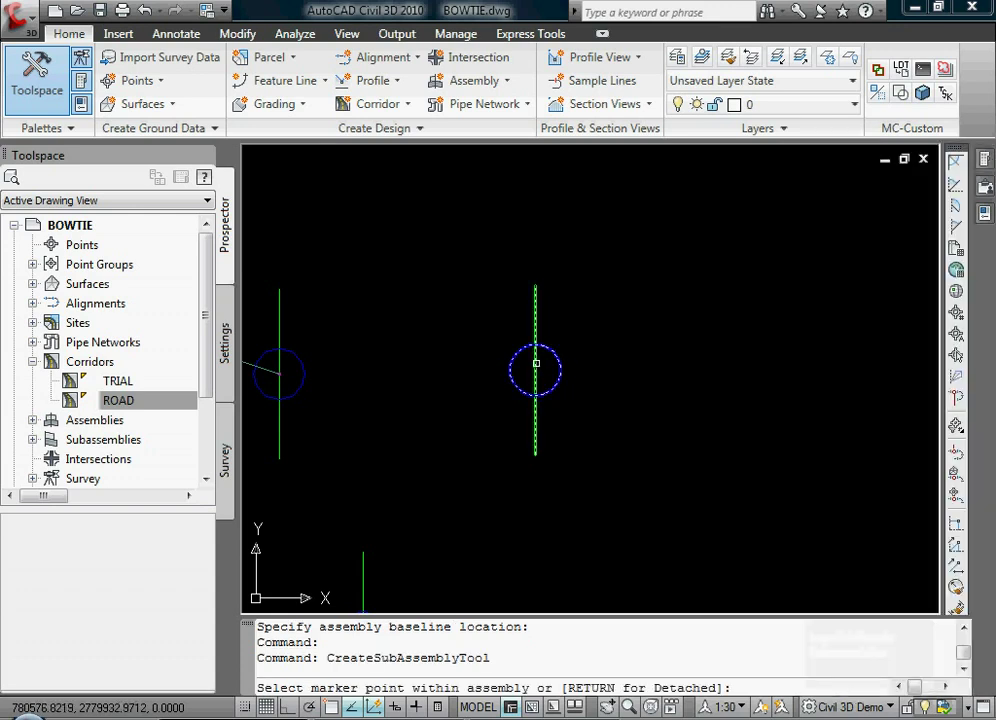
pyautogui.press('escape')
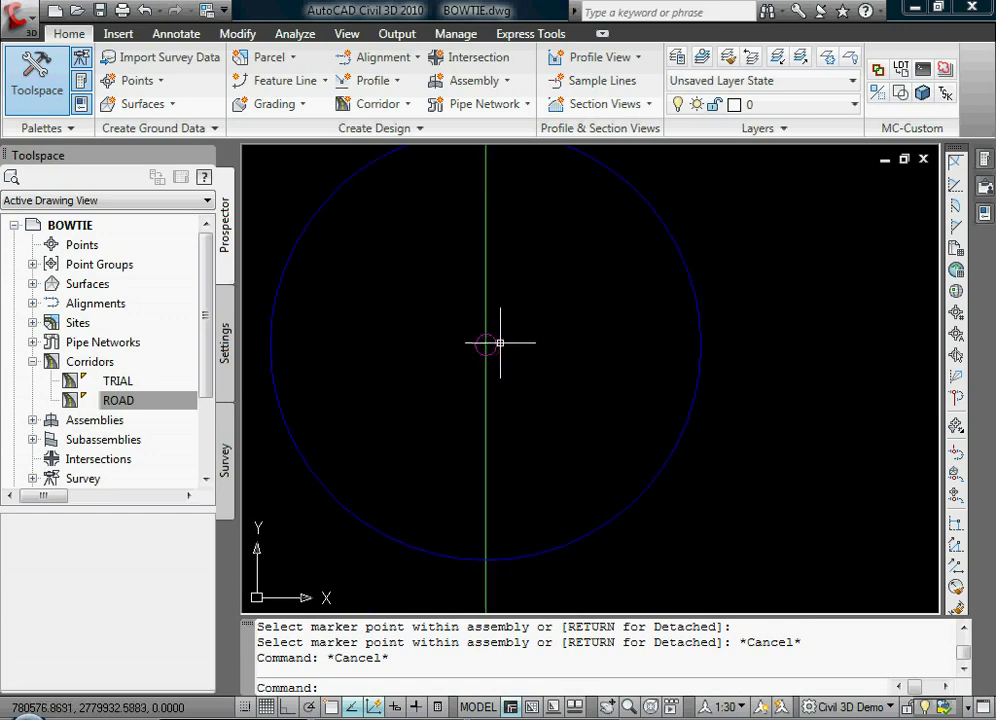
pyautogui.click(500, 344)
pyautogui.write('P2')
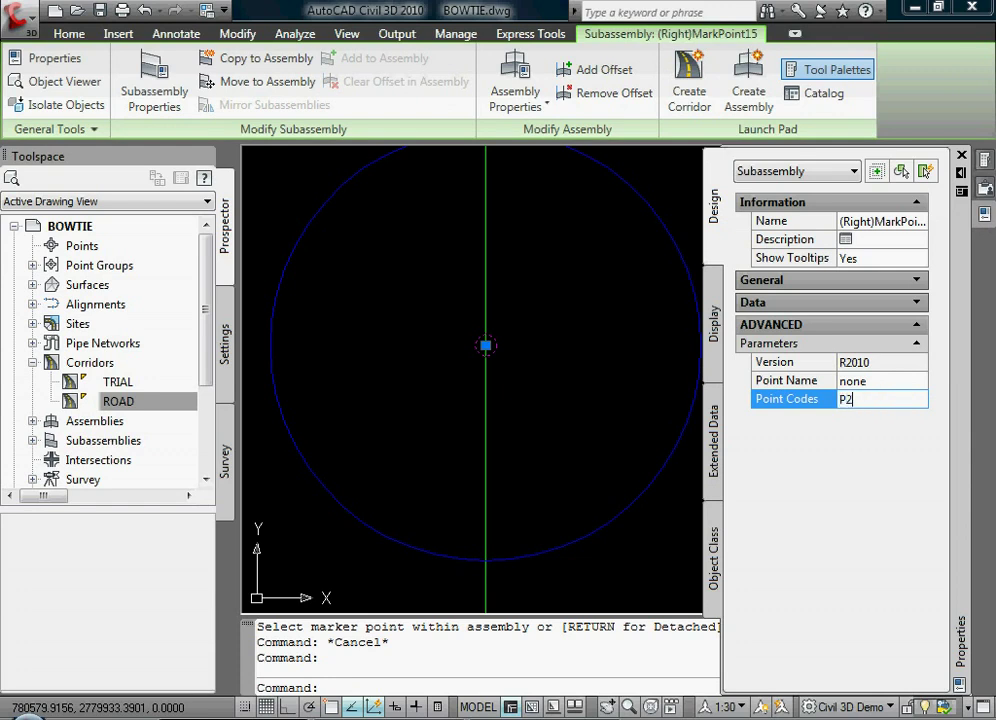
pyautogui.moveTo(512, 348)
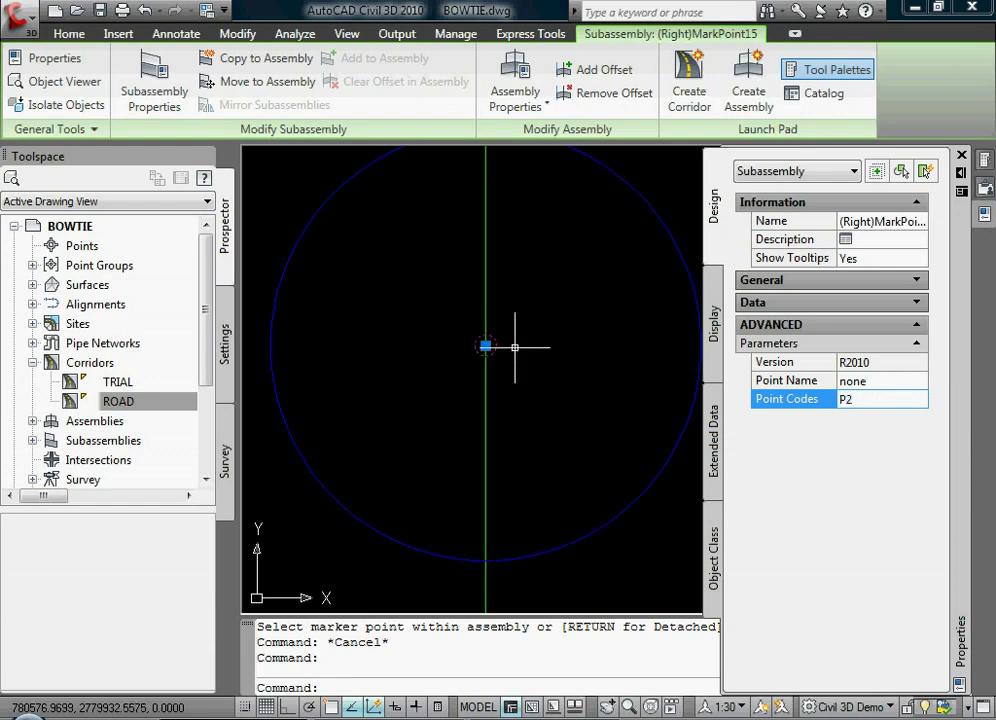
pyautogui.moveTo(872, 356)
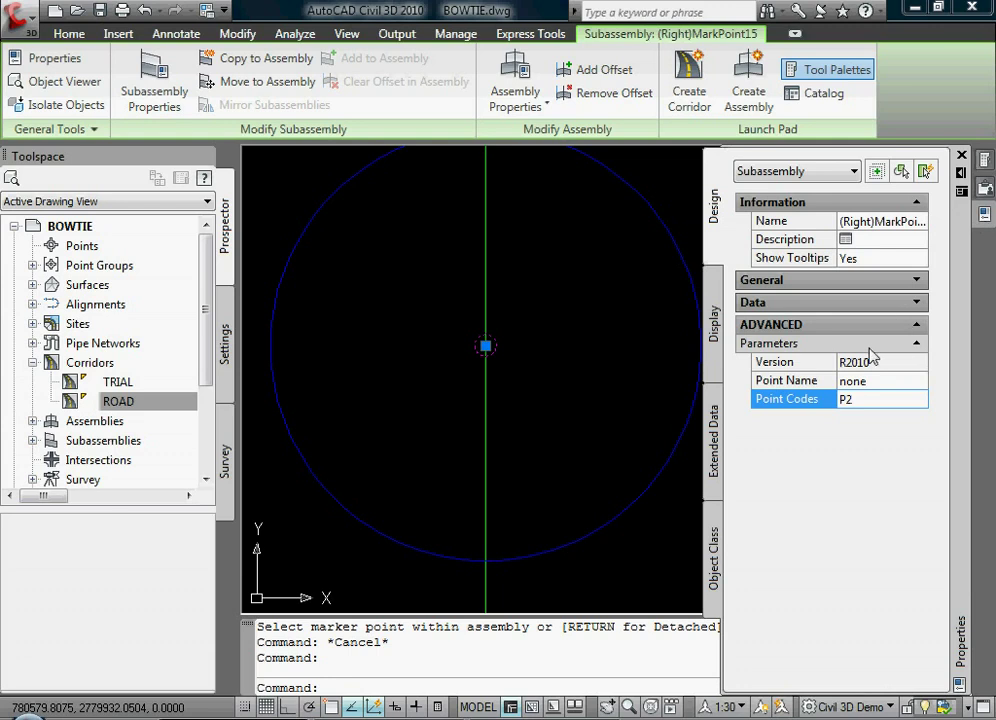
pyautogui.click(880, 398)
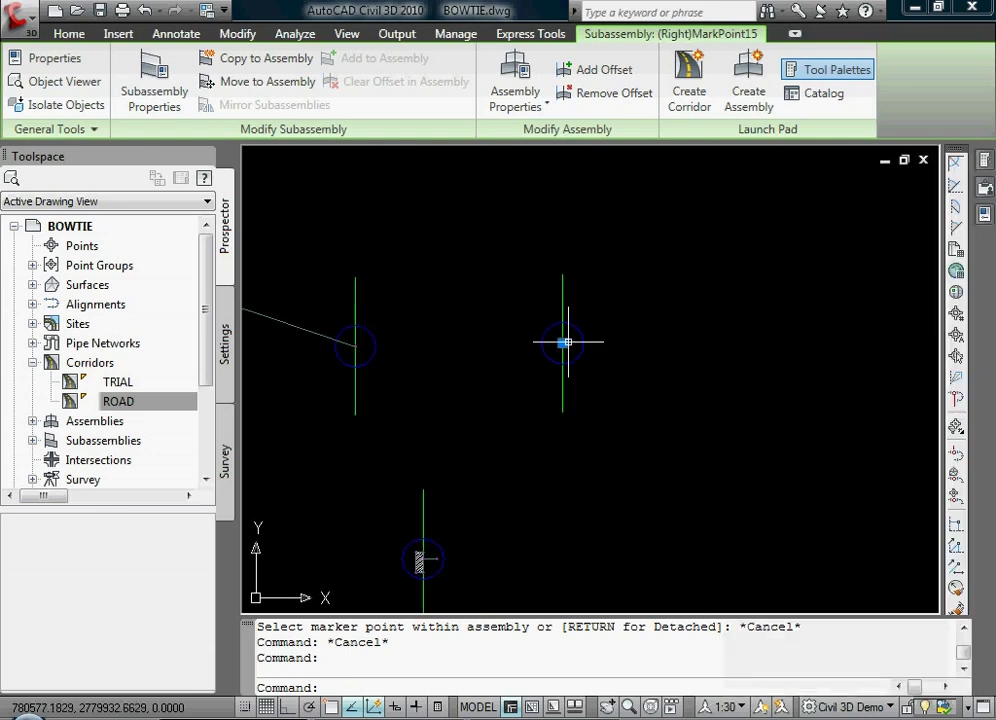
# Assign the NODE assembly to the TRIAL corridor's middle DAYLIGHT region
pyautogui.click(68, 32)
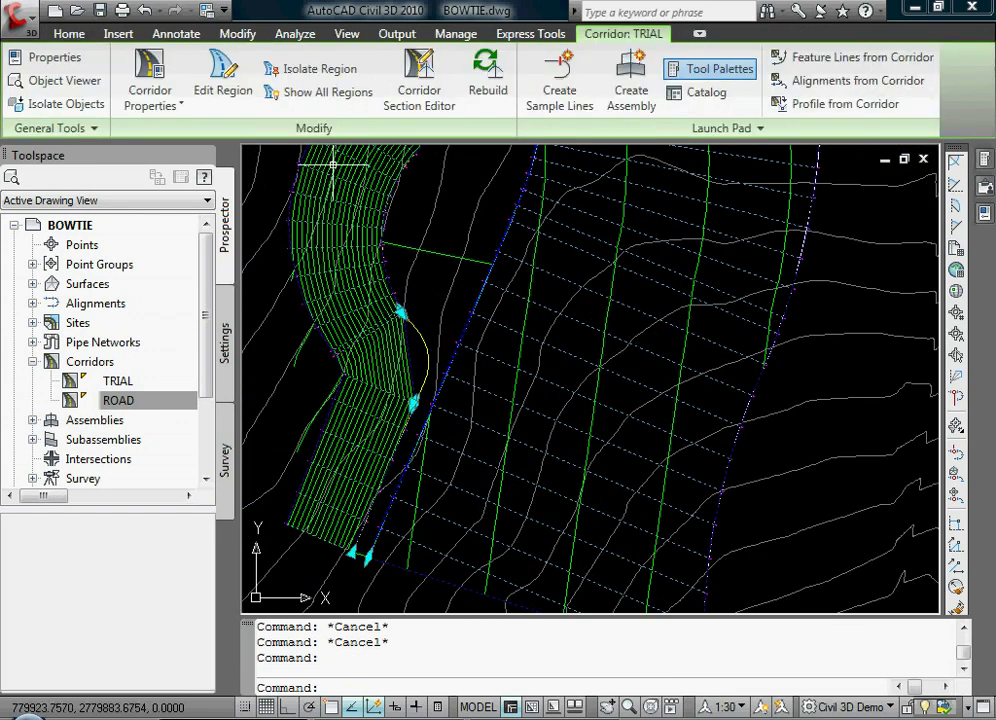
pyautogui.click(150, 80)
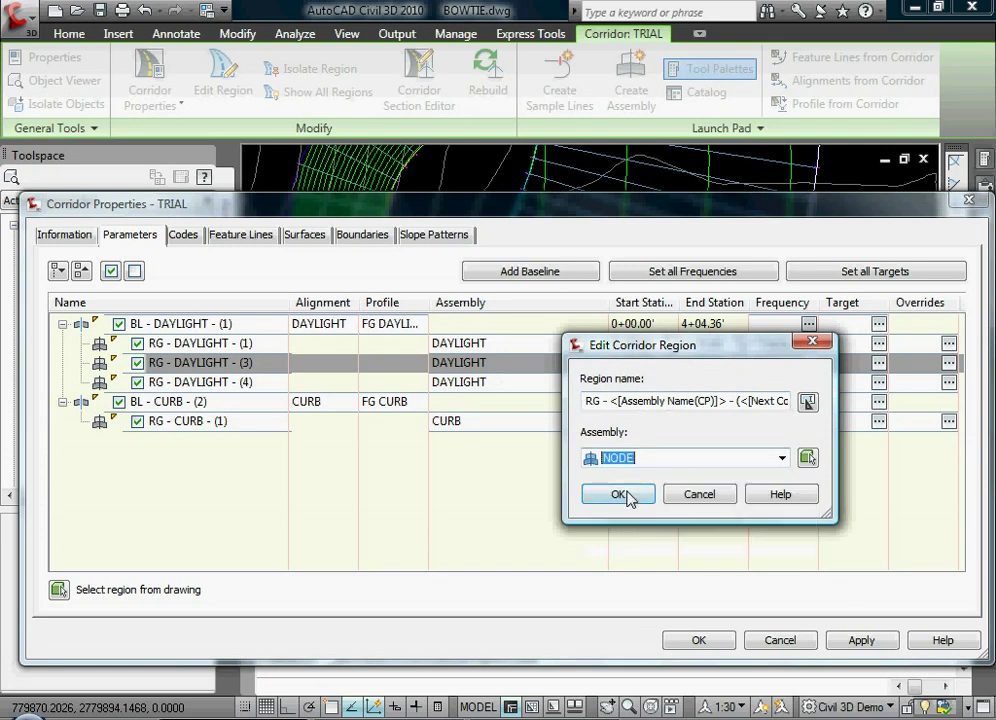
pyautogui.click(616, 492)
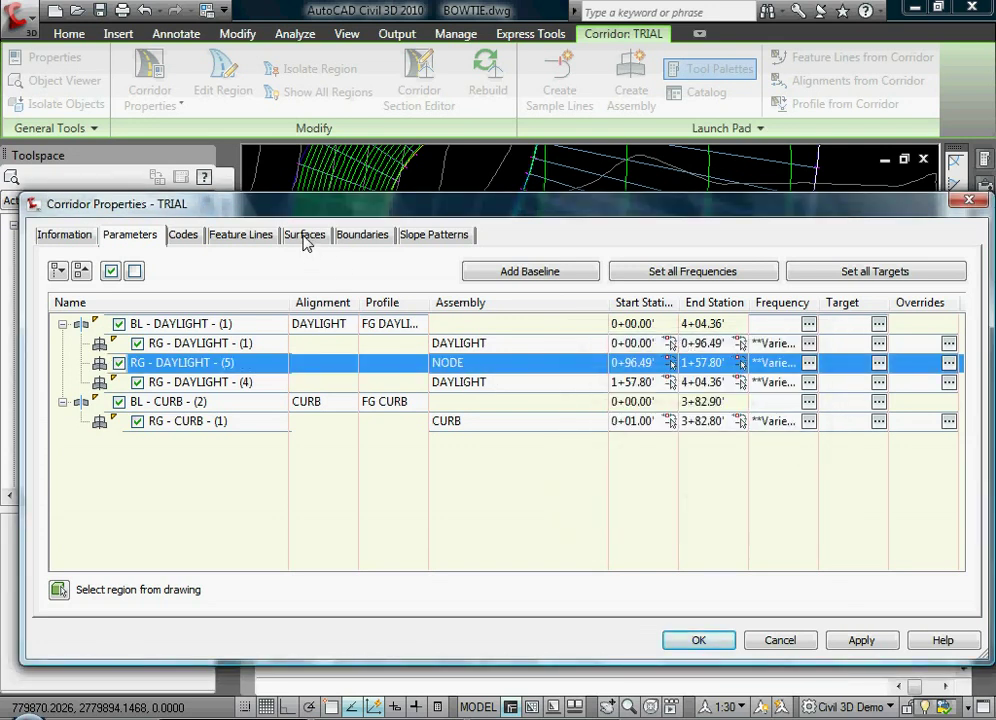
# Add P2 feature-line data to the corridor's FG surface
pyautogui.click(304, 234)
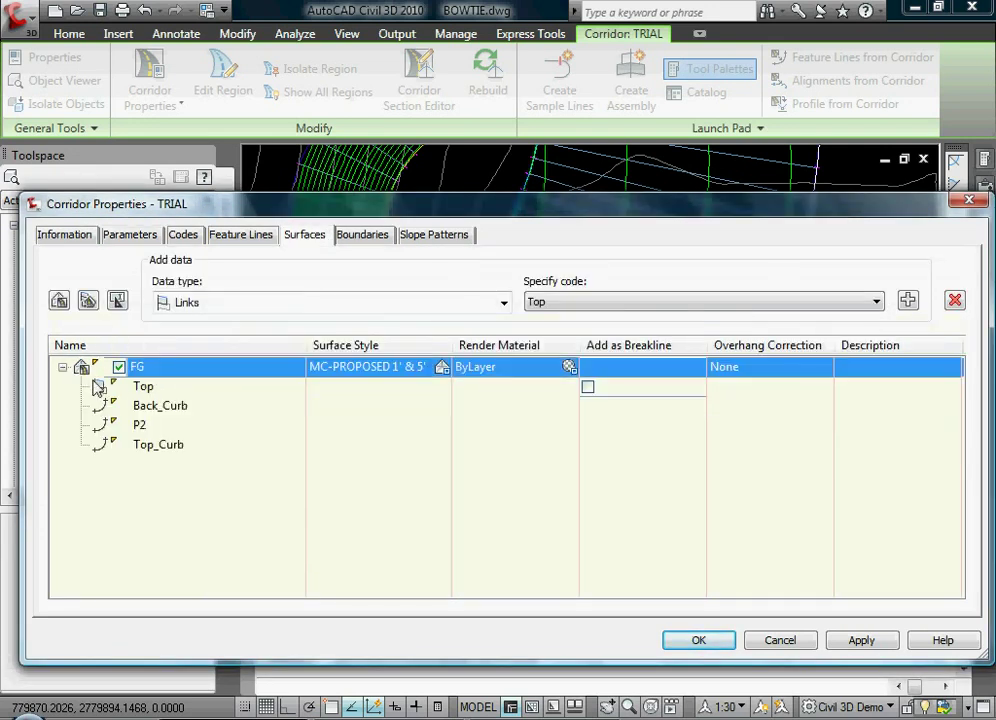
pyautogui.click(140, 424)
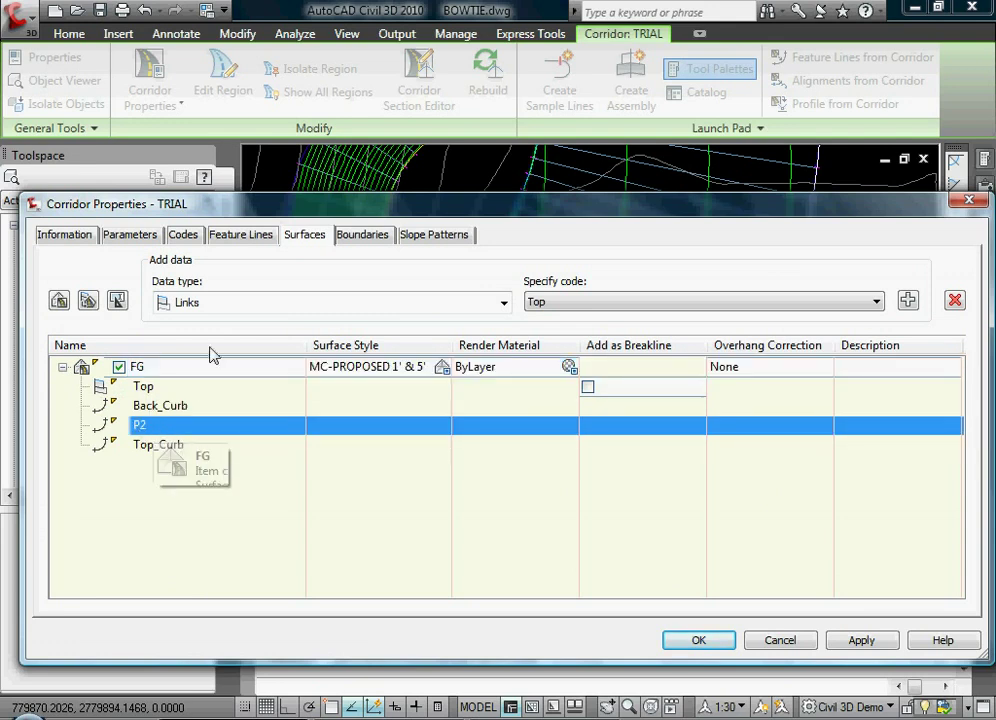
pyautogui.click(502, 302)
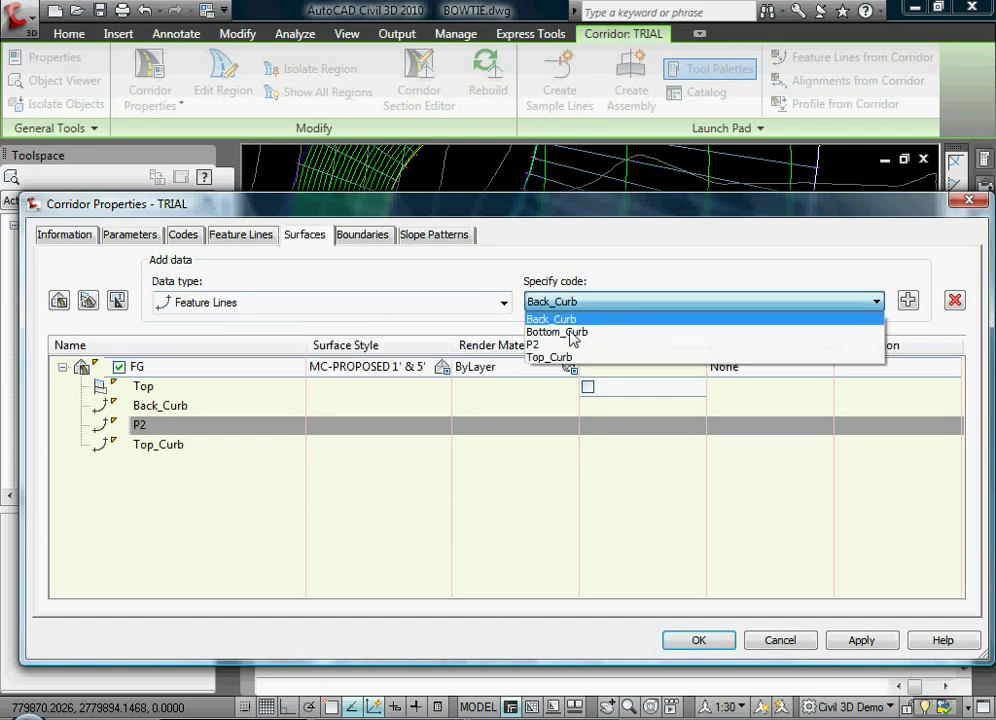
pyautogui.click(536, 344)
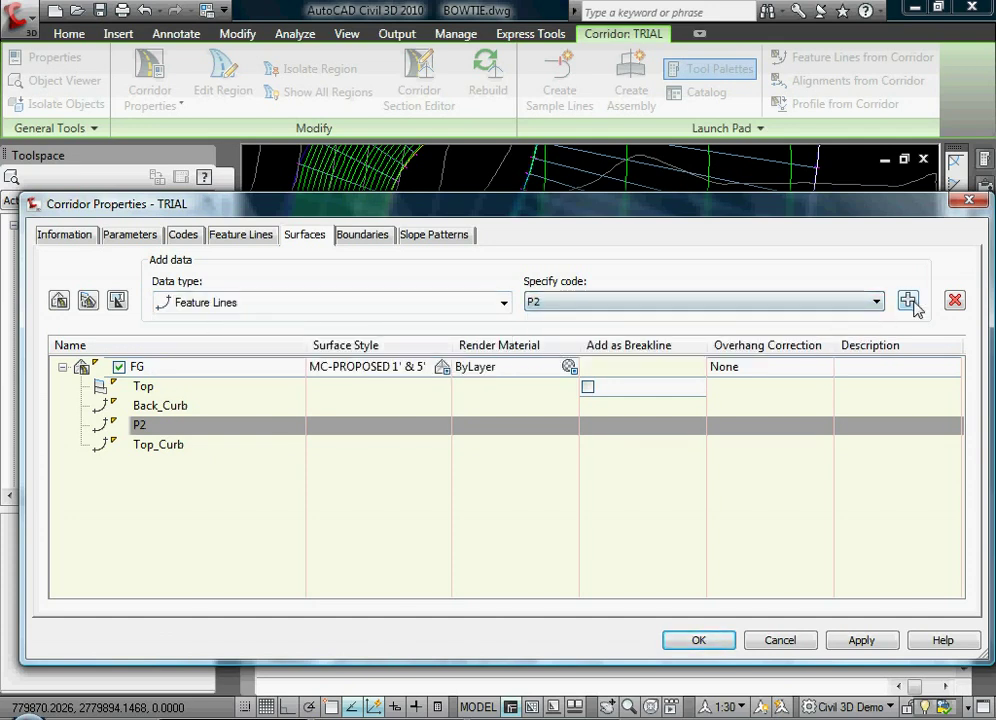
pyautogui.click(698, 640)
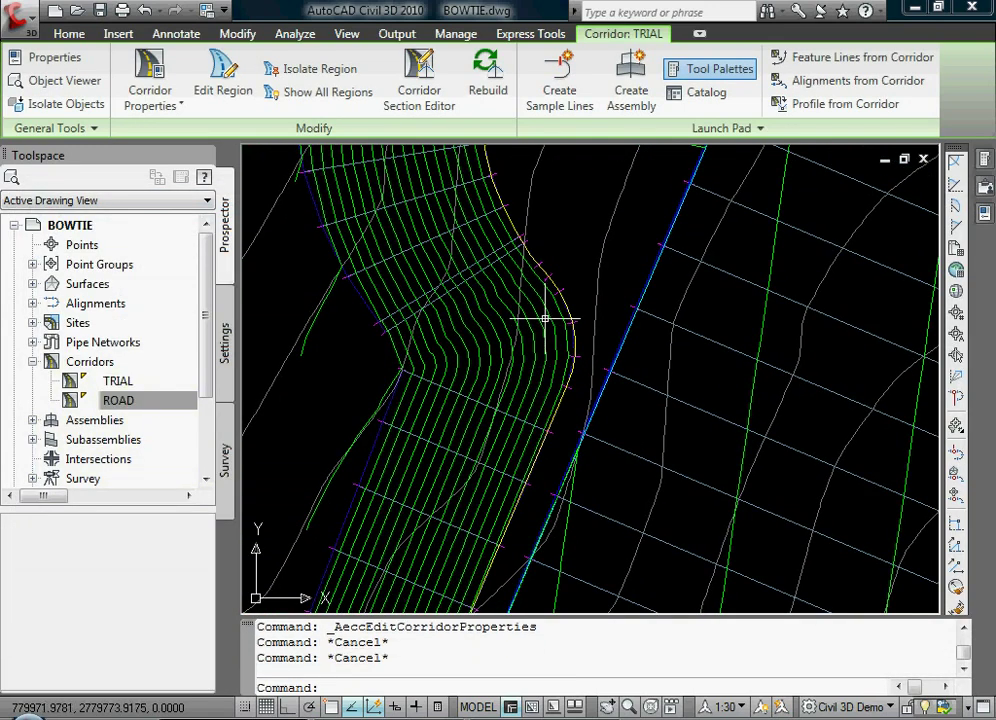
pyautogui.click(68, 32)
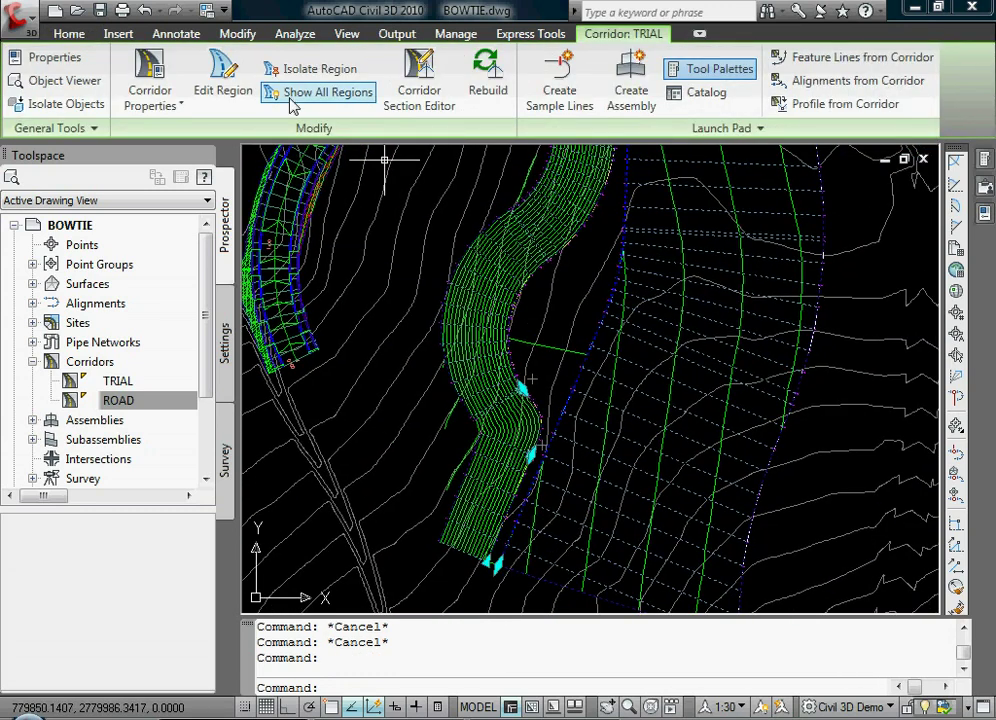
pyautogui.rightClick(530, 320)
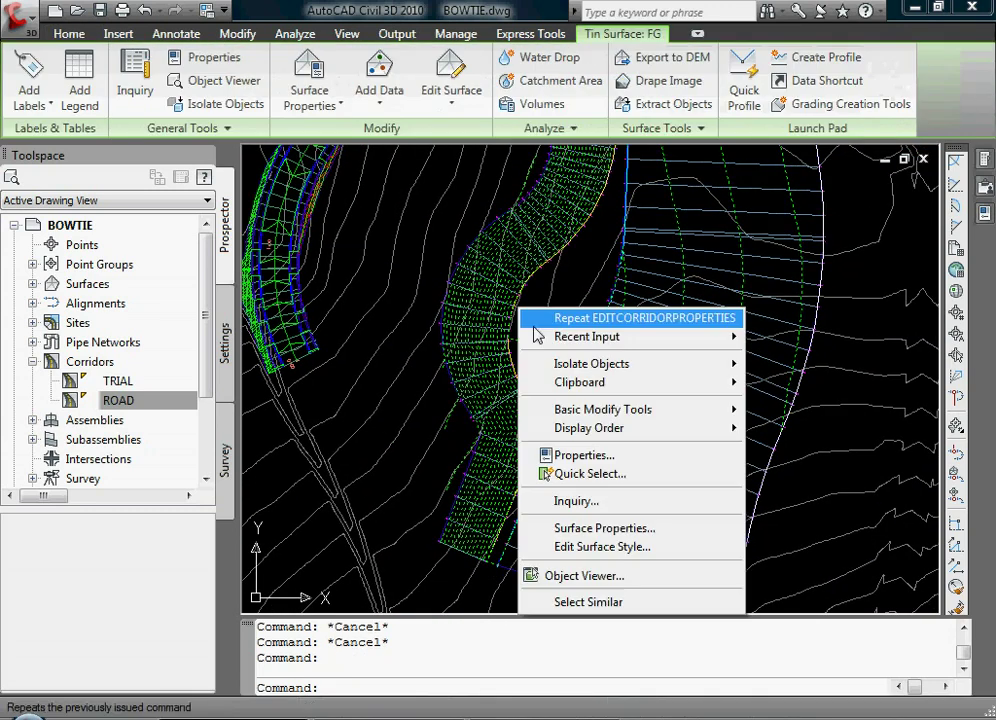
pyautogui.click(584, 576)
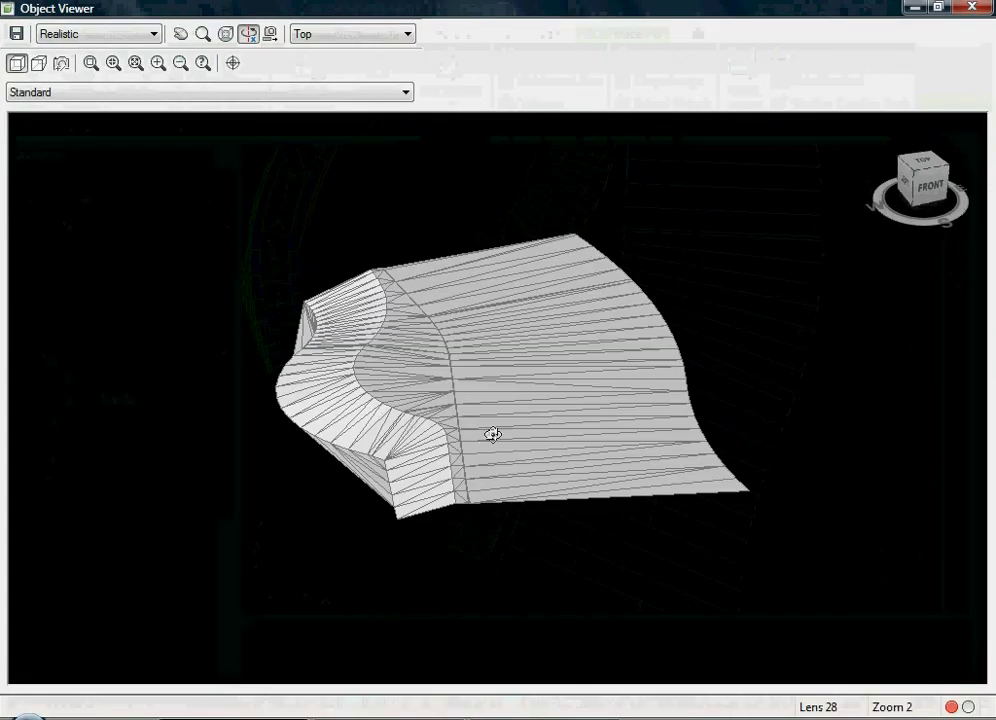
pyautogui.moveTo(492, 434); pyautogui.dragTo(310, 530)
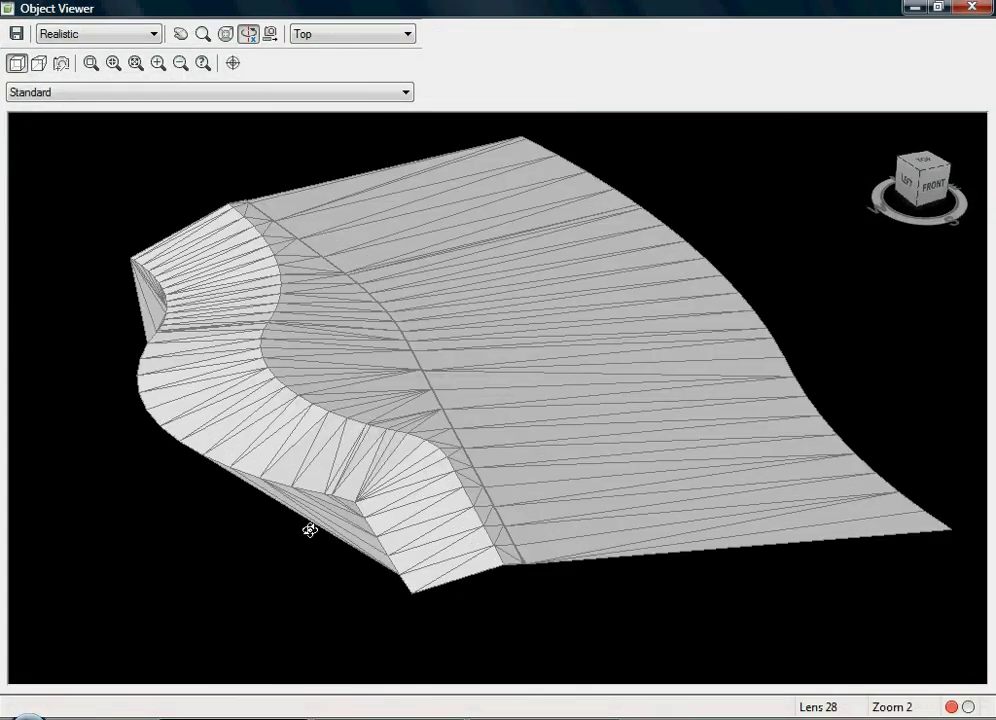
pyautogui.moveTo(320, 448)
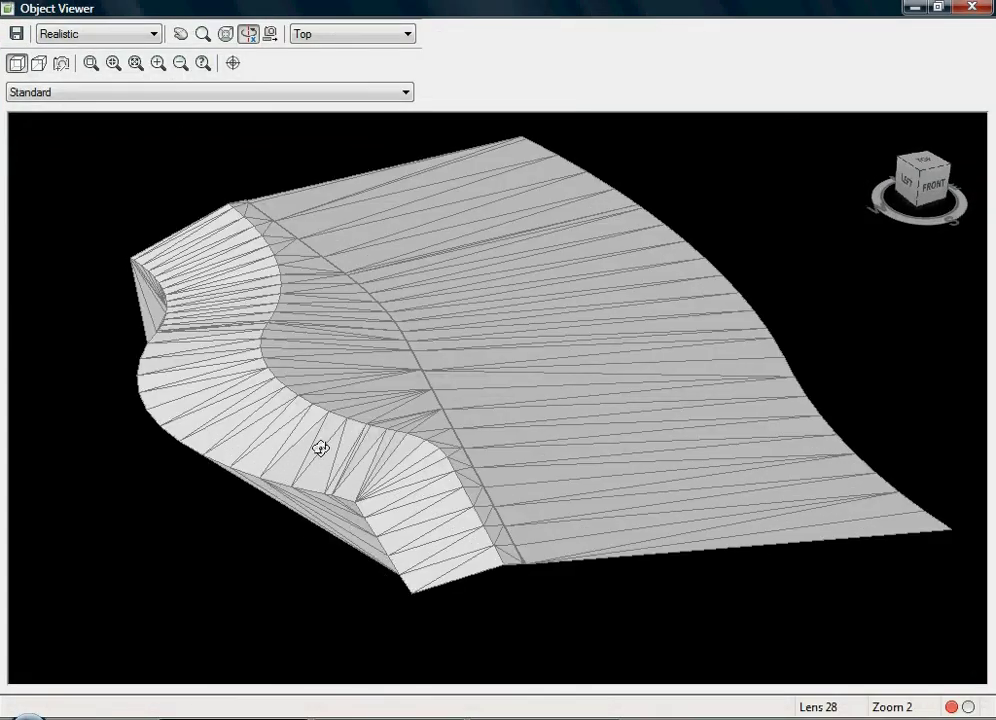
pyautogui.click(972, 8)
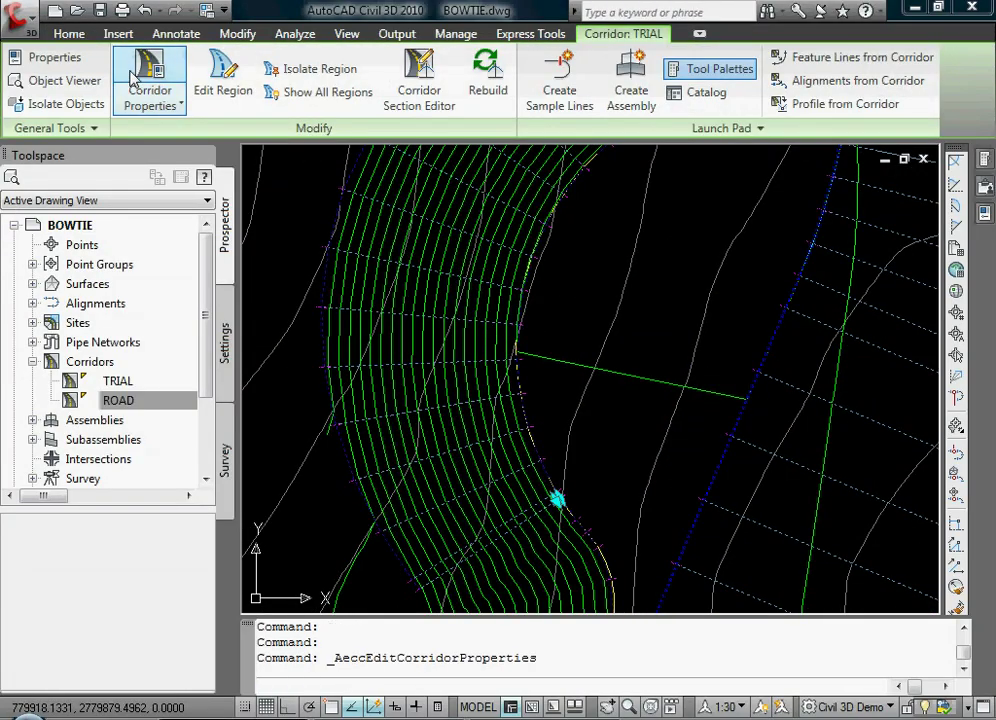
# Add an interactive outside boundary to FG, tracing the corridor's feature lines
pyautogui.click(148, 80)
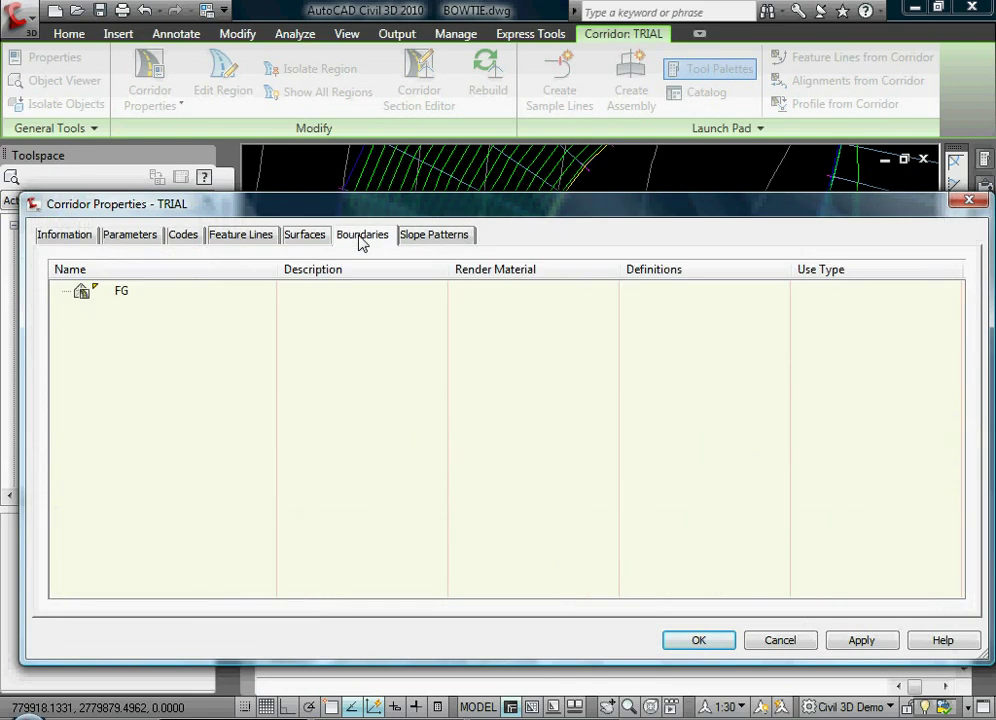
pyautogui.rightClick(120, 290)
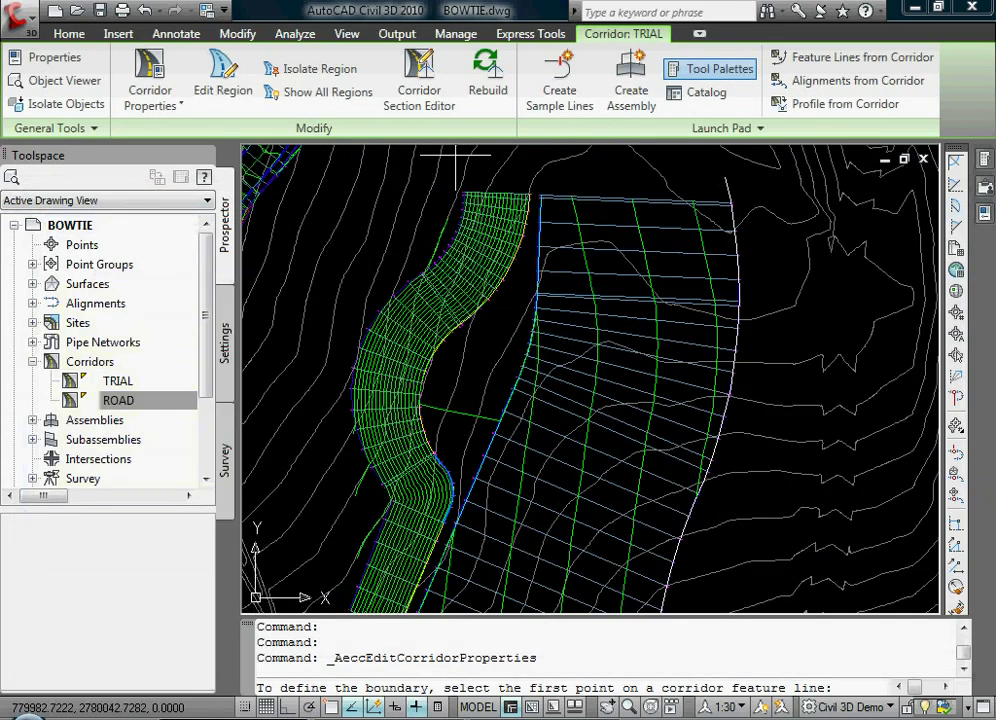
pyautogui.click(424, 216)
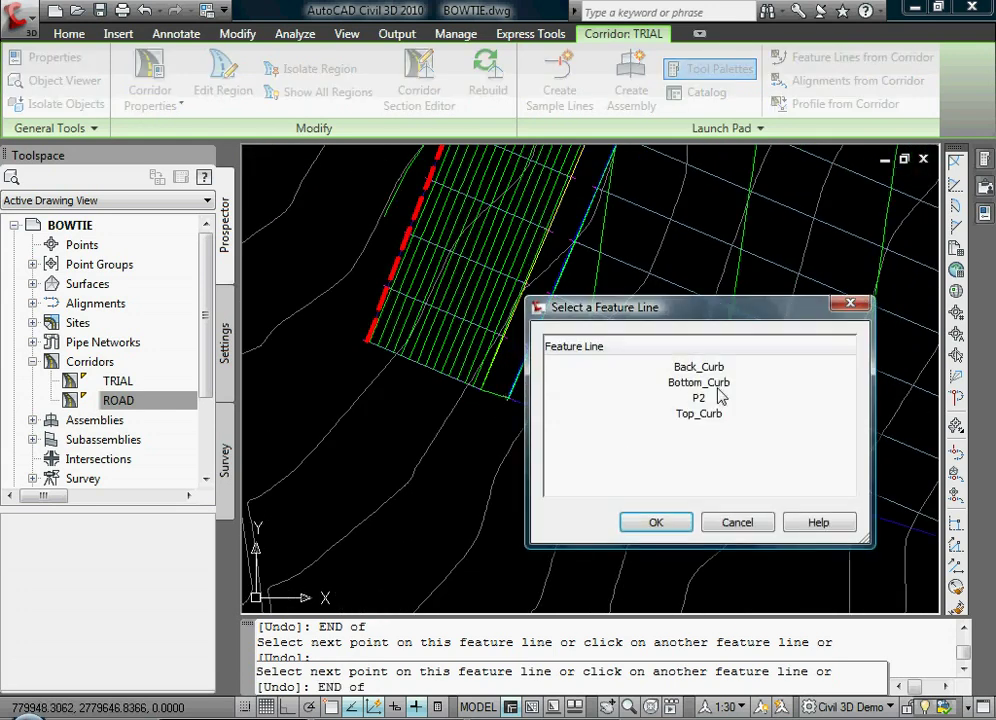
pyautogui.click(656, 522)
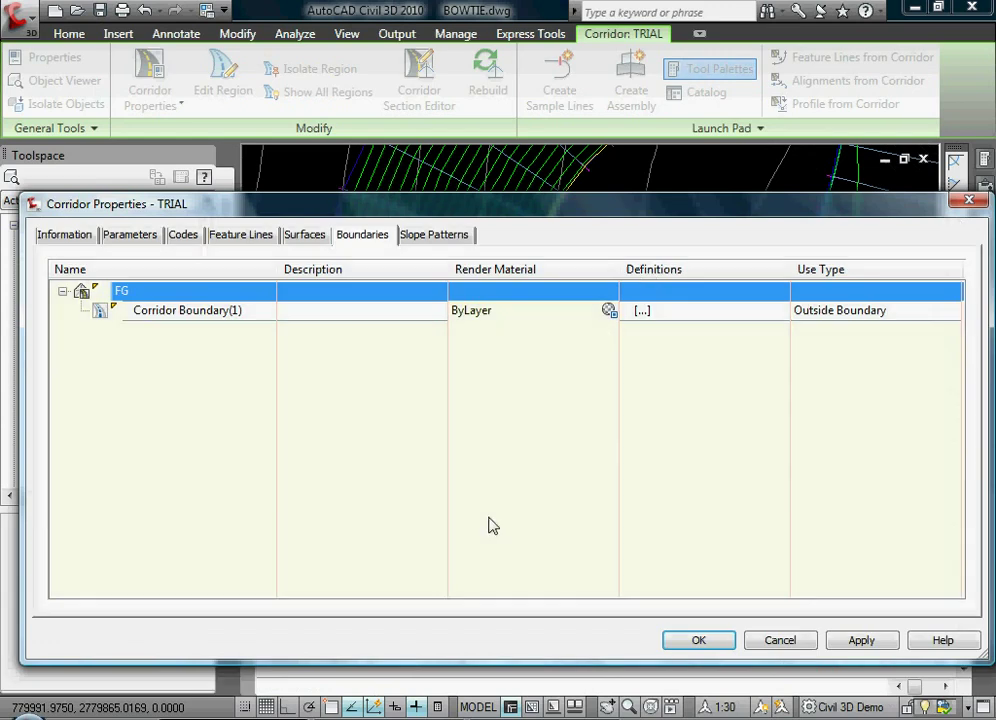
pyautogui.click(698, 640)
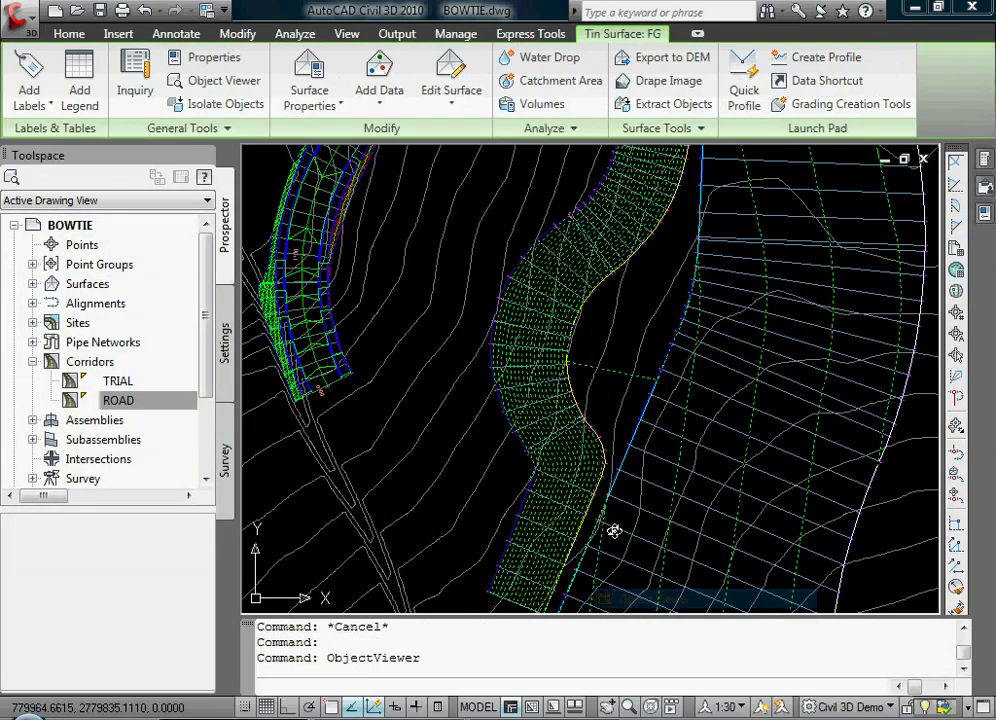
# Check the bounded FG surface in Object Viewer and close it
pyautogui.click(216, 80)
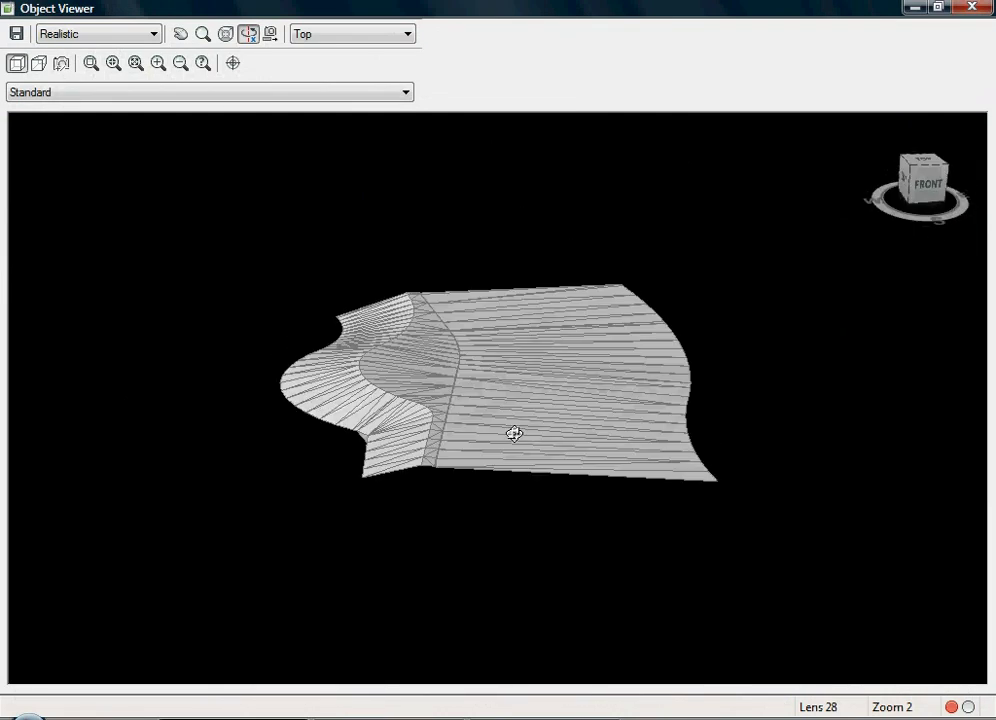
pyautogui.click(970, 8)
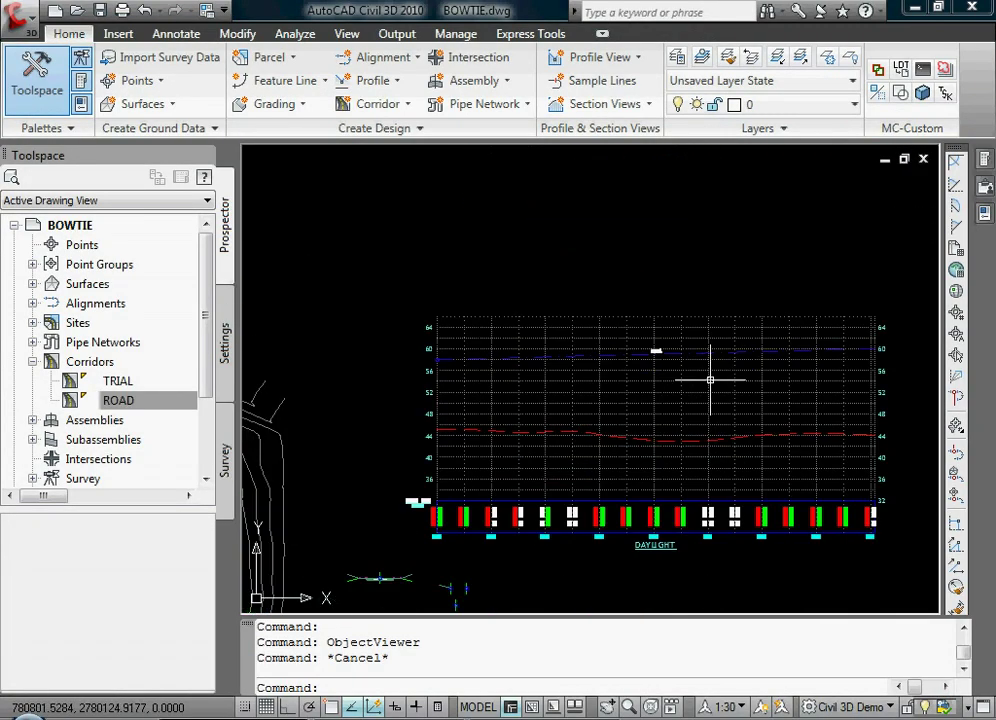
# Grip-stretch a PVI of the FG DAYLIGHT profile down to a lower elevation
pyautogui.click(656, 356)
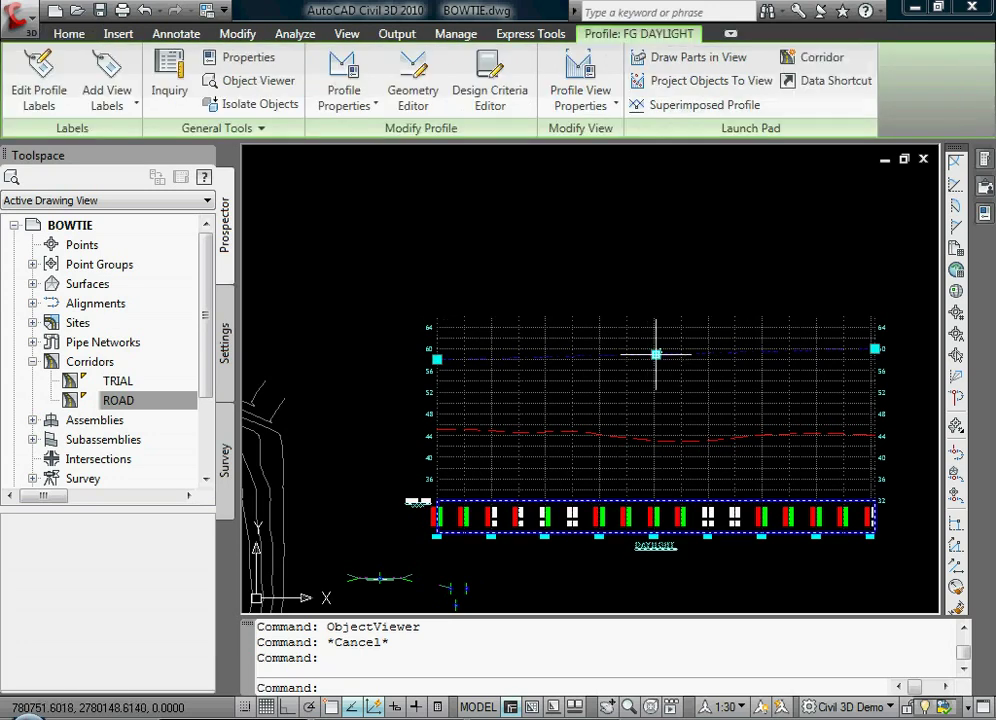
pyautogui.click(656, 356)
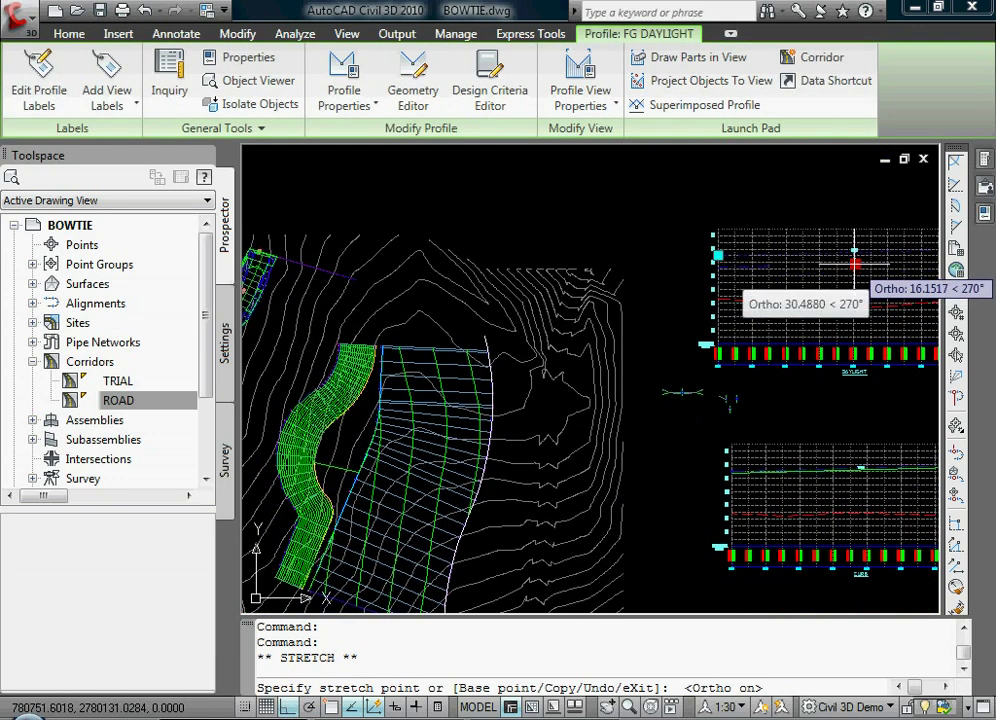
pyautogui.click(414, 462)
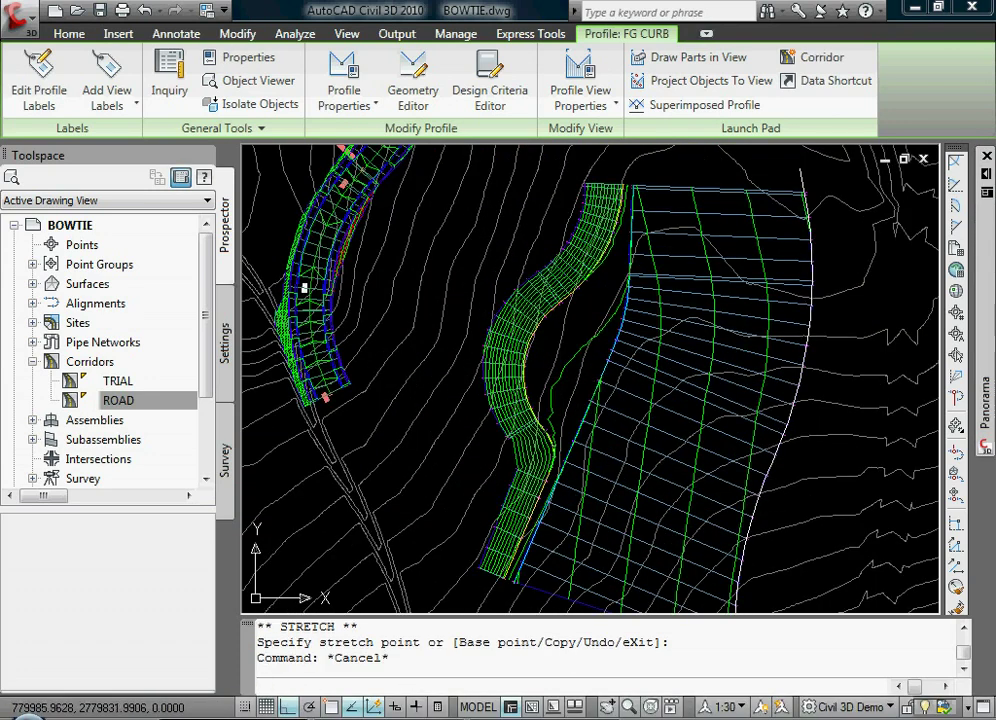
# Select the TRIAL corridor in plan and start stretching one of its grips
pyautogui.click(68, 32)
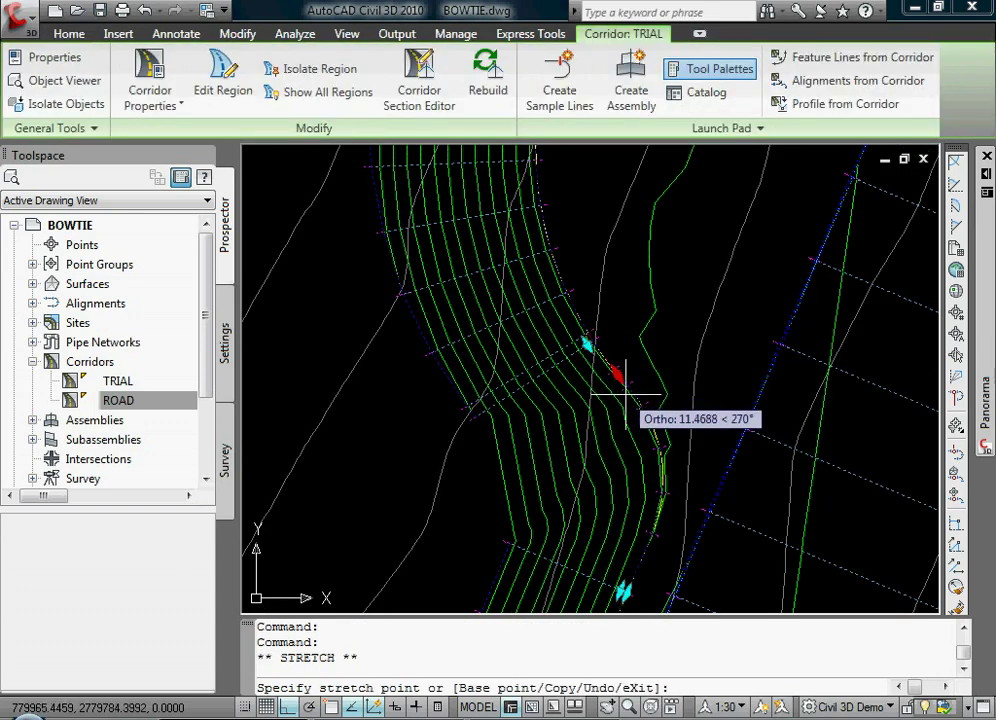
pyautogui.click(650, 390)
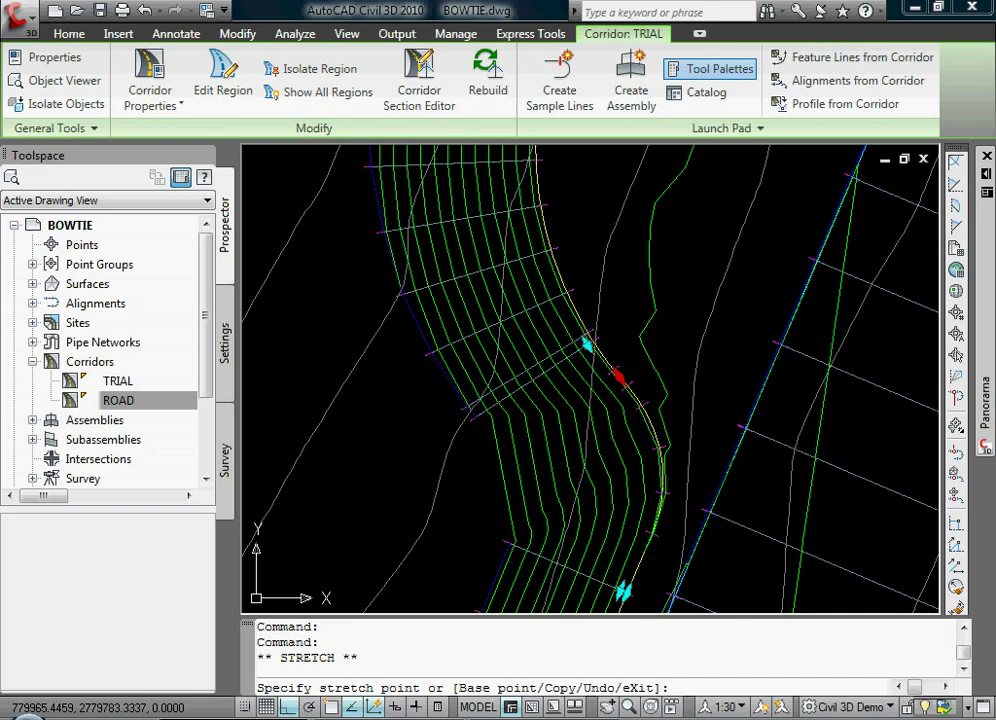